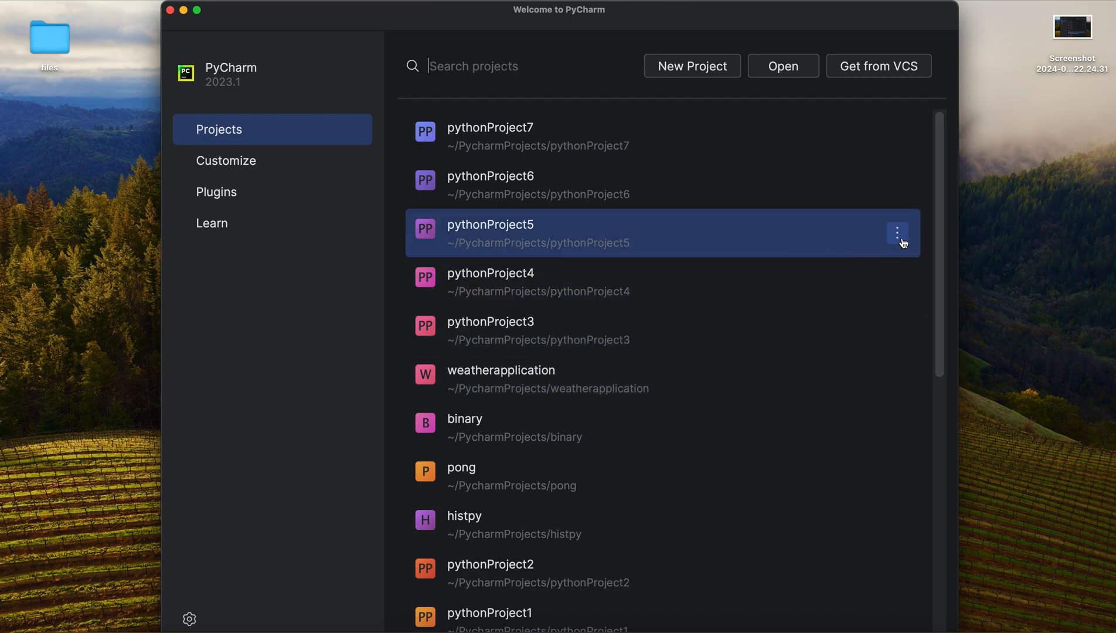
{"action": "mouse_move", "coordinate": [791, 26]}
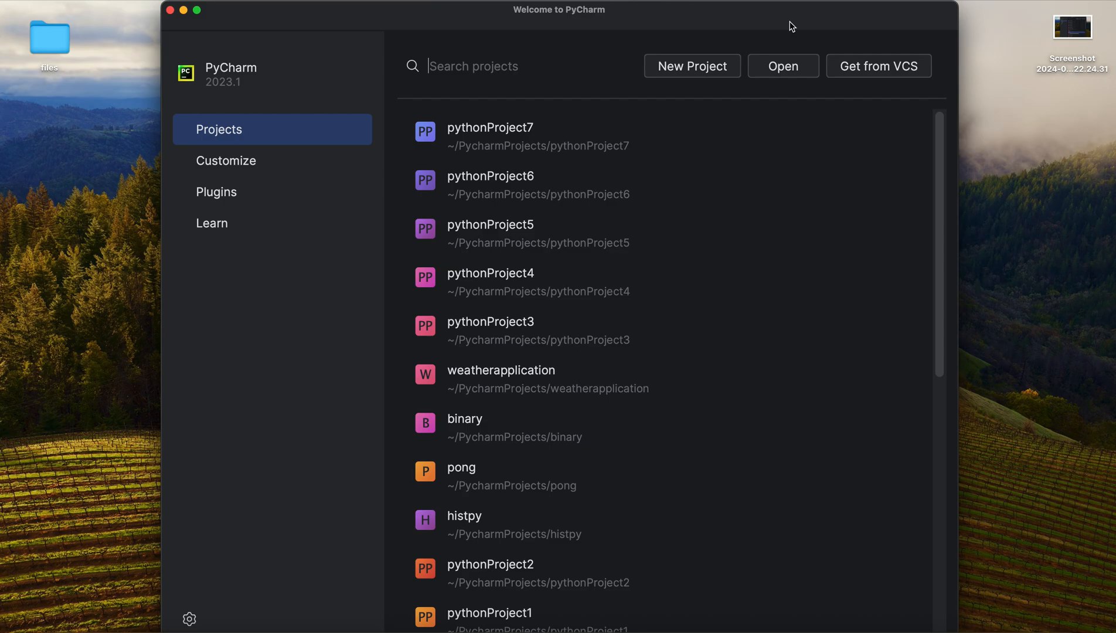
{"action": "mouse_move", "coordinate": [587, 10]}
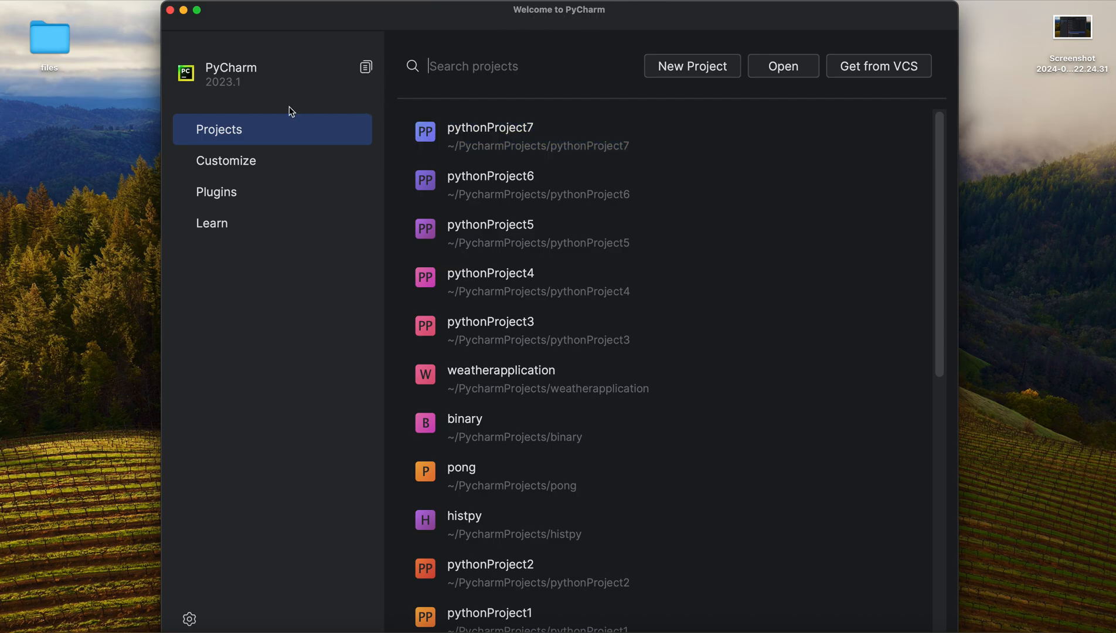
{"action": "mouse_move", "coordinate": [343, 218]}
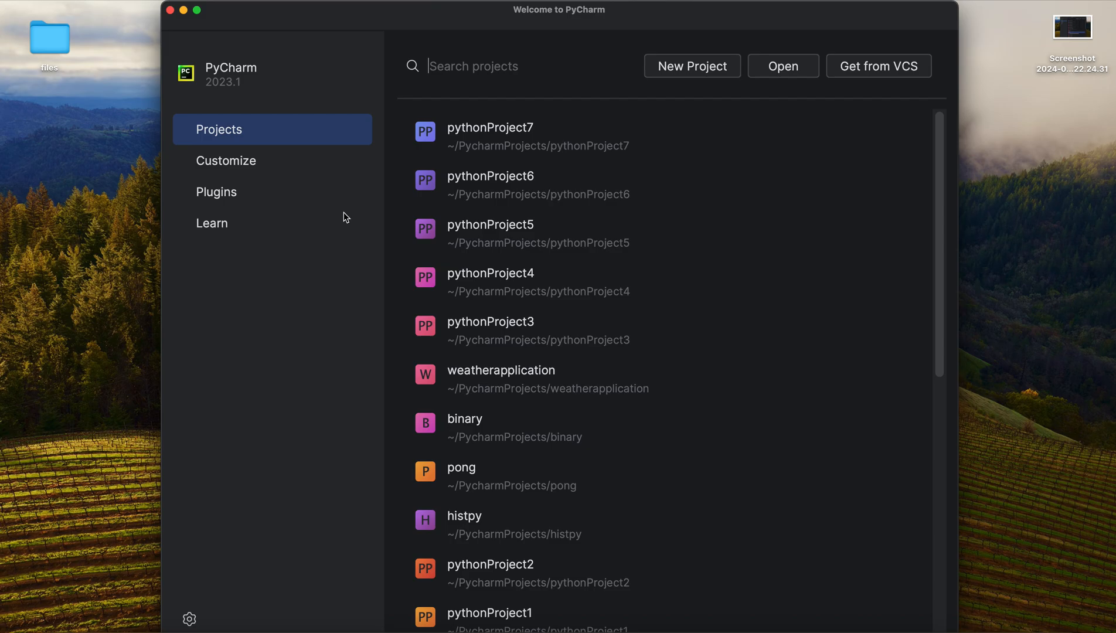
Step: Open the Customize settings and view the colour theme list, keeping Dark selected
{"action": "left_click", "coordinate": [226, 160]}
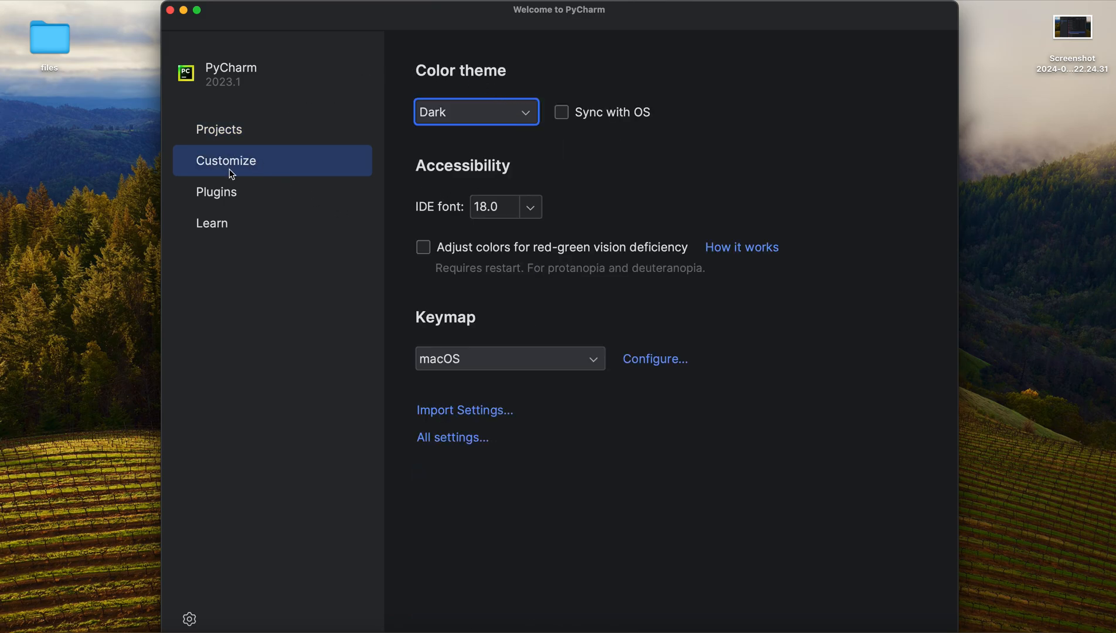
{"action": "mouse_move", "coordinate": [520, 56]}
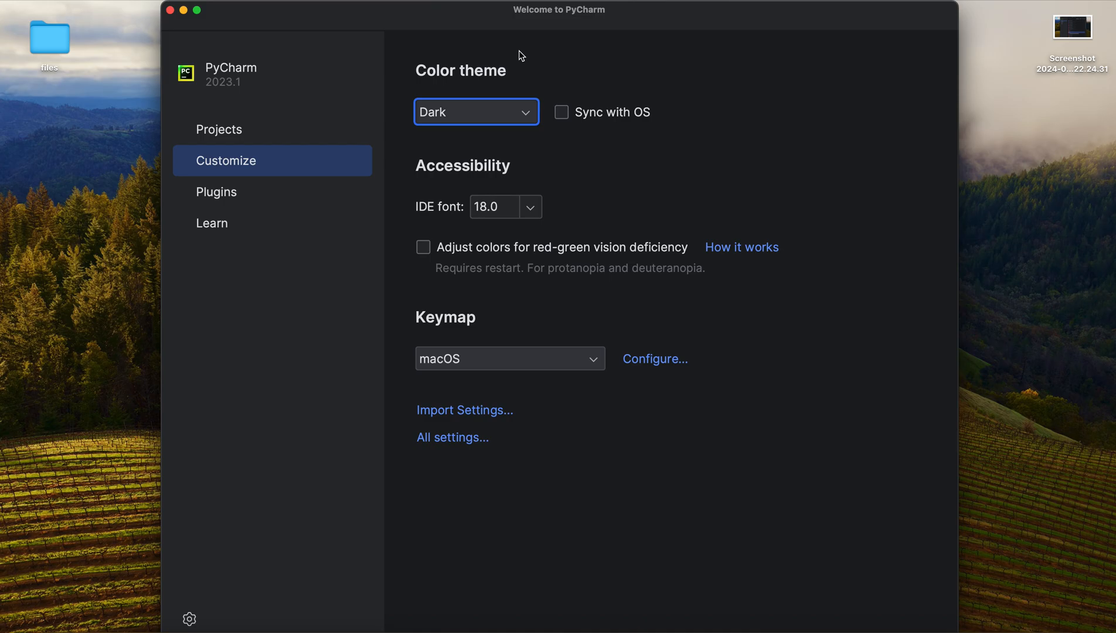
{"action": "left_click", "coordinate": [476, 112]}
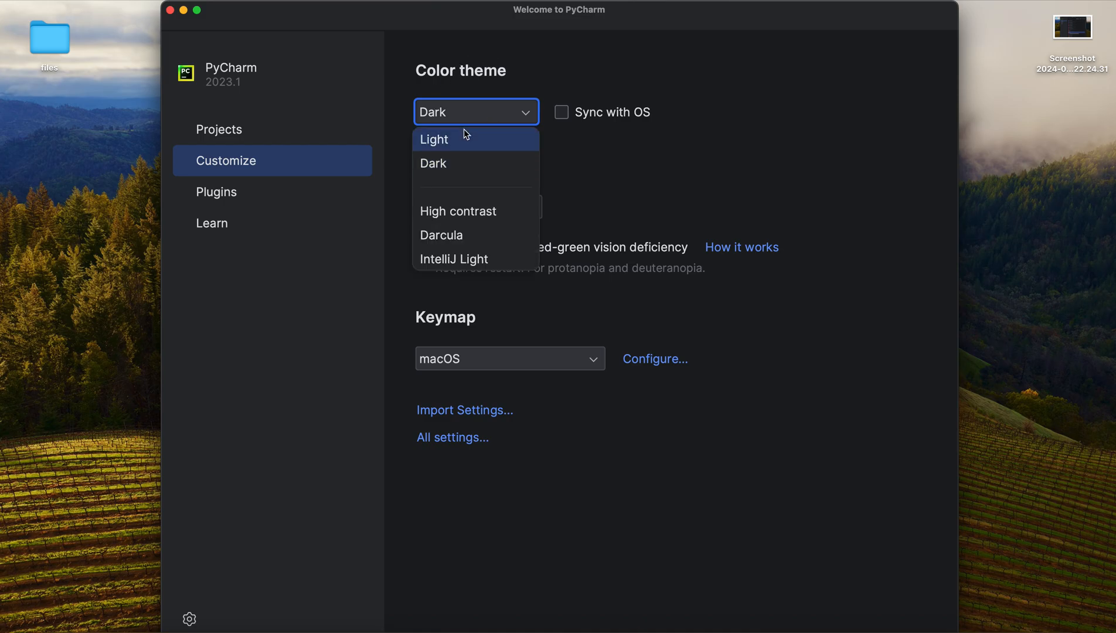
{"action": "mouse_move", "coordinate": [468, 110]}
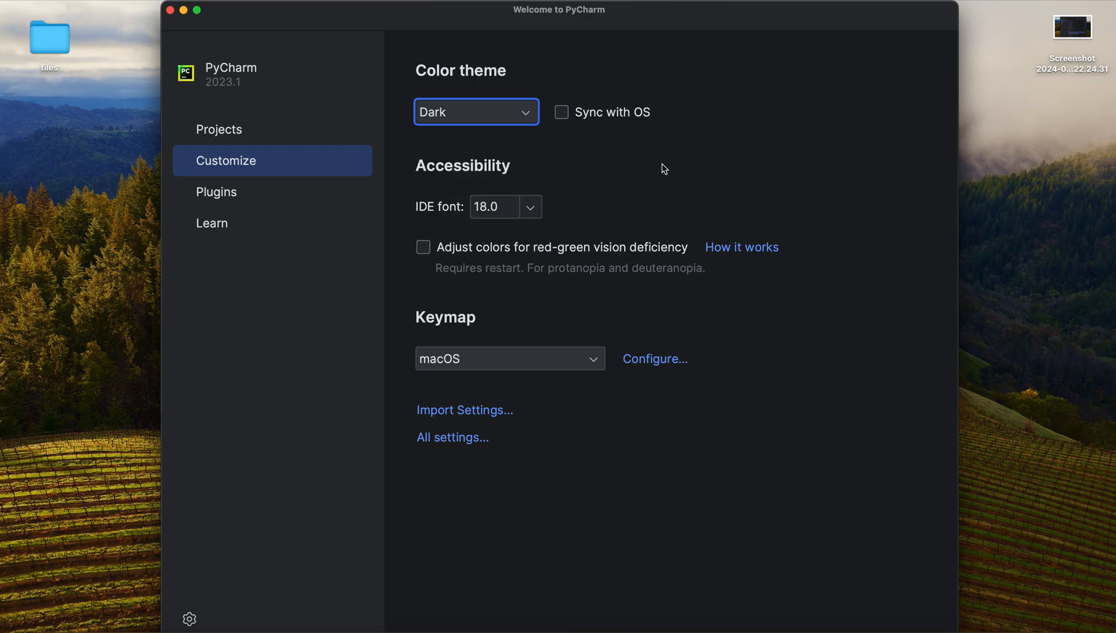
{"action": "mouse_move", "coordinate": [637, 125]}
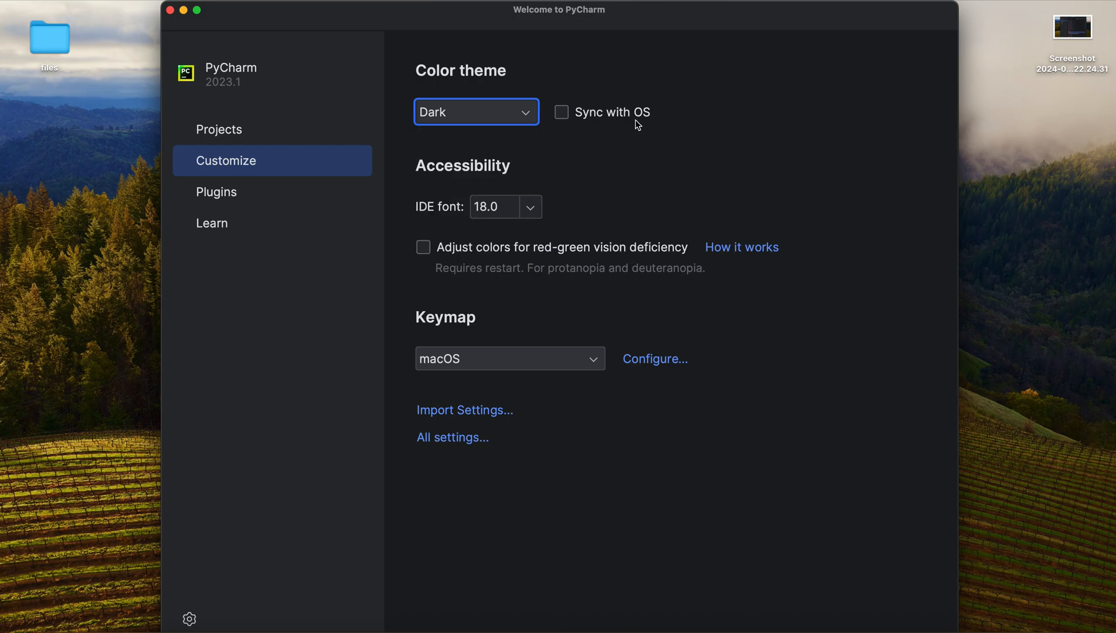
{"action": "mouse_move", "coordinate": [511, 165]}
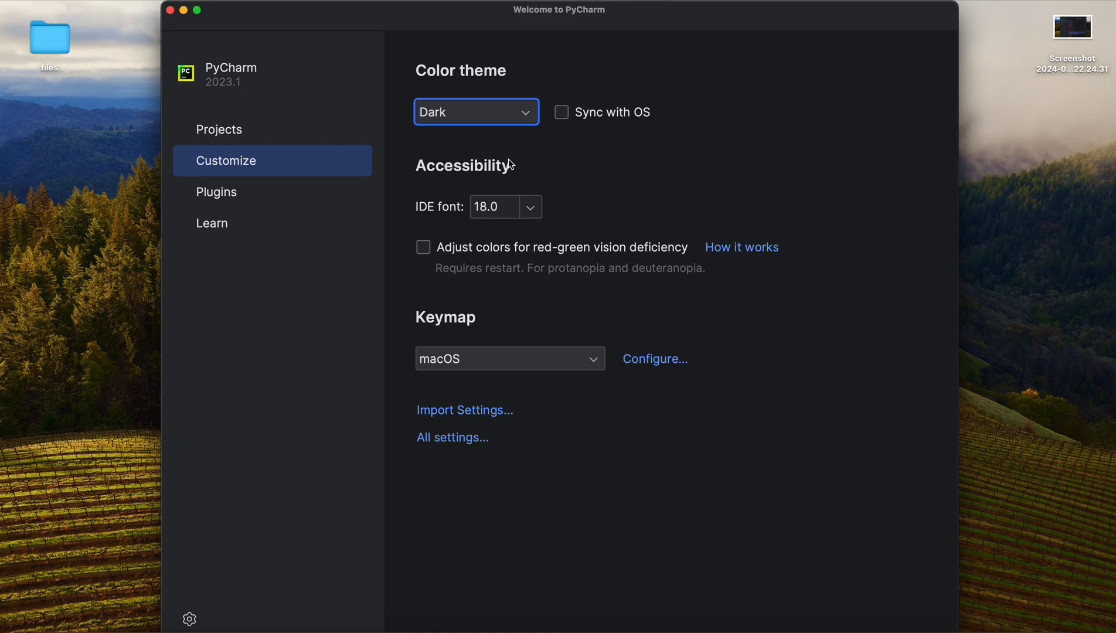
{"action": "mouse_move", "coordinate": [437, 182]}
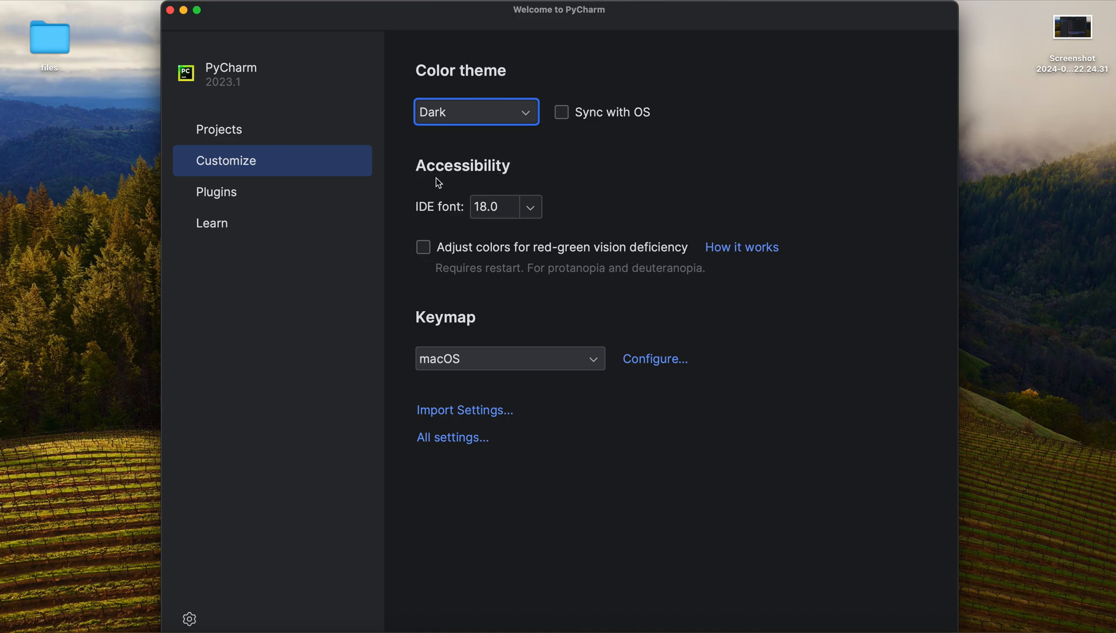
{"action": "mouse_move", "coordinate": [602, 208]}
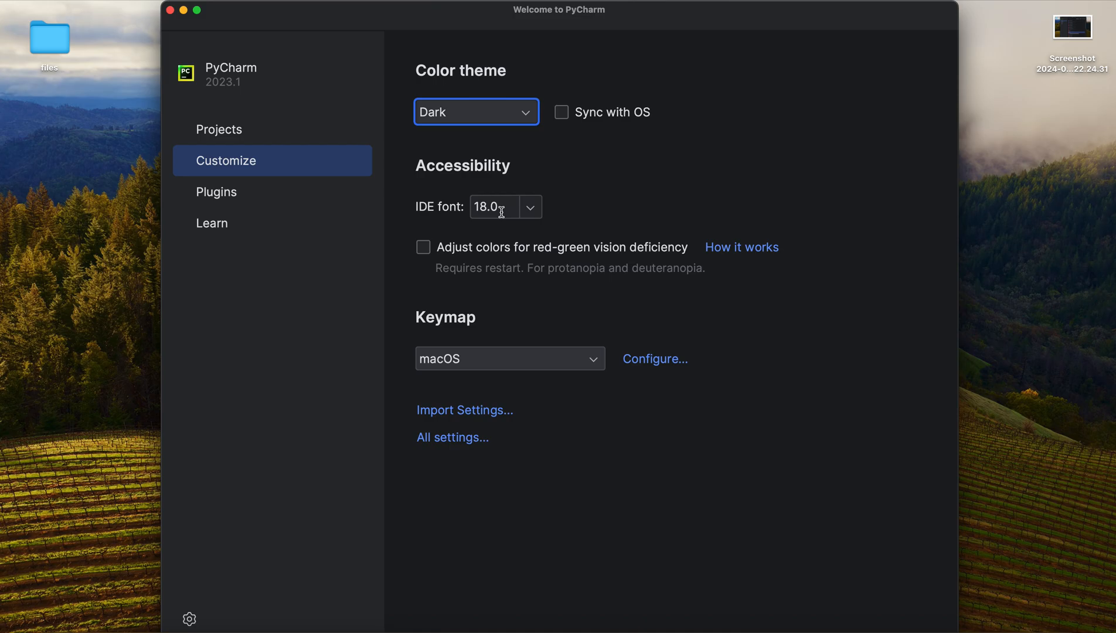
{"action": "mouse_move", "coordinate": [510, 245]}
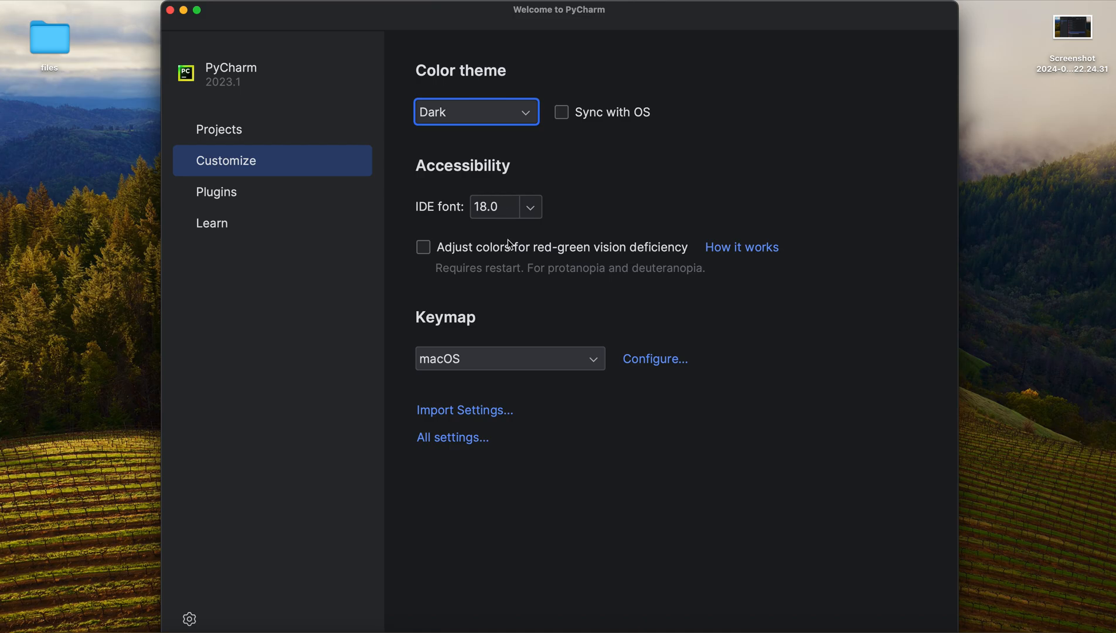
Step: Open the Plugins marketplace listing featured plugins like IdeaVim
{"action": "left_click", "coordinate": [216, 191]}
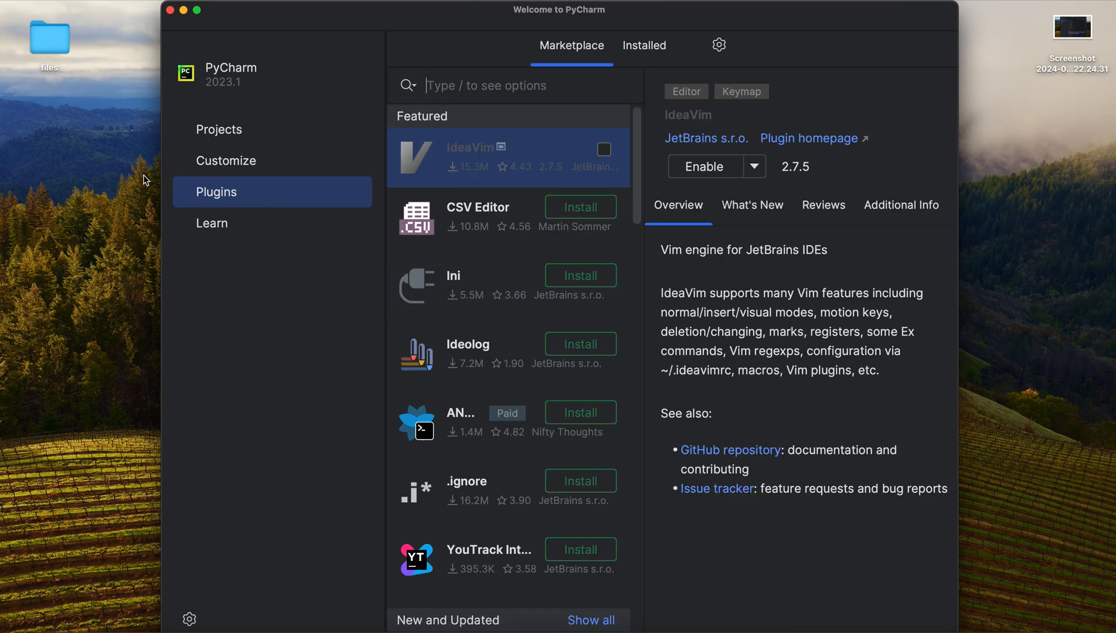
{"action": "mouse_move", "coordinate": [632, 70]}
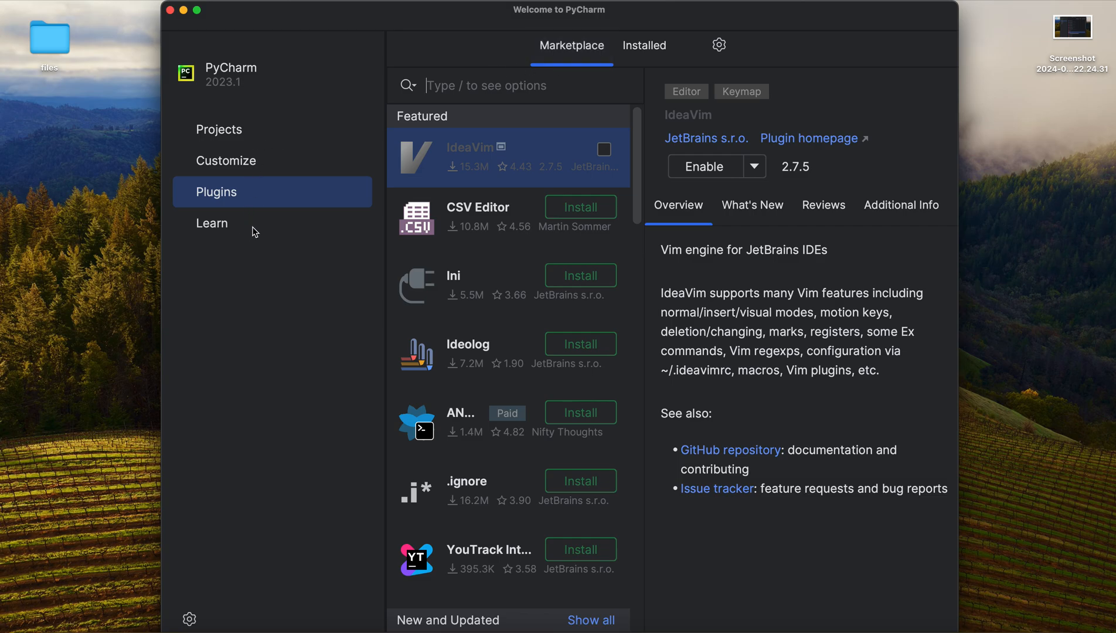
{"action": "mouse_move", "coordinate": [339, 159]}
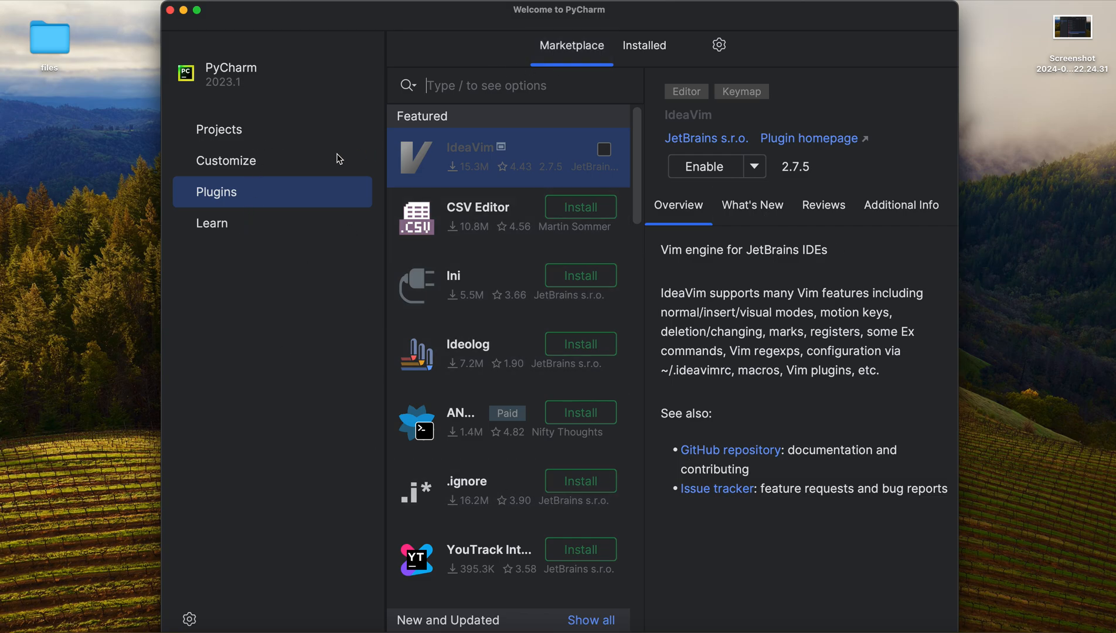
{"action": "mouse_move", "coordinate": [242, 221]}
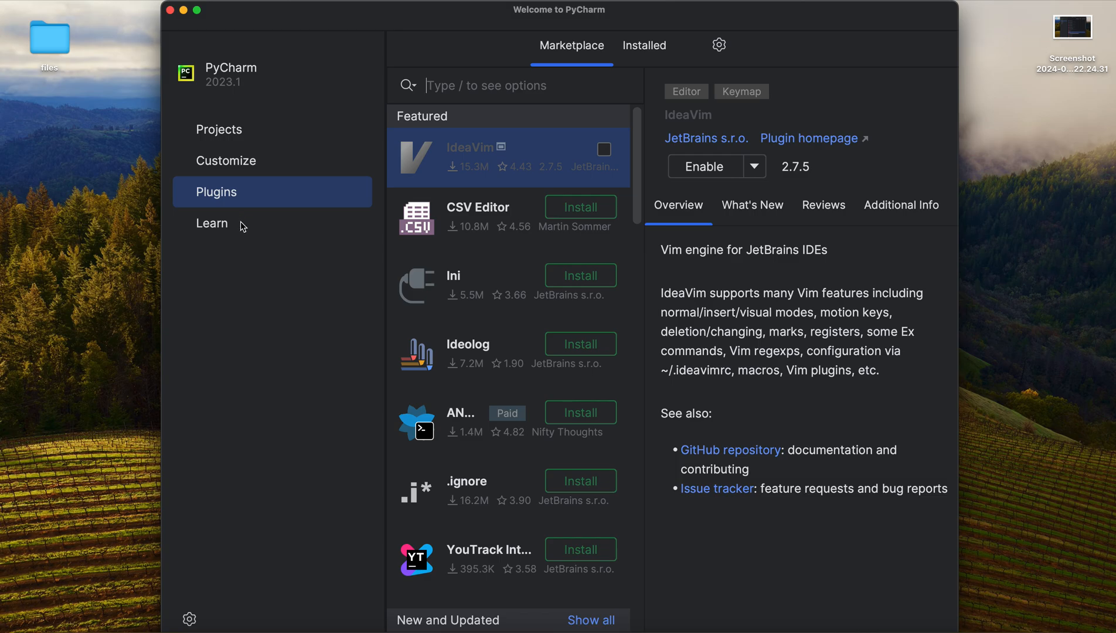
Step: Open the Learn page with interactive courses and help resources
{"action": "left_click", "coordinate": [212, 223]}
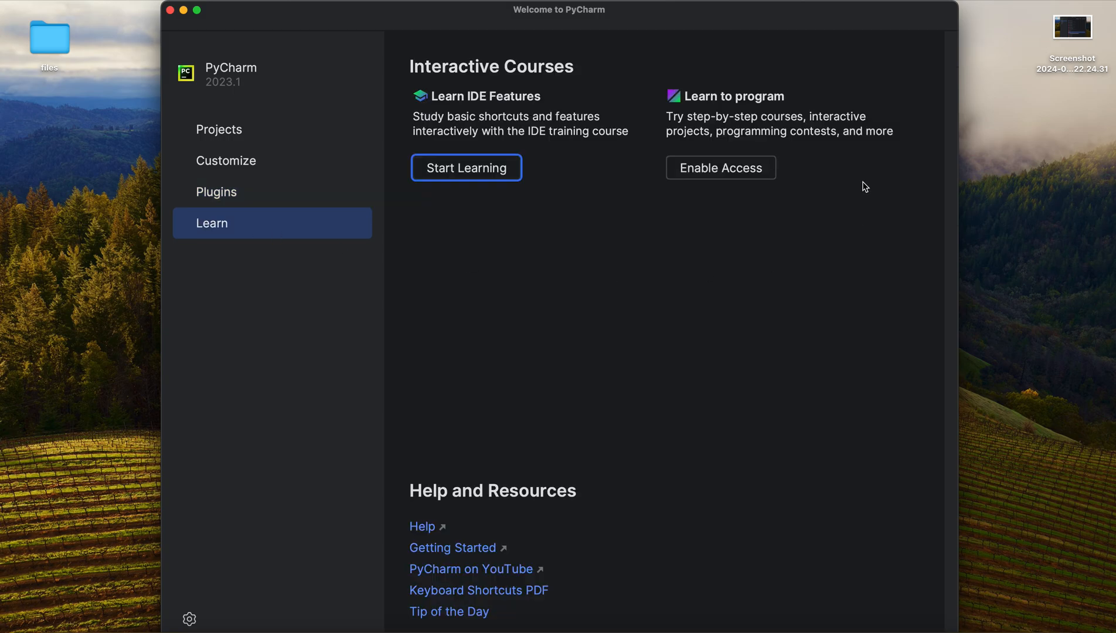
{"action": "mouse_move", "coordinate": [454, 77]}
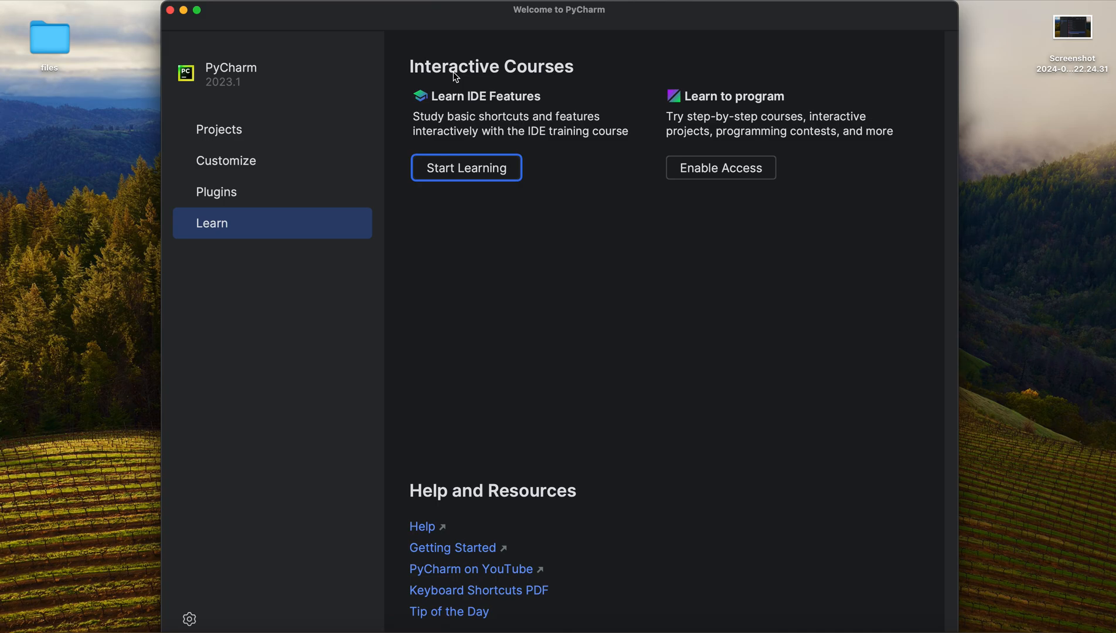
{"action": "mouse_move", "coordinate": [603, 140]}
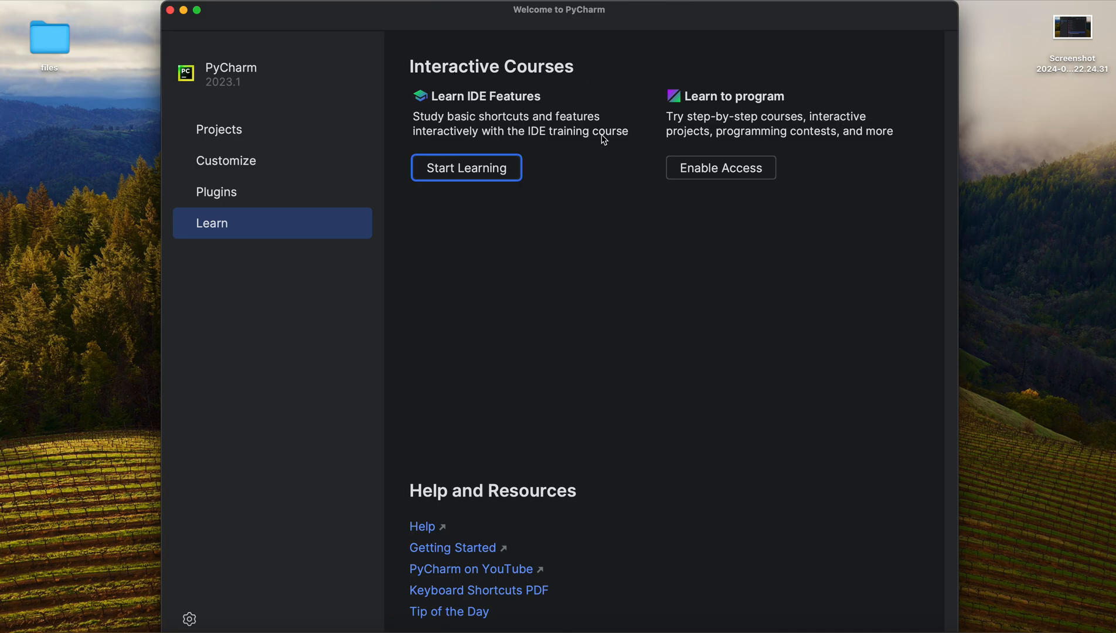
{"action": "mouse_move", "coordinate": [720, 118]}
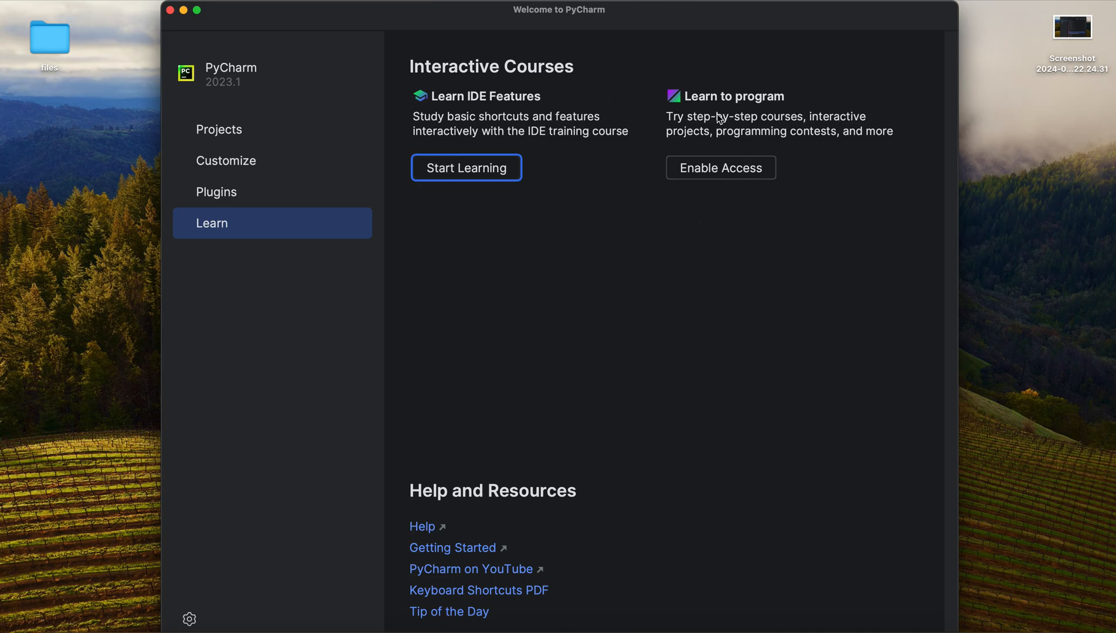
{"action": "mouse_move", "coordinate": [625, 271]}
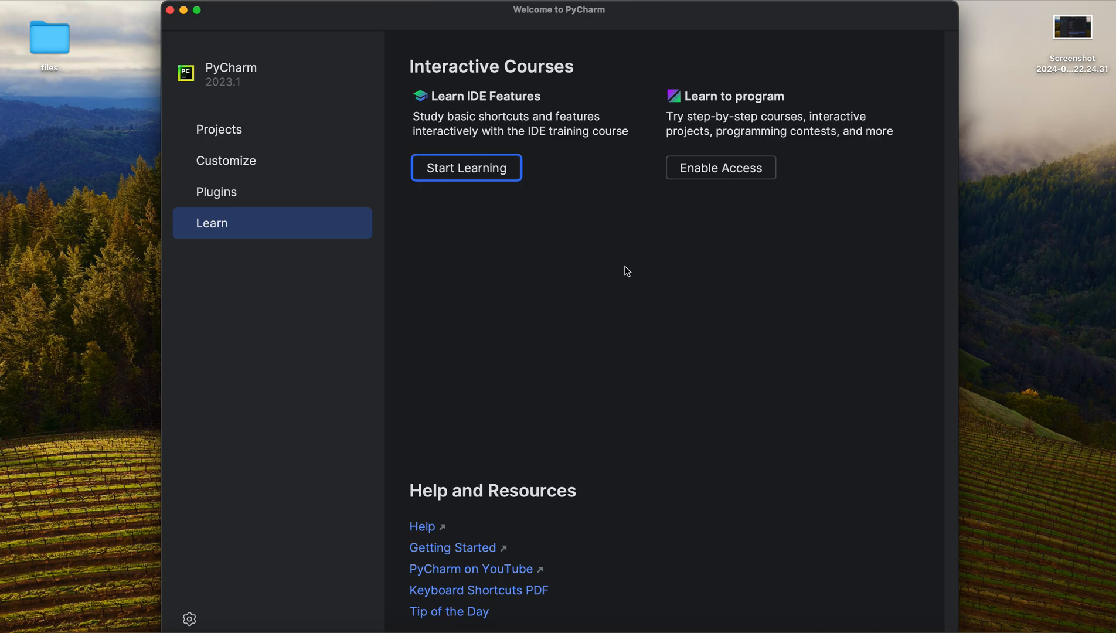
{"action": "mouse_move", "coordinate": [243, 169]}
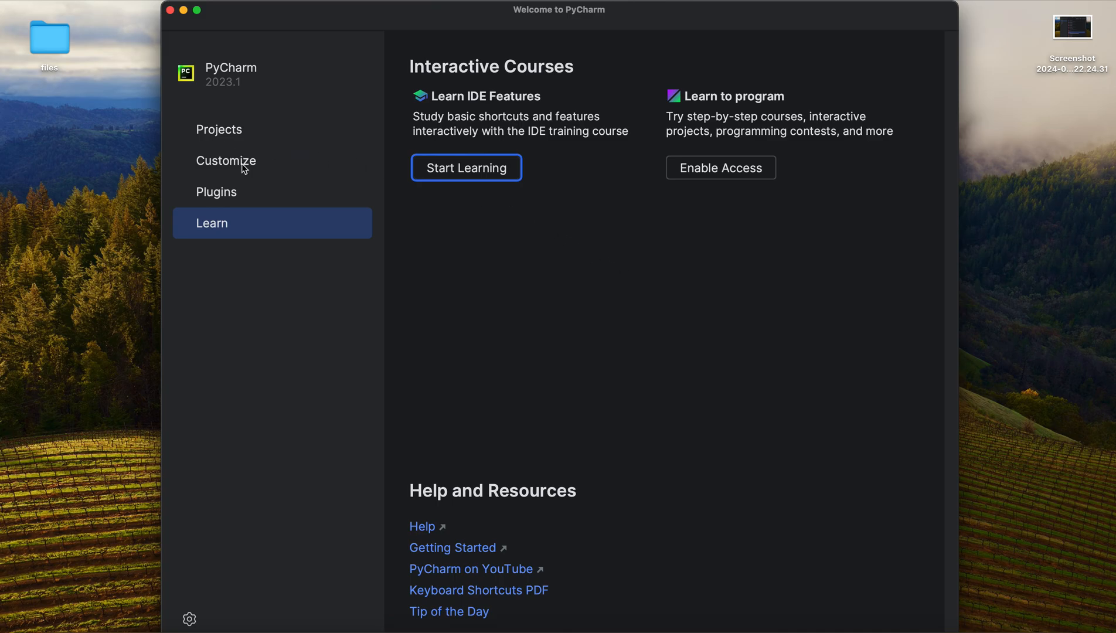
{"action": "mouse_move", "coordinate": [472, 568]}
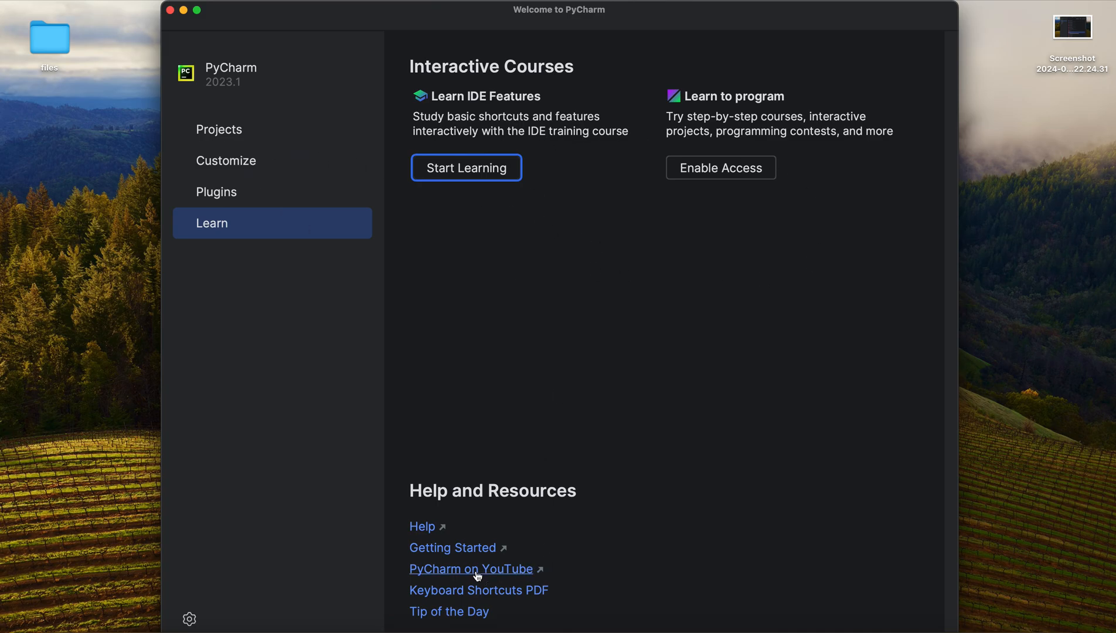
{"action": "mouse_move", "coordinate": [591, 299]}
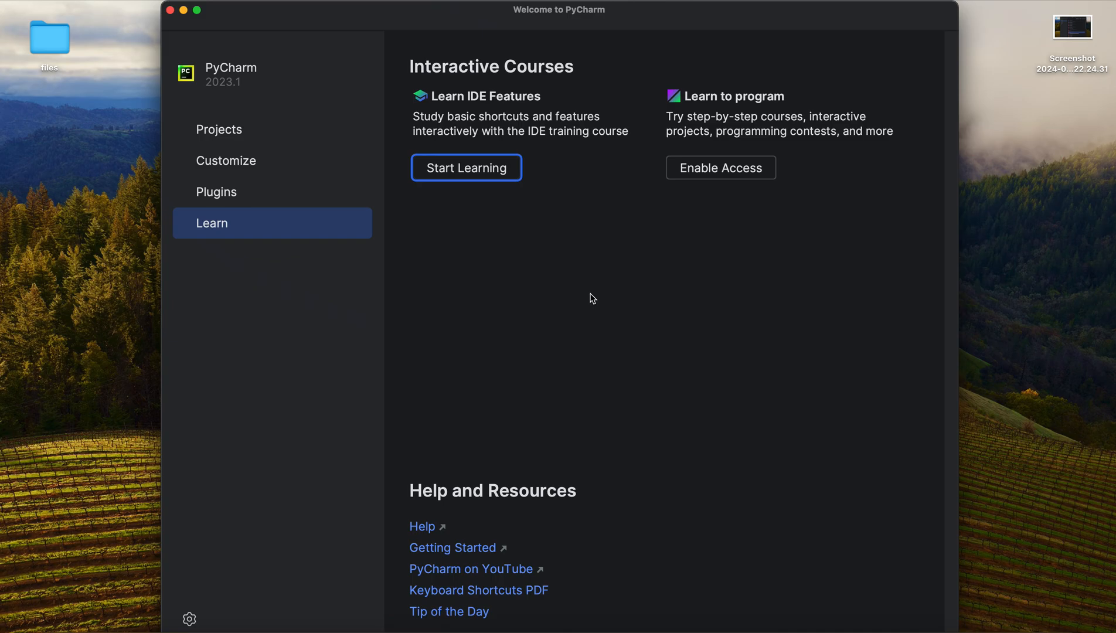
{"action": "mouse_move", "coordinate": [535, 590]}
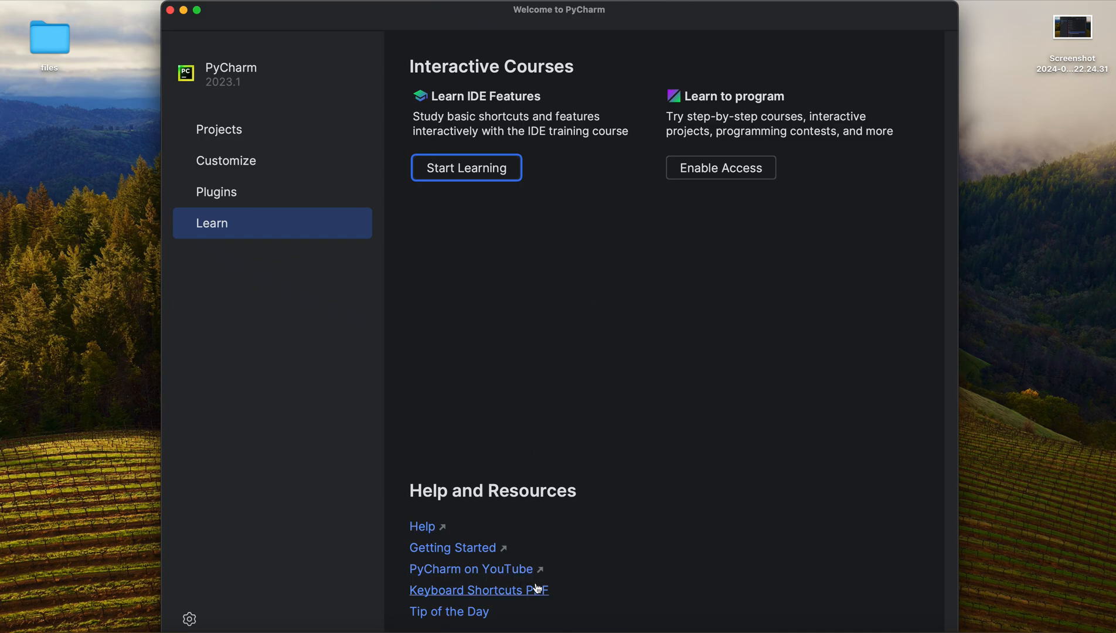
{"action": "mouse_move", "coordinate": [409, 269]}
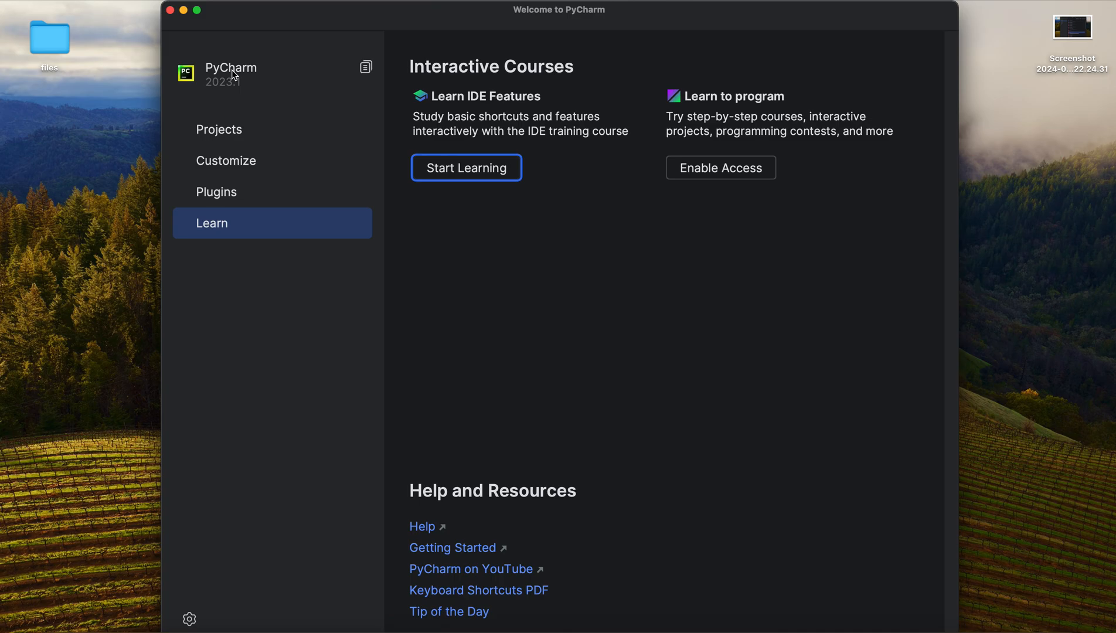
Step: Return to Projects and start a New Project with Virtualenv and Python 3.12
{"action": "left_click", "coordinate": [219, 129]}
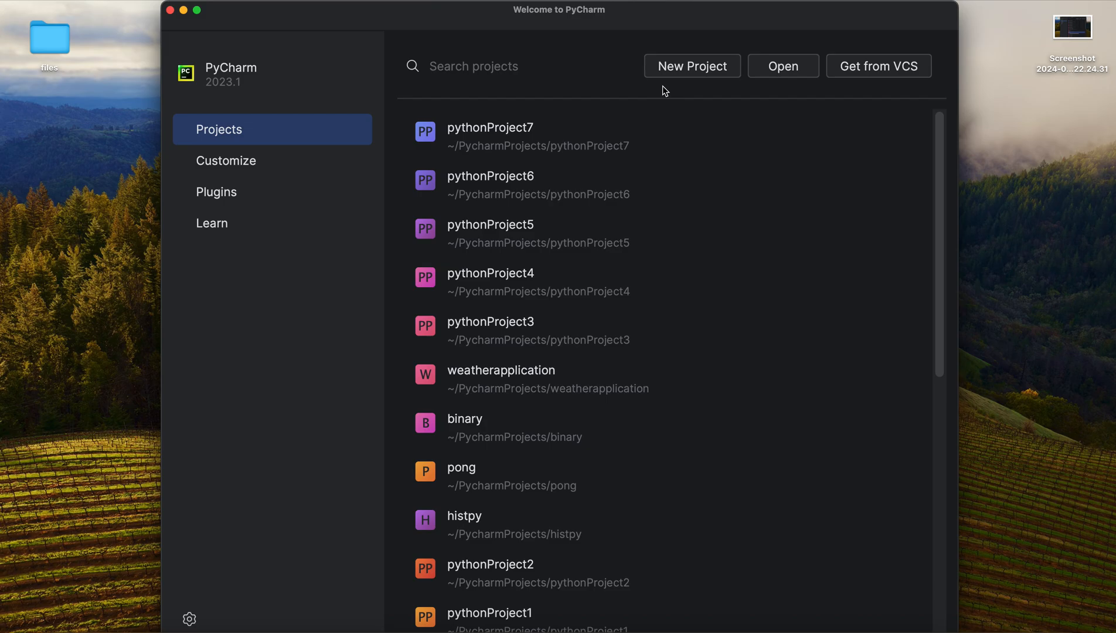
{"action": "left_click", "coordinate": [691, 65]}
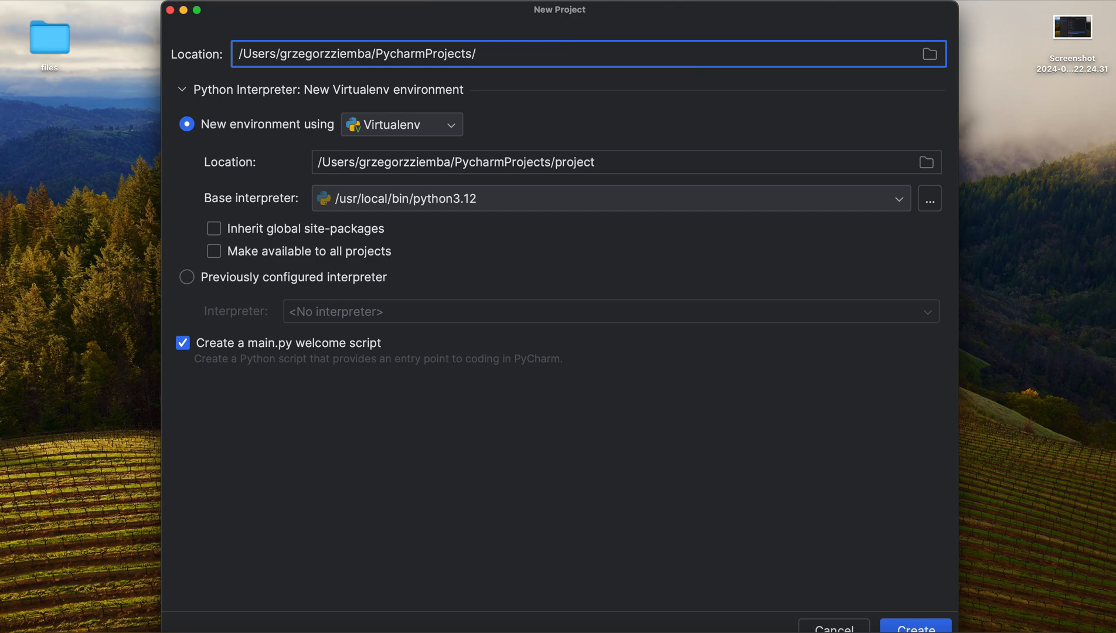
Step: Append 'printaction' to the PycharmProjects location path
{"action": "type", "text": "print"}
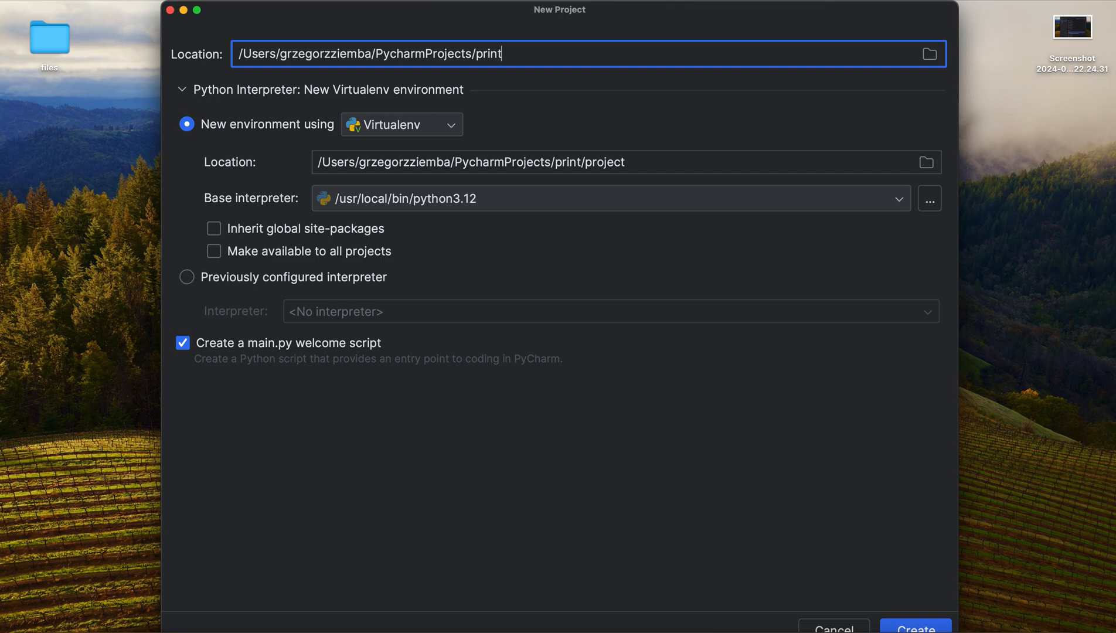
{"action": "type", "text": "action"}
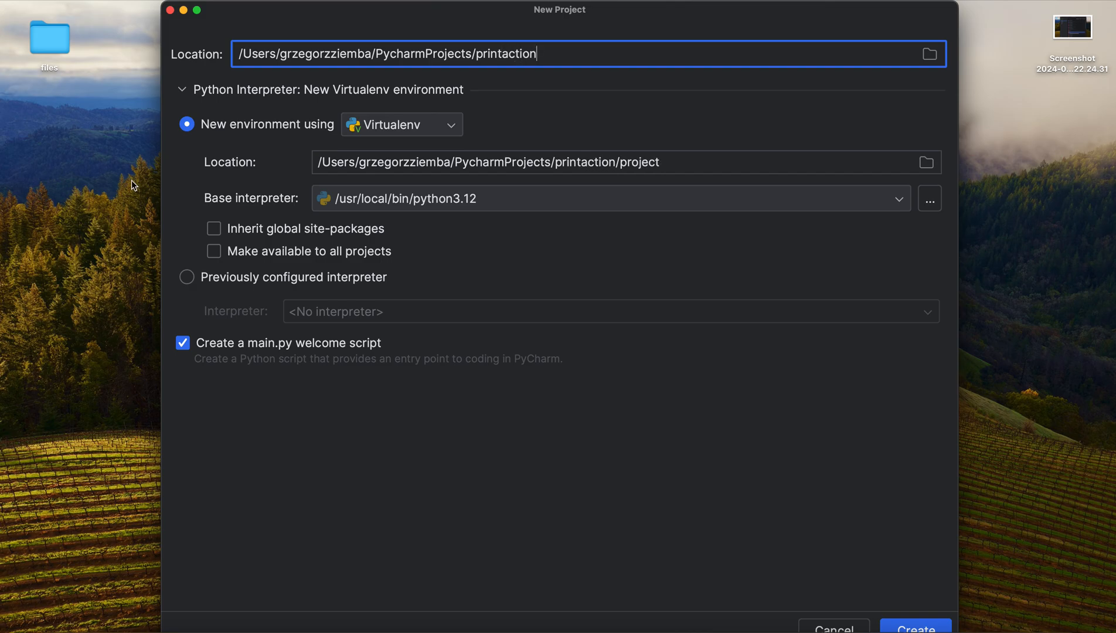
{"action": "mouse_move", "coordinate": [588, 79]}
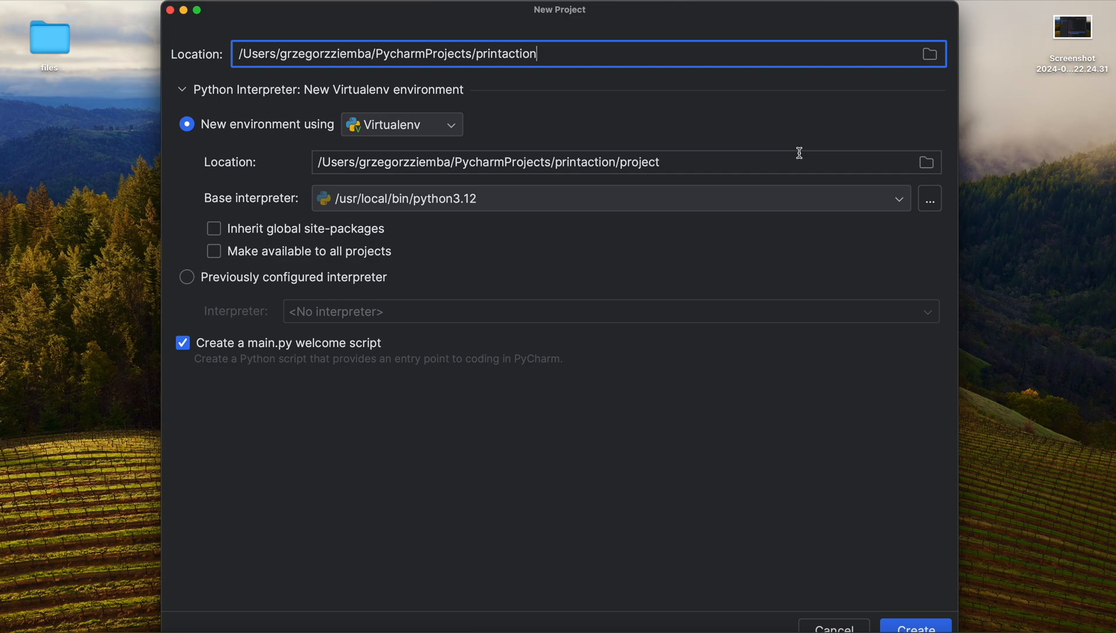
{"action": "mouse_move", "coordinate": [754, 270]}
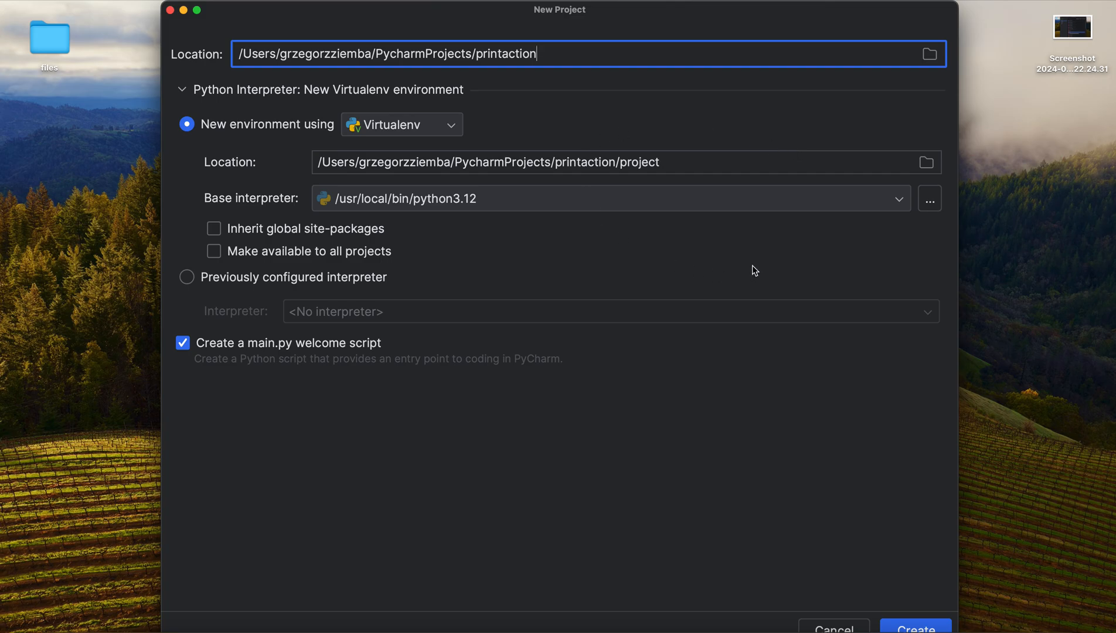
{"action": "mouse_move", "coordinate": [220, 199]}
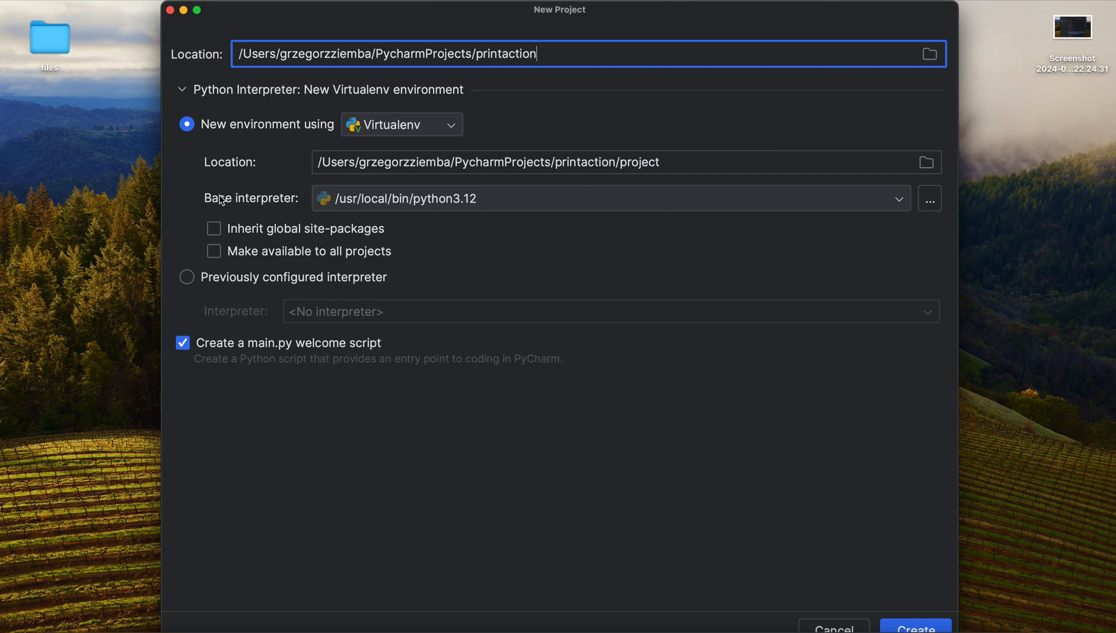
{"action": "mouse_move", "coordinate": [362, 228]}
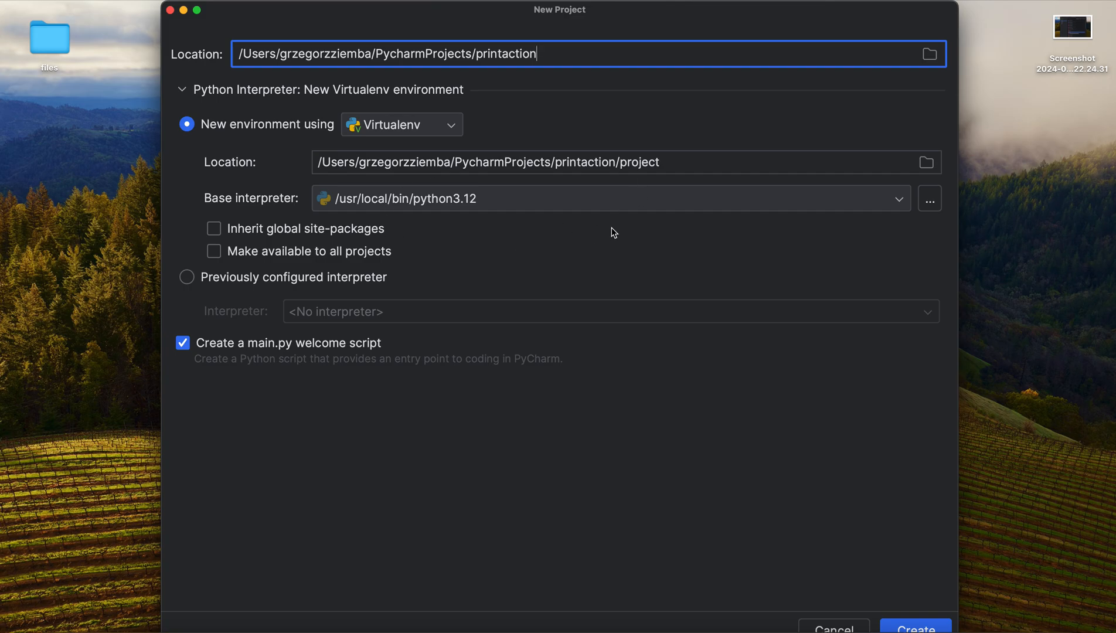
{"action": "mouse_move", "coordinate": [534, 209]}
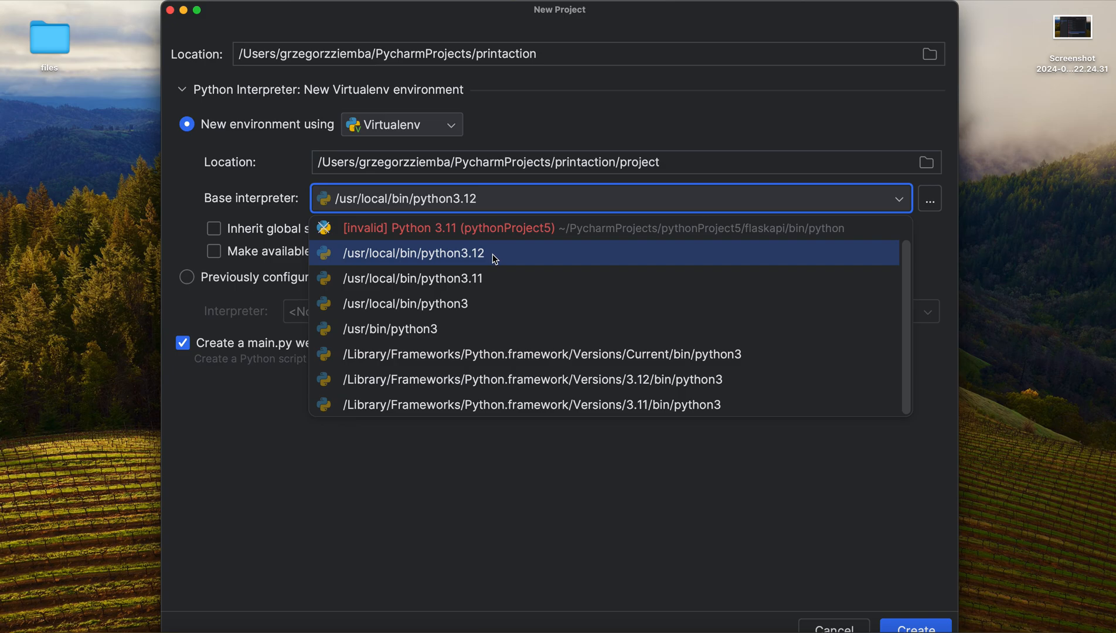
{"action": "mouse_move", "coordinate": [506, 261]}
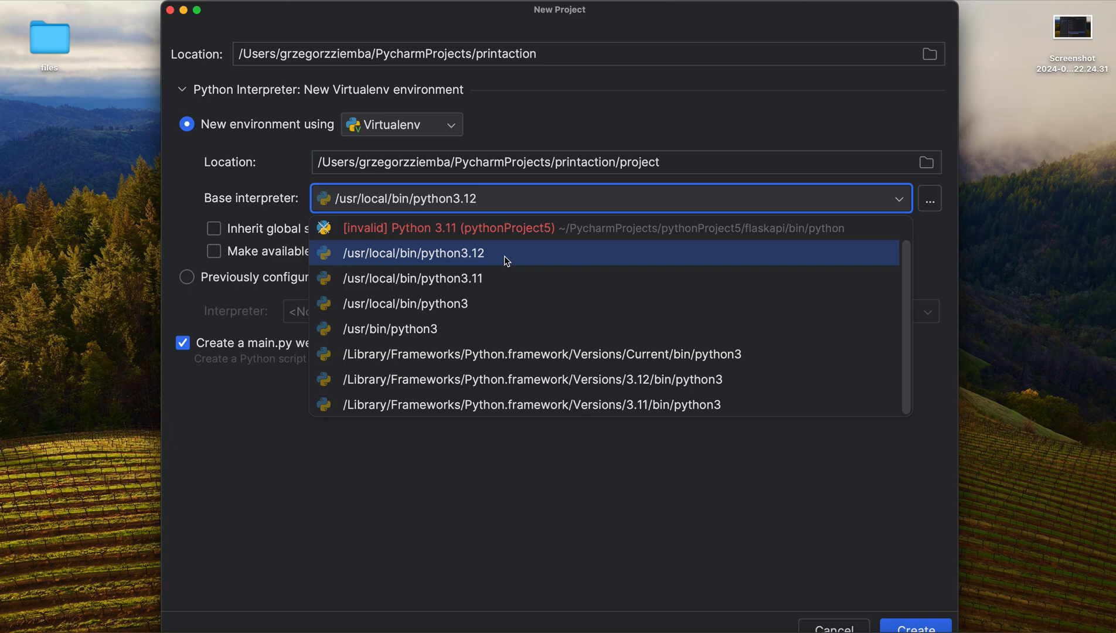
{"action": "mouse_move", "coordinate": [521, 263]}
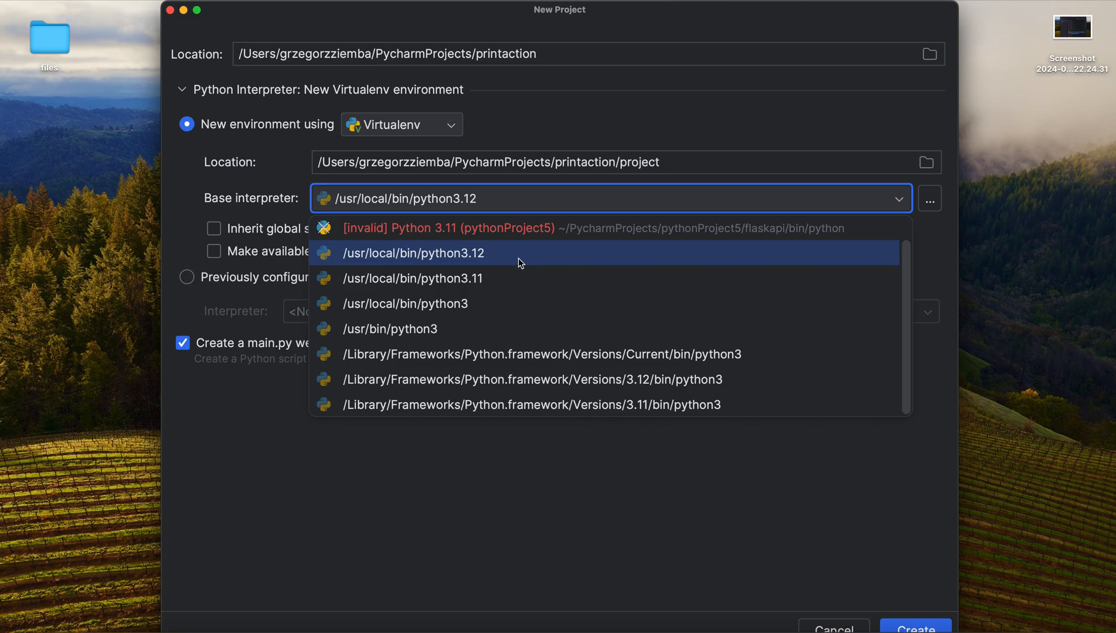
{"action": "mouse_move", "coordinate": [437, 262]}
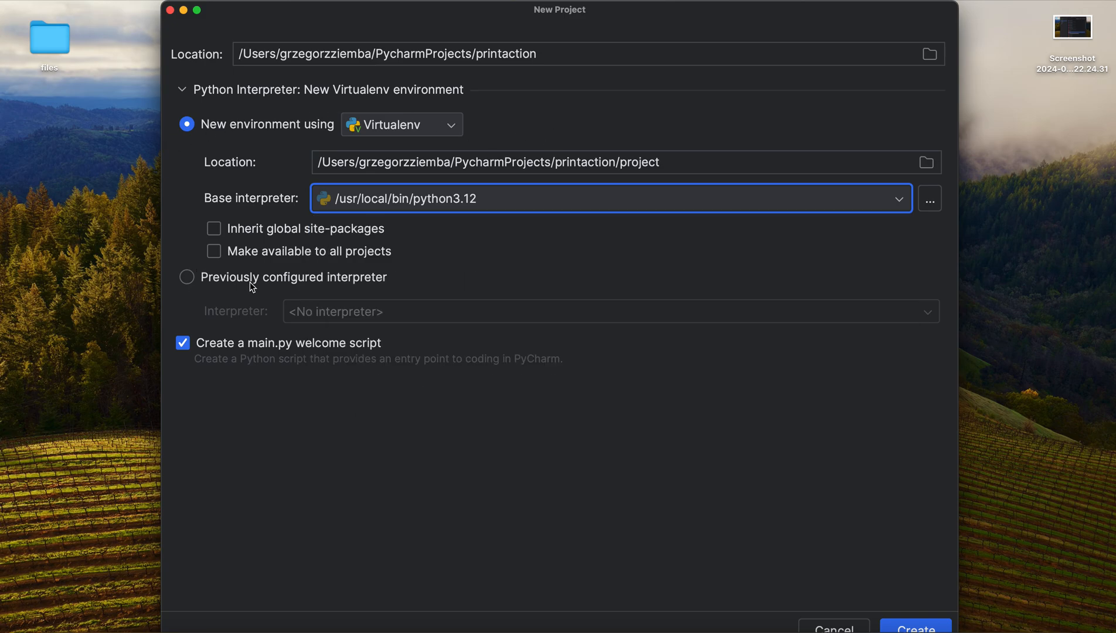
{"action": "mouse_move", "coordinate": [388, 243]}
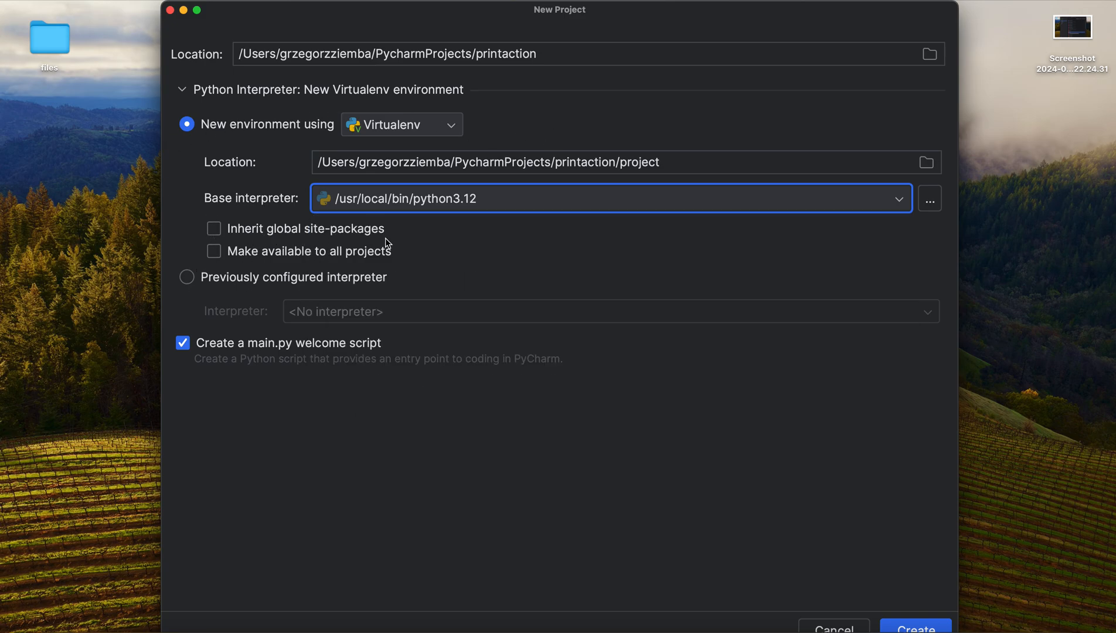
{"action": "mouse_move", "coordinate": [369, 266]}
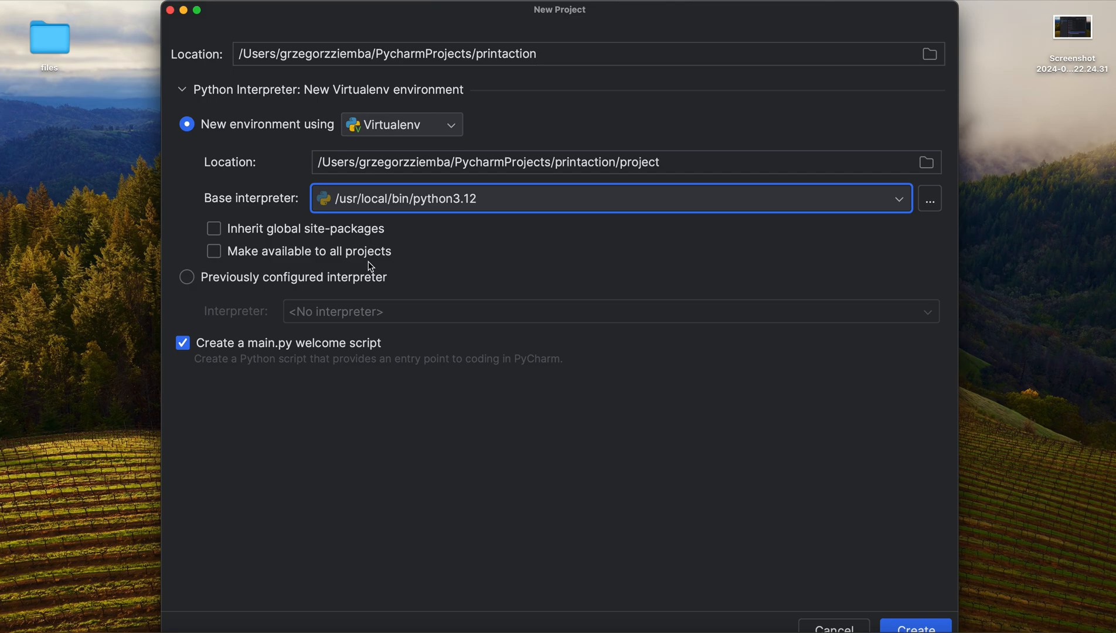
{"action": "mouse_move", "coordinate": [376, 241]}
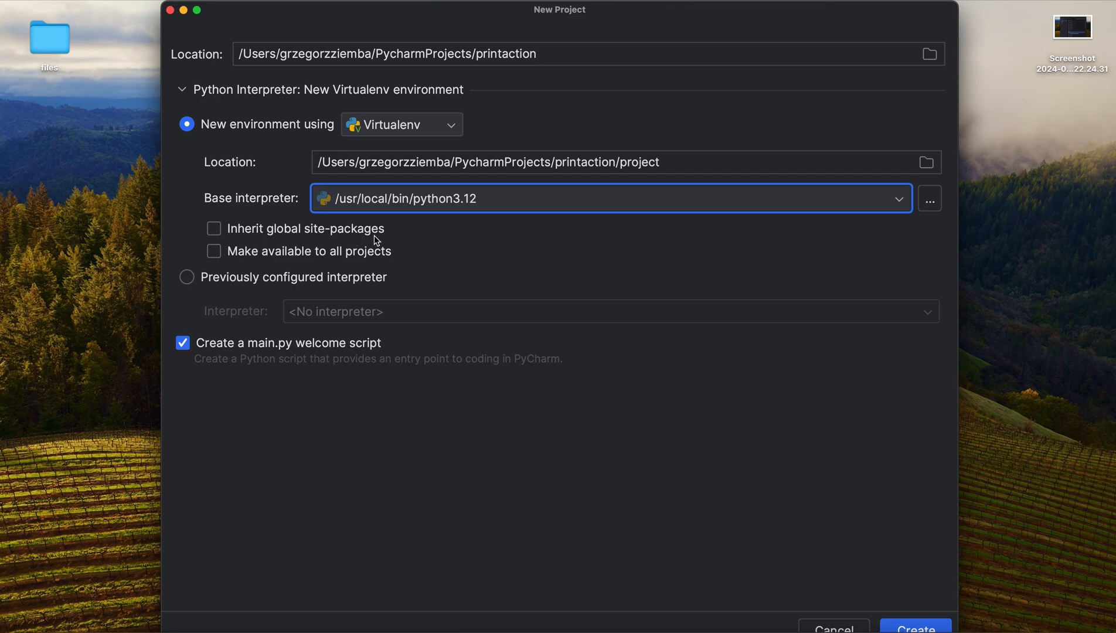
{"action": "mouse_move", "coordinate": [348, 259]}
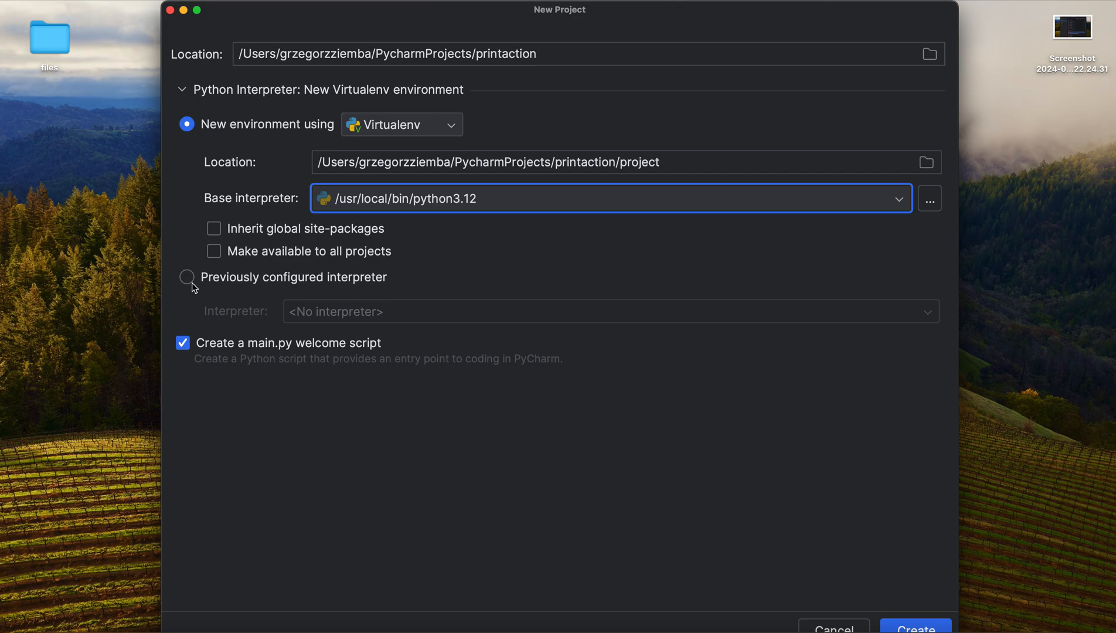
{"action": "mouse_move", "coordinate": [346, 290]}
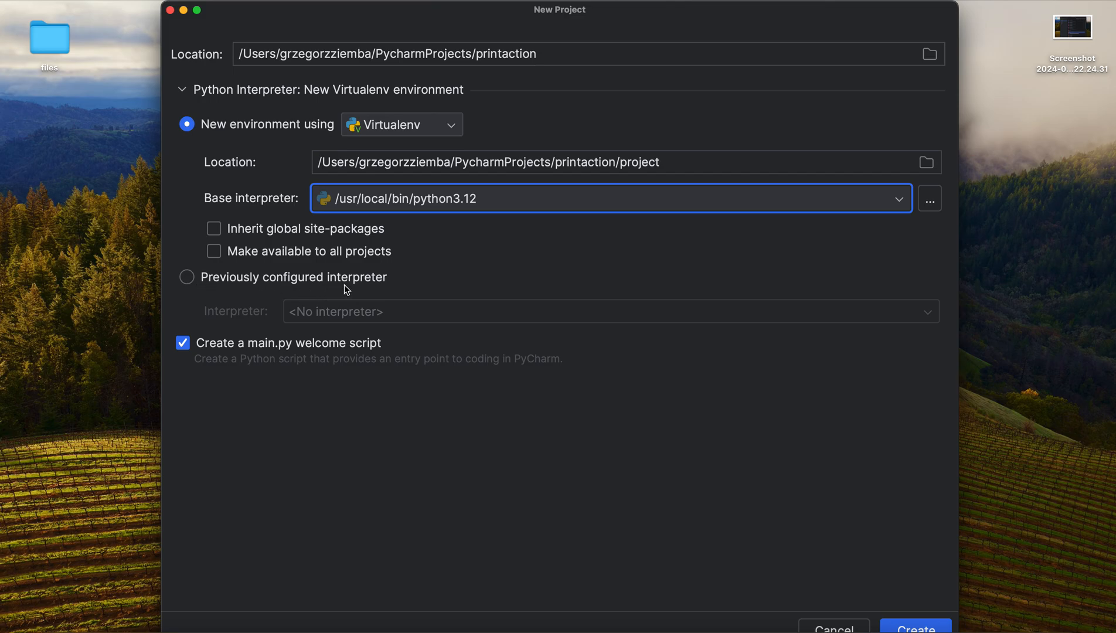
{"action": "mouse_move", "coordinate": [505, 262]}
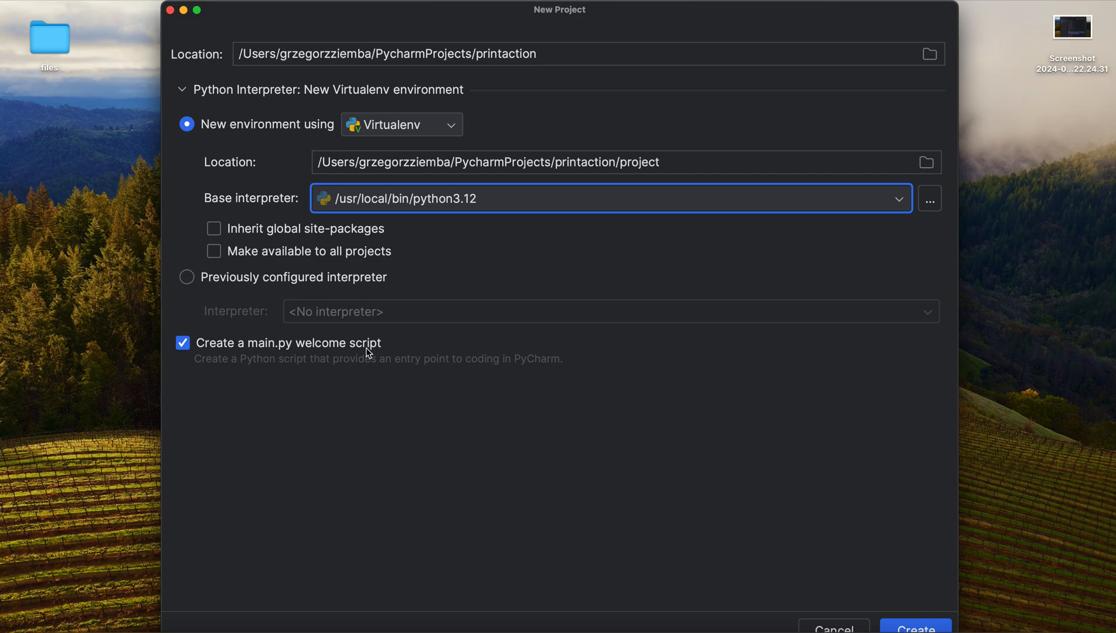
{"action": "mouse_move", "coordinate": [299, 324]}
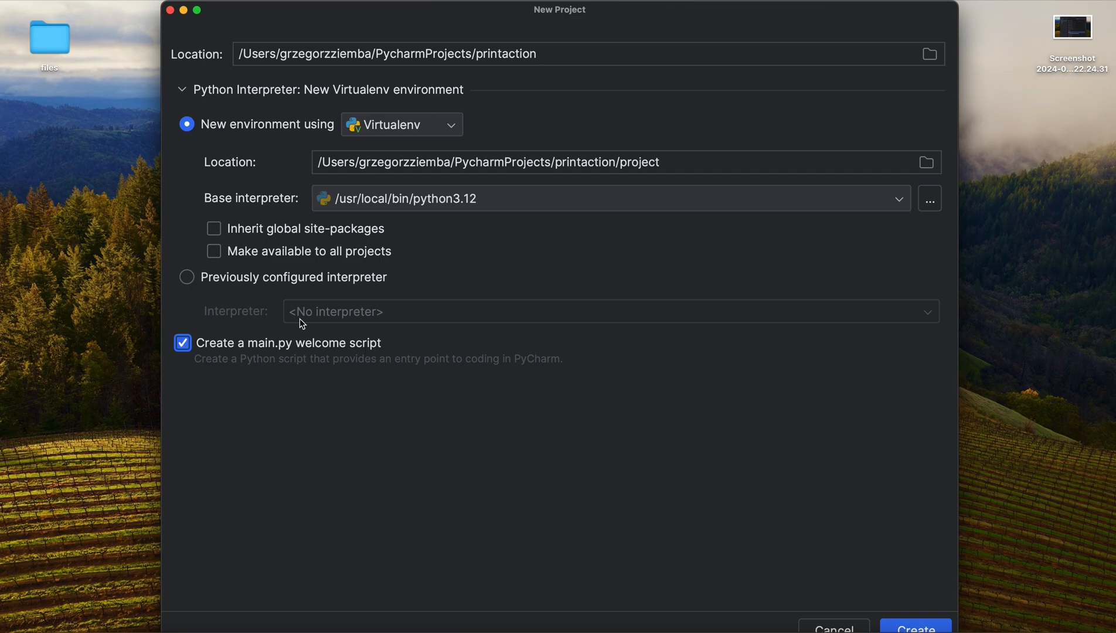
{"action": "mouse_move", "coordinate": [297, 359]}
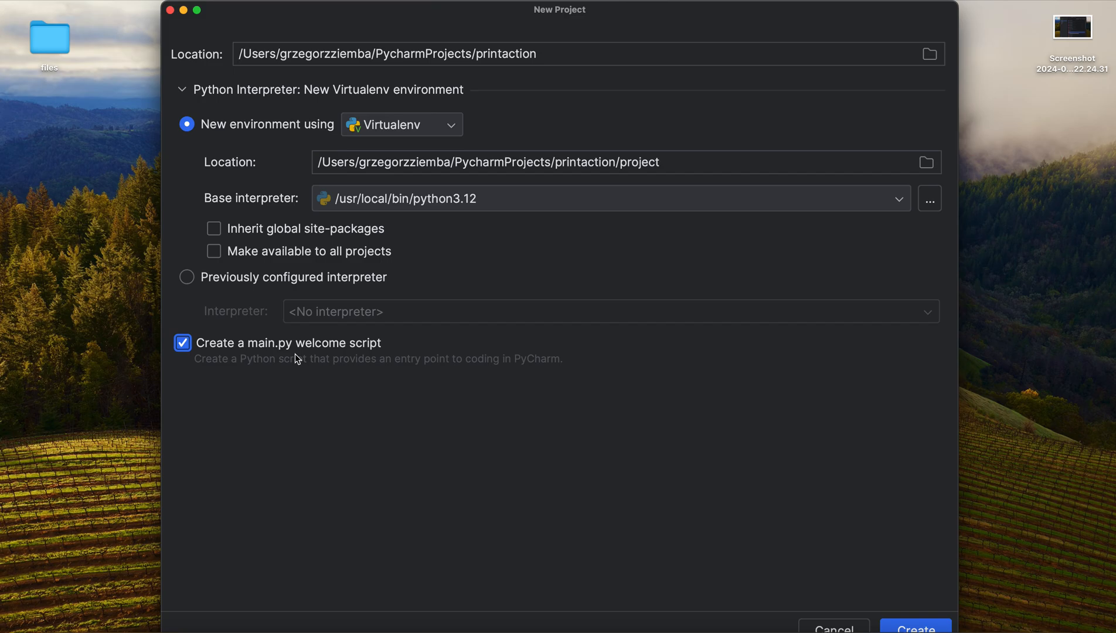
{"action": "mouse_move", "coordinate": [258, 342]}
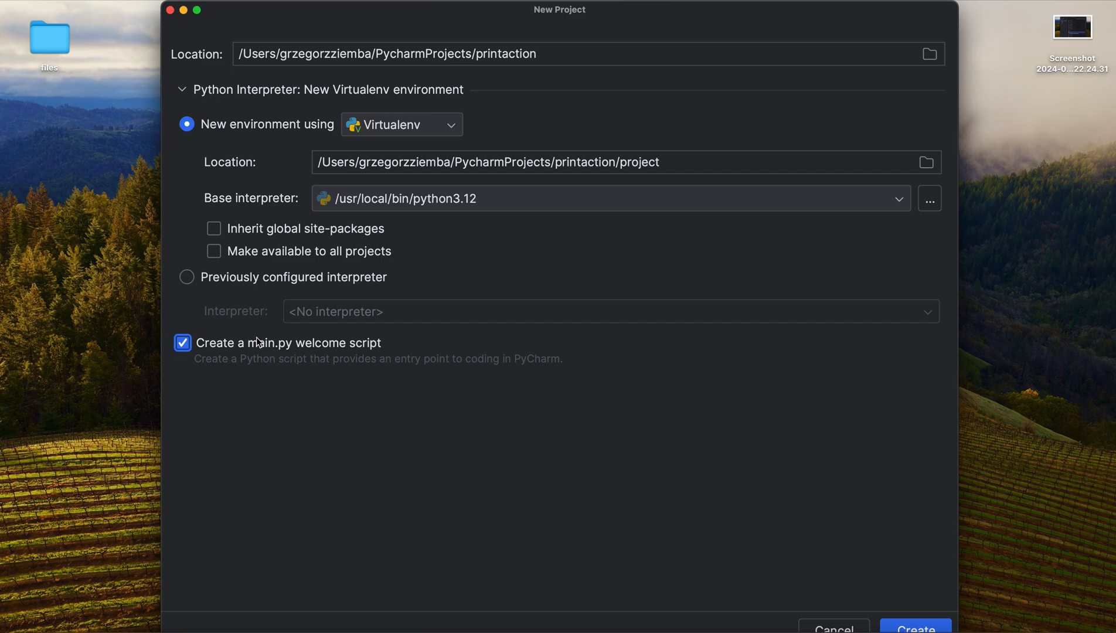
{"action": "mouse_move", "coordinate": [347, 368]}
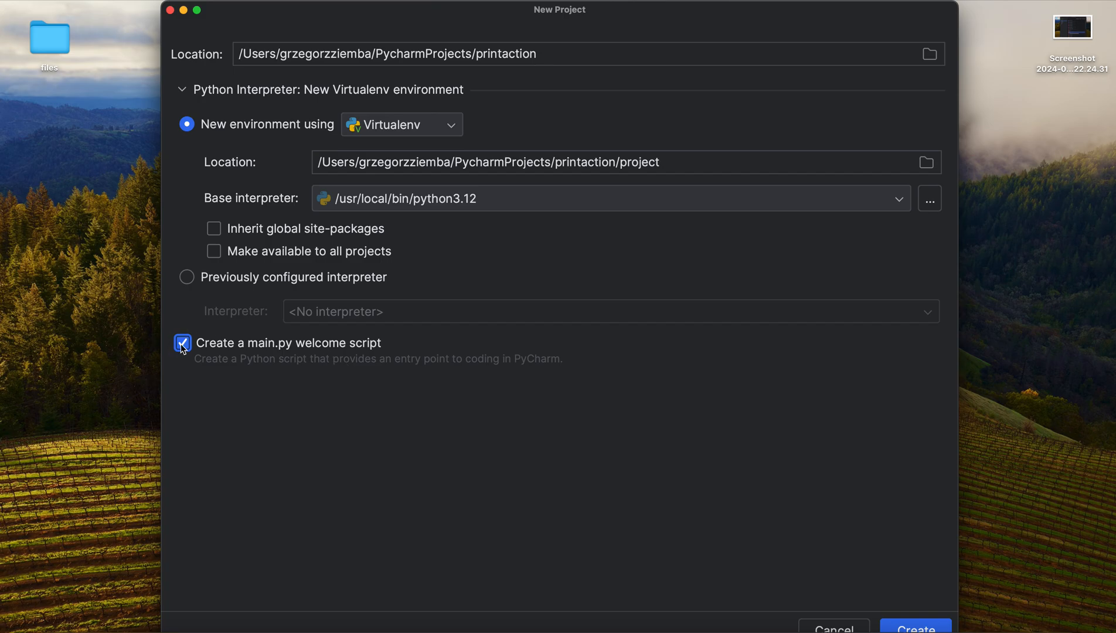
{"action": "left_click", "coordinate": [401, 124]}
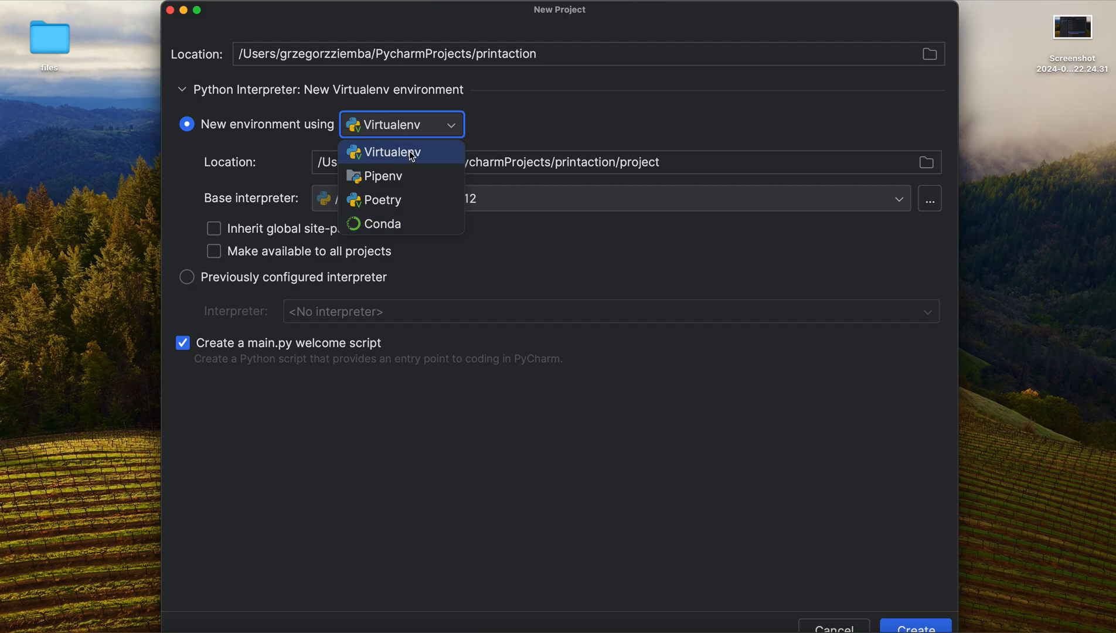
{"action": "mouse_move", "coordinate": [391, 155]}
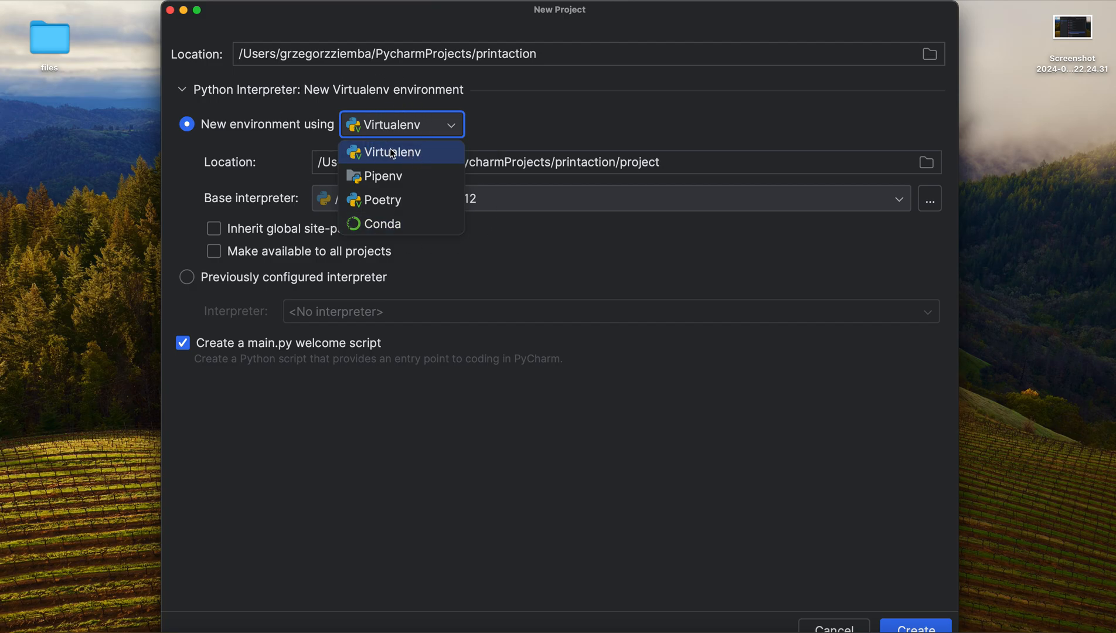
{"action": "mouse_move", "coordinate": [420, 164]}
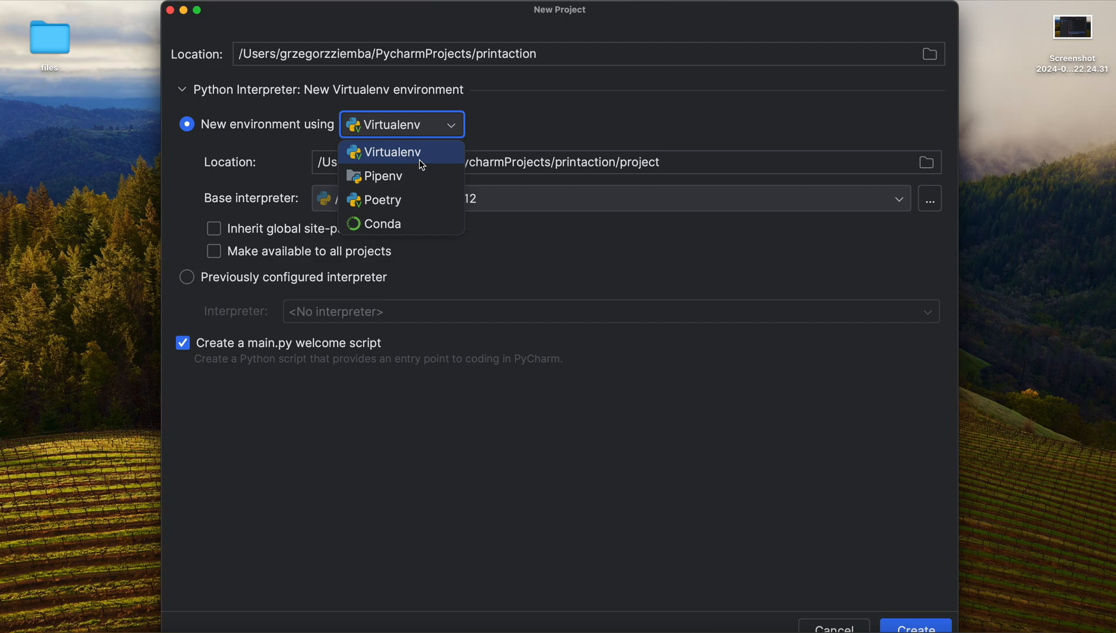
{"action": "mouse_move", "coordinate": [442, 165]}
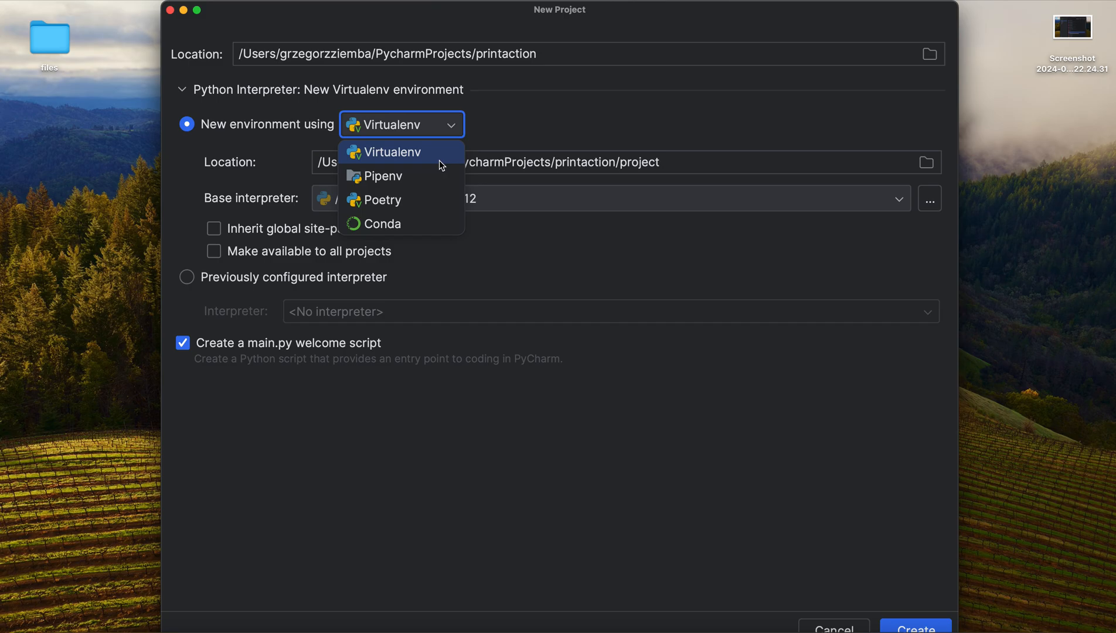
{"action": "mouse_move", "coordinate": [531, 127]}
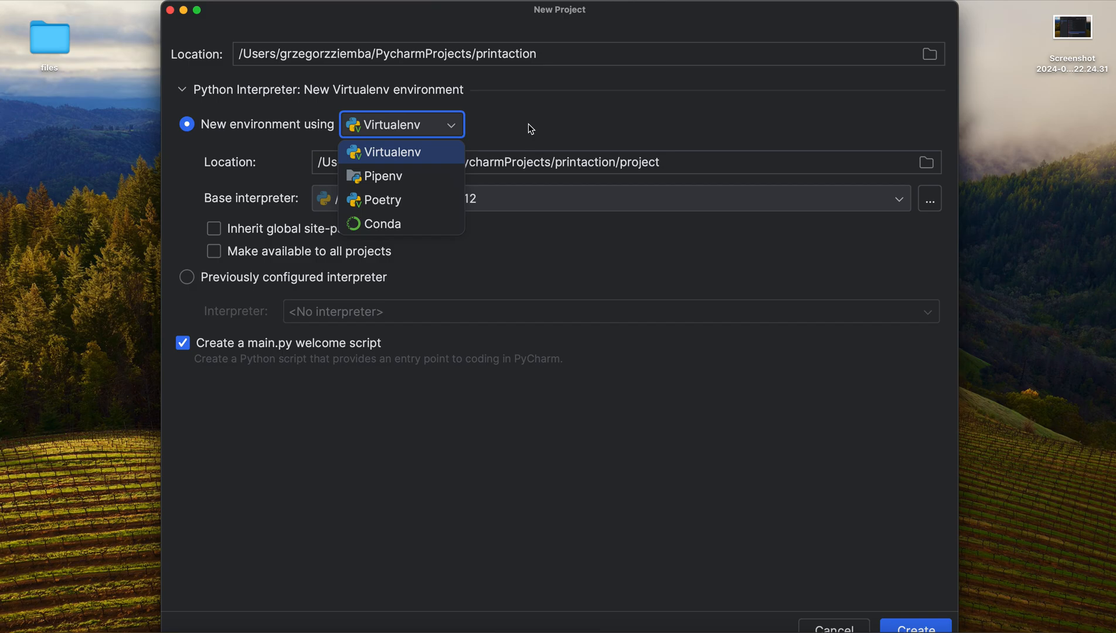
{"action": "mouse_move", "coordinate": [668, 258]}
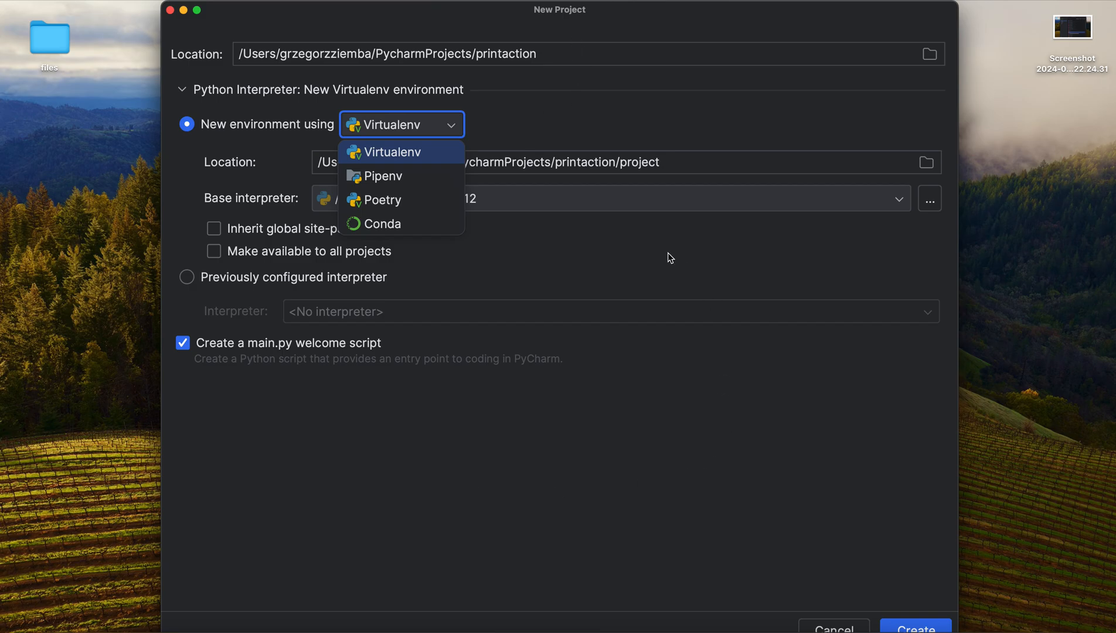
{"action": "mouse_move", "coordinate": [383, 199]}
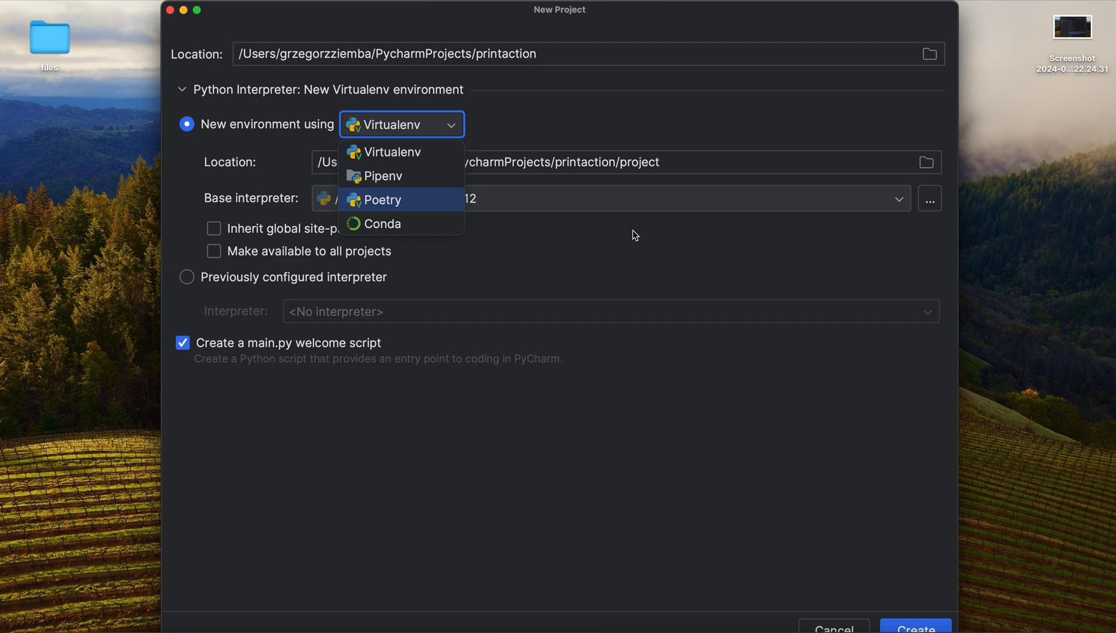
{"action": "mouse_move", "coordinate": [388, 211]}
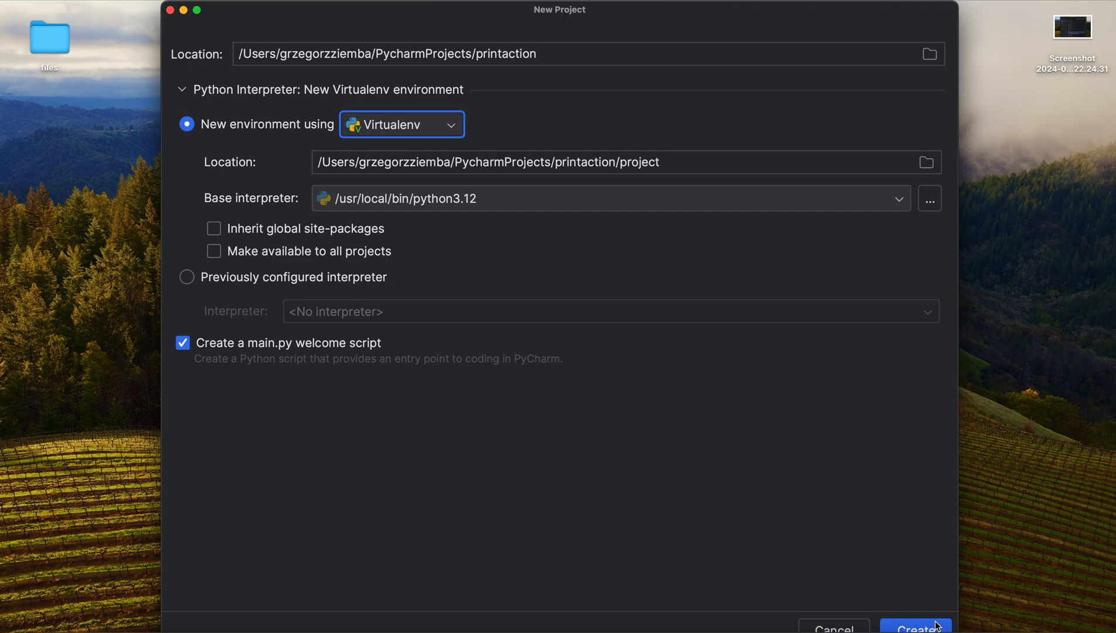
Step: Create the printaction project with the Virtualenv environment kept
{"action": "left_click", "coordinate": [915, 627]}
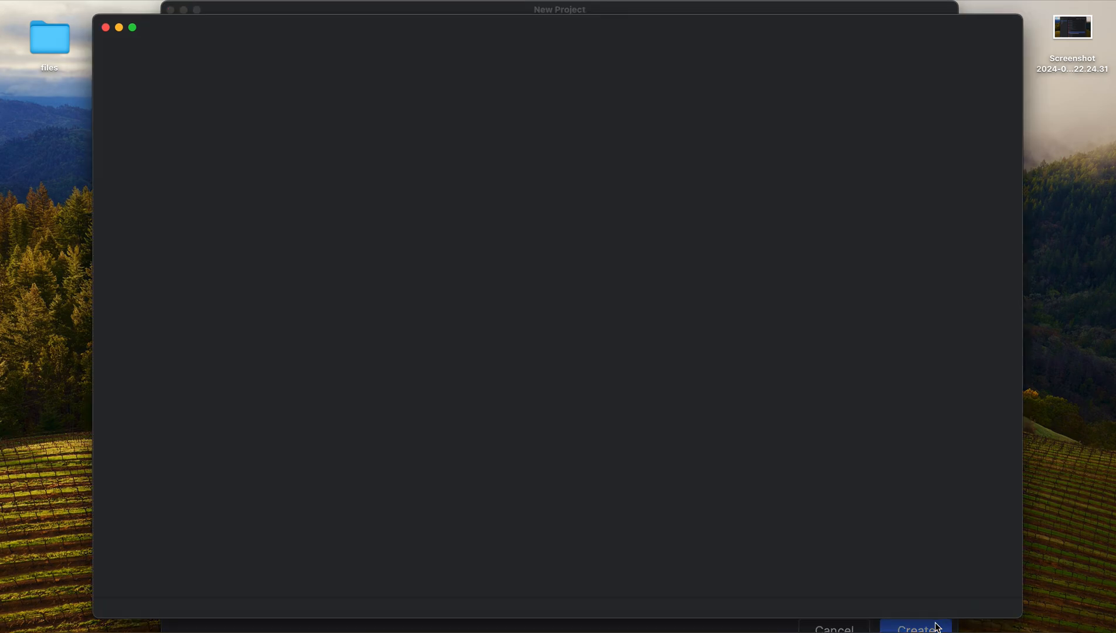
{"action": "left_click", "coordinate": [917, 628]}
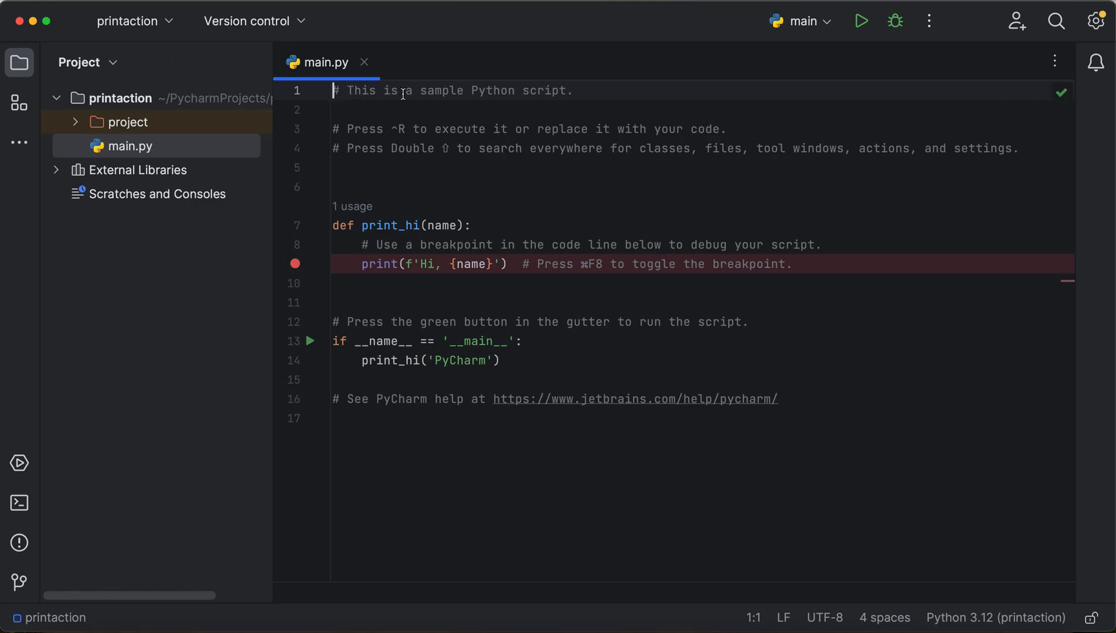
{"action": "mouse_move", "coordinate": [409, 236]}
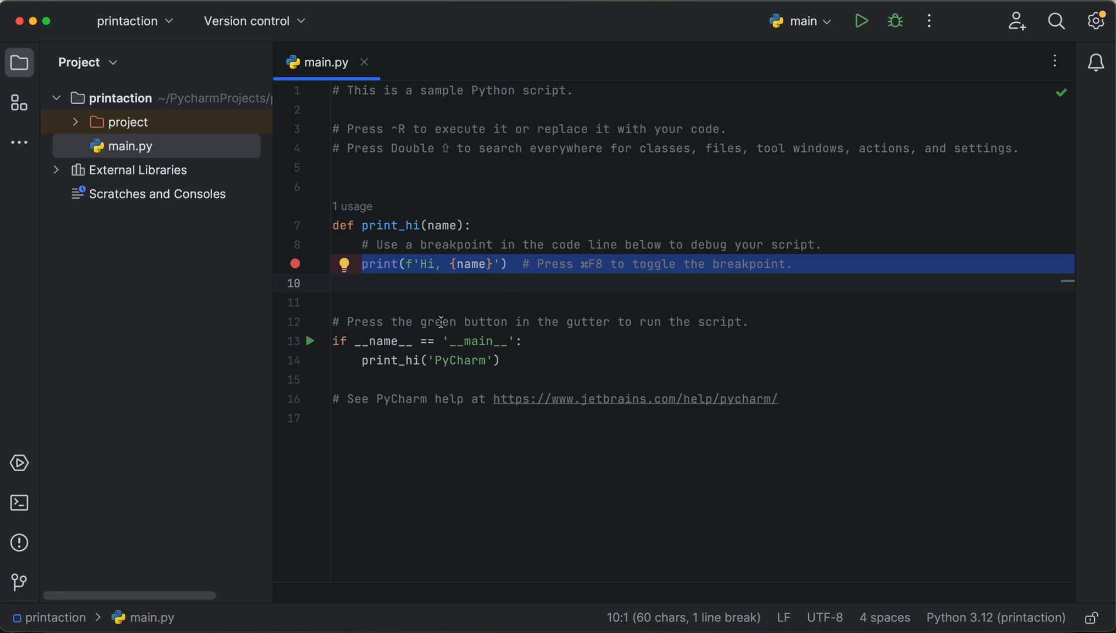
{"action": "double_click", "coordinate": [714, 321]}
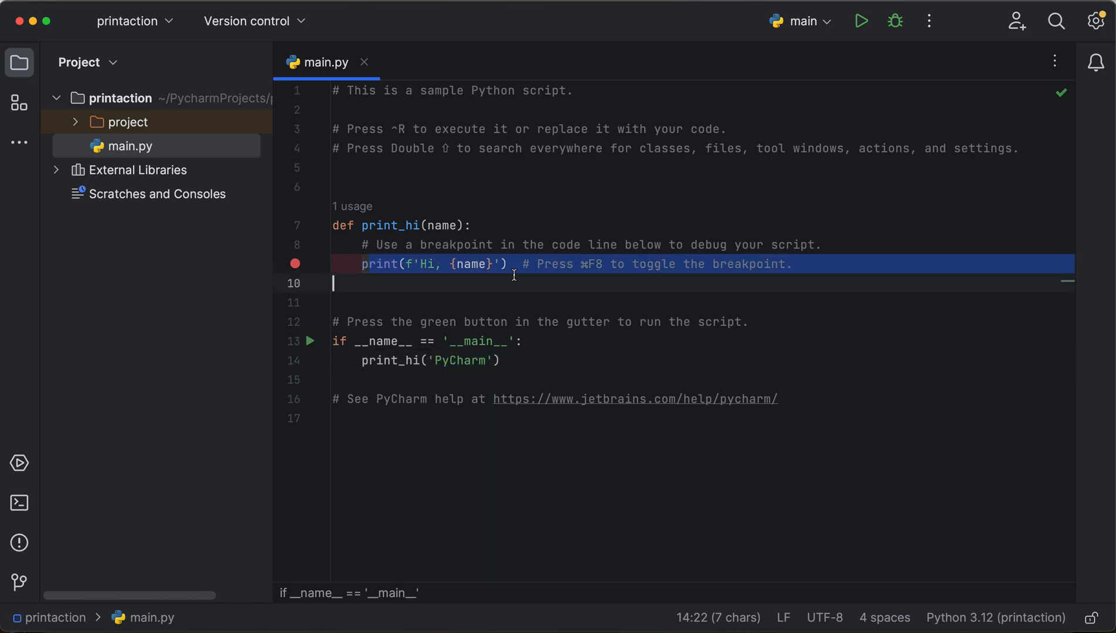
Step: Run the sample script to show 'Hi, PyCharm', then clear main.py and begin a new line
{"action": "left_click", "coordinate": [861, 21]}
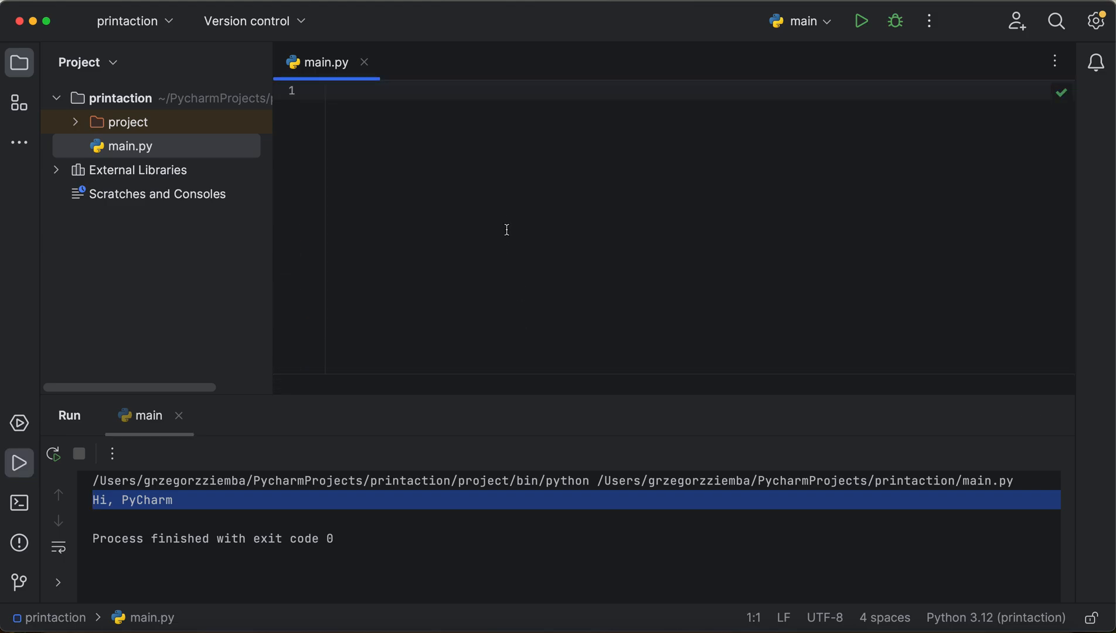
{"action": "mouse_move", "coordinate": [493, 265]}
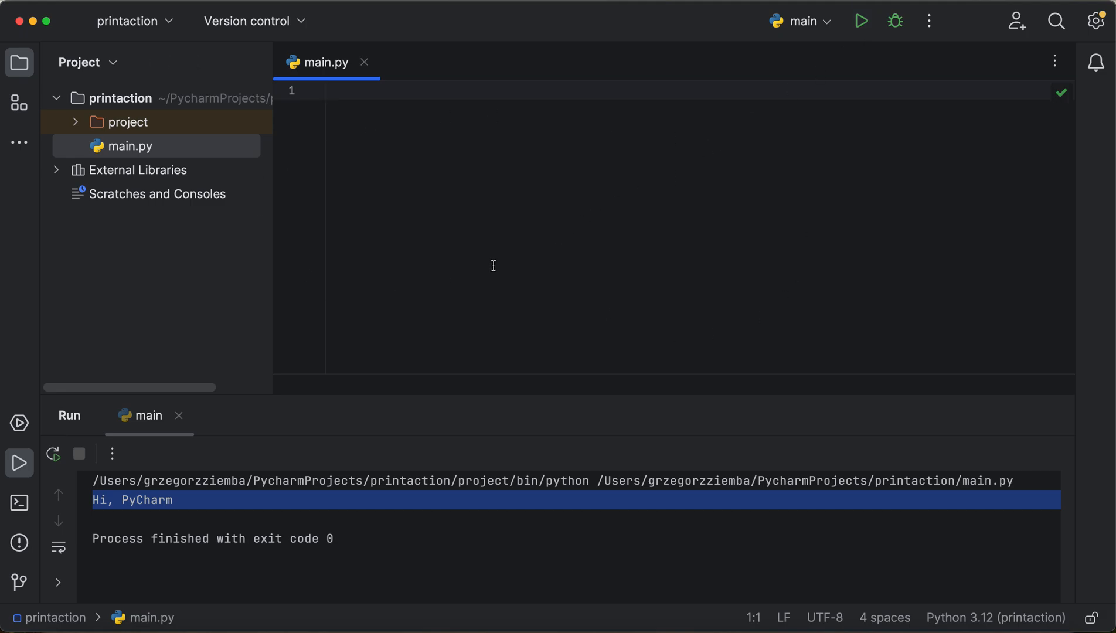
{"action": "mouse_move", "coordinate": [560, 132]}
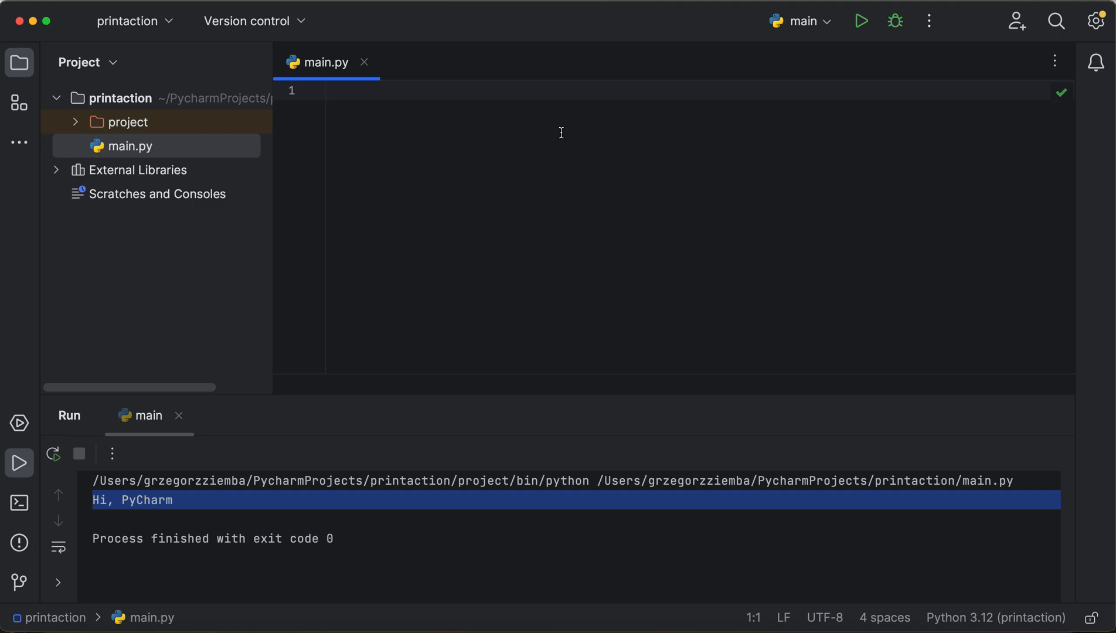
{"action": "type", "text": "p"}
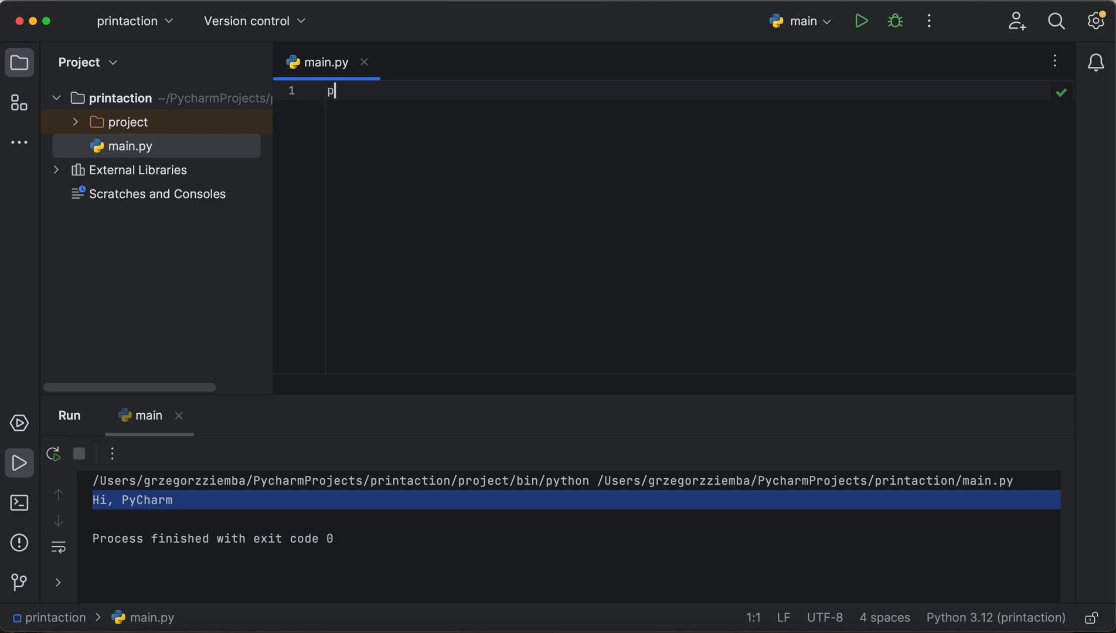
Step: Write print(2), print(2.5) and print("String") in main.py and rerun it
{"action": "type", "text": "rint"}
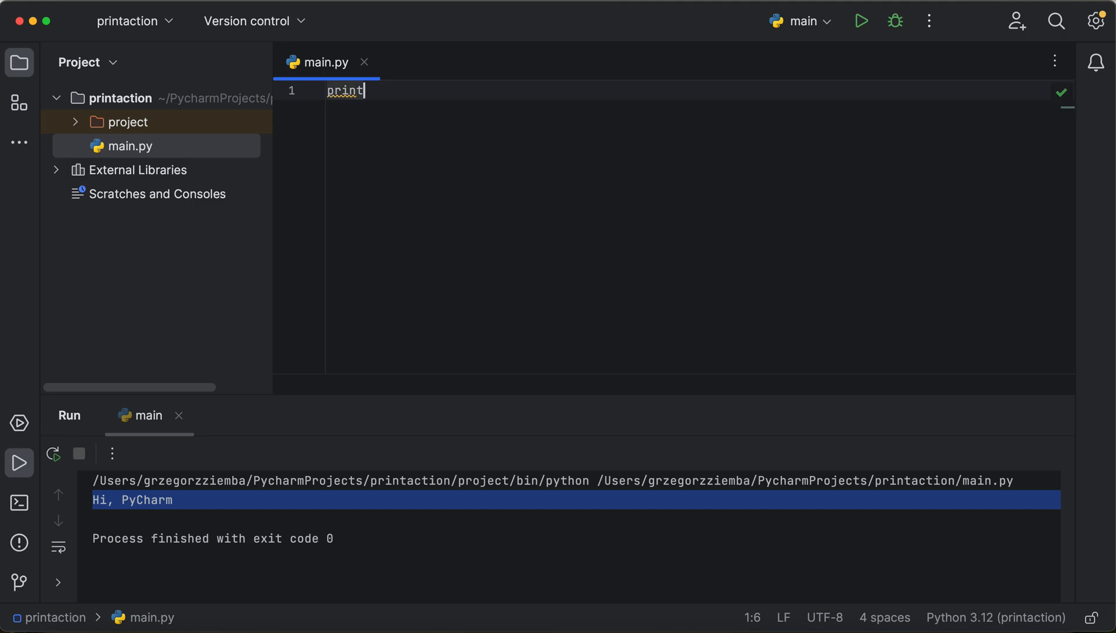
{"action": "type", "text": "("}
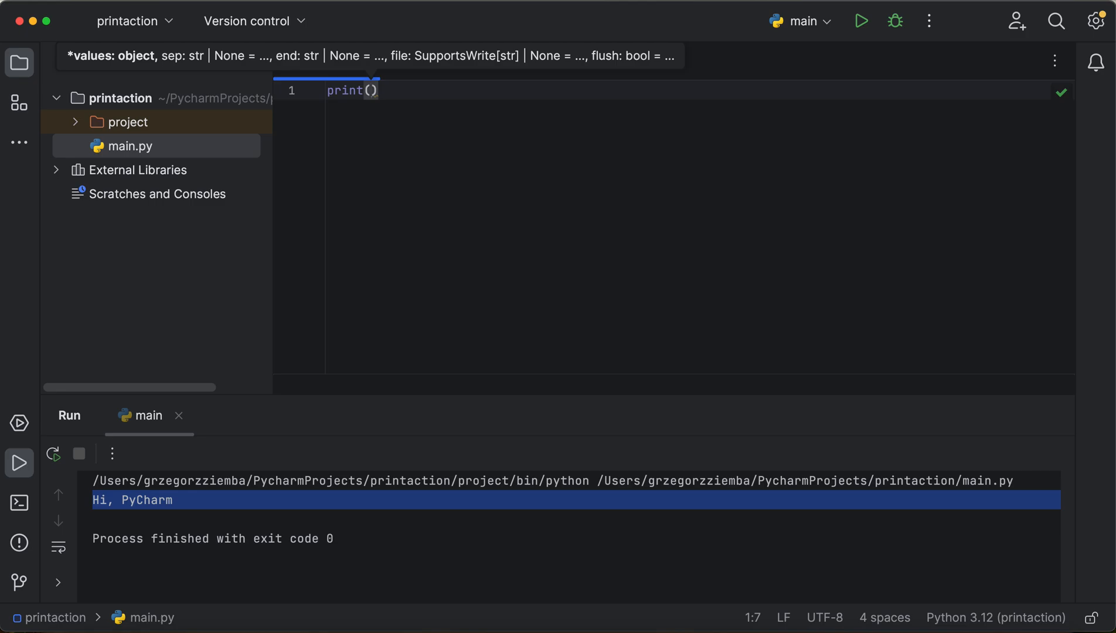
{"action": "type", "text": "2"}
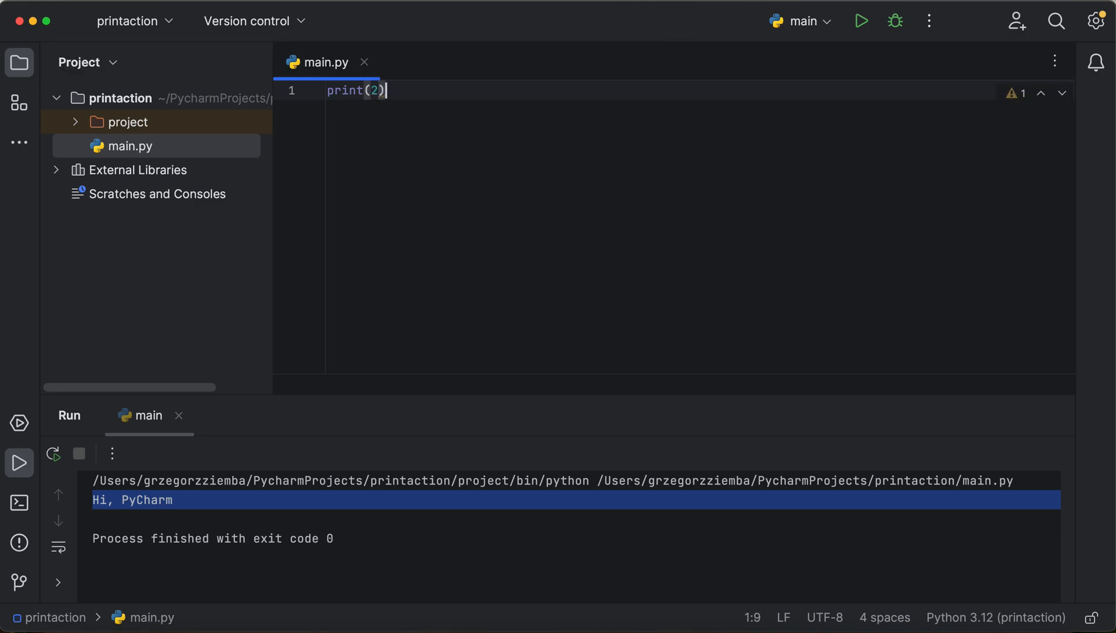
{"action": "type", "text": "print()"}
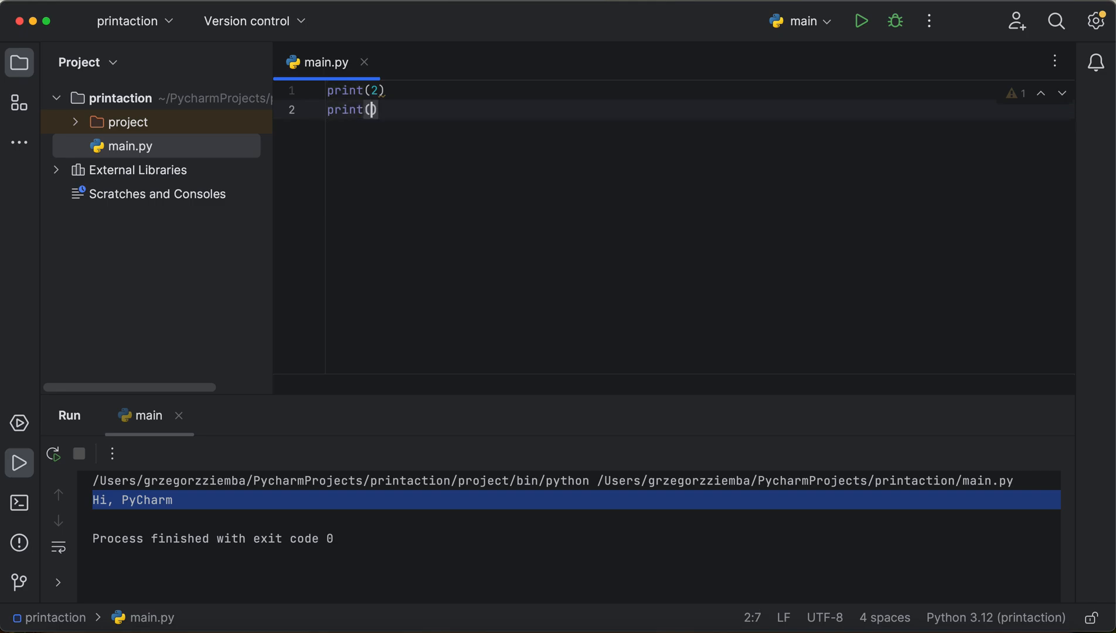
{"action": "type", "text": "2.5"}
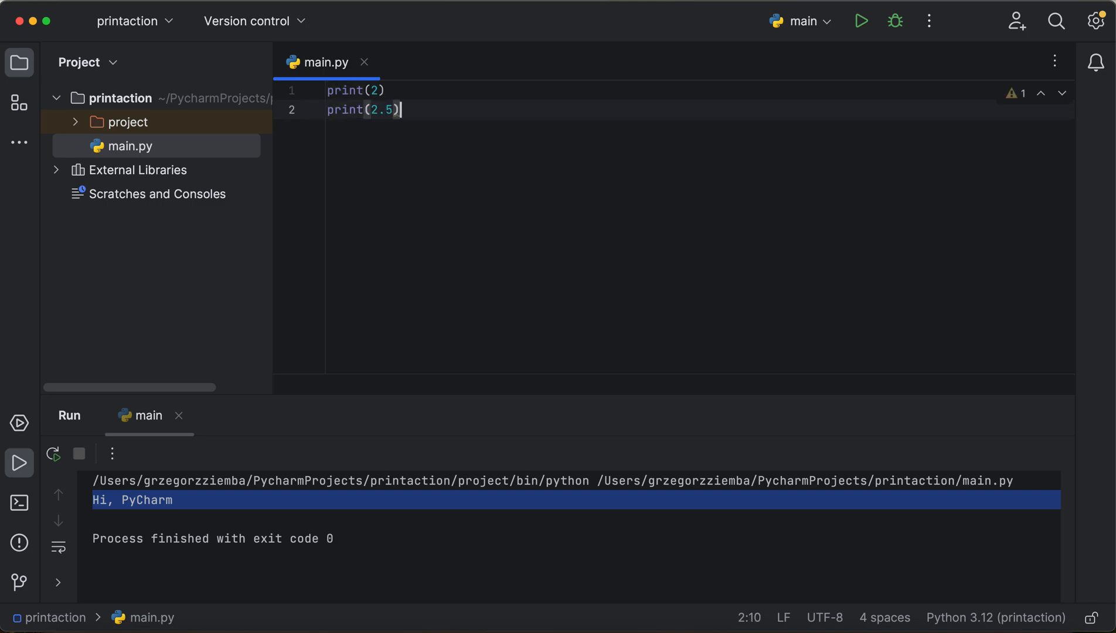
{"action": "key", "text": "enter"}
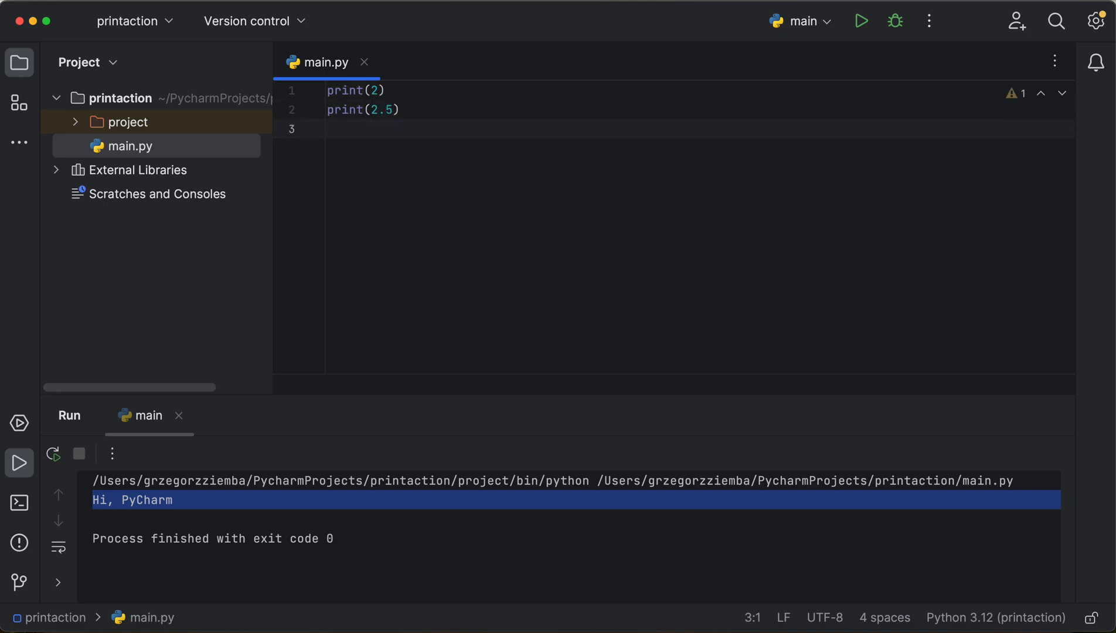
{"action": "type", "text": "print(\"\")"}
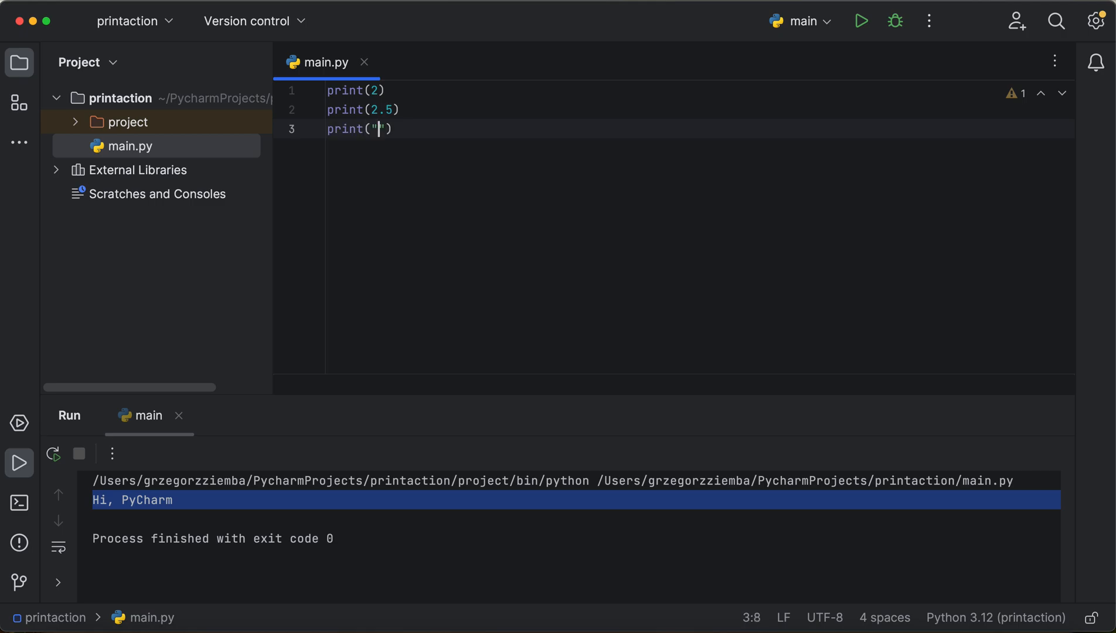
{"action": "type", "text": "S"}
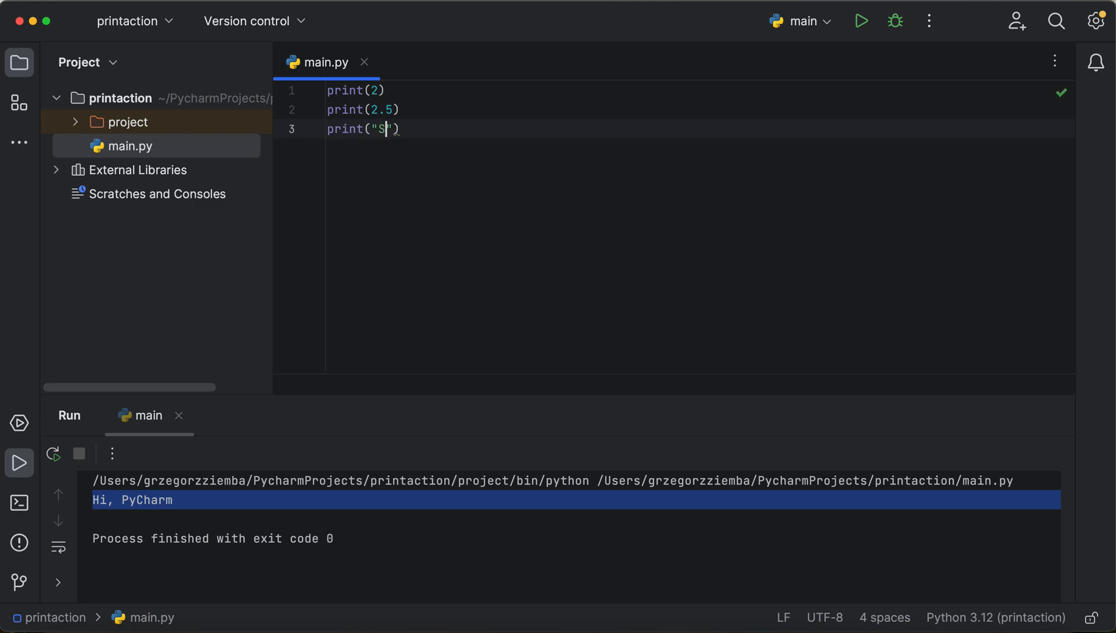
{"action": "type", "text": "tring"}
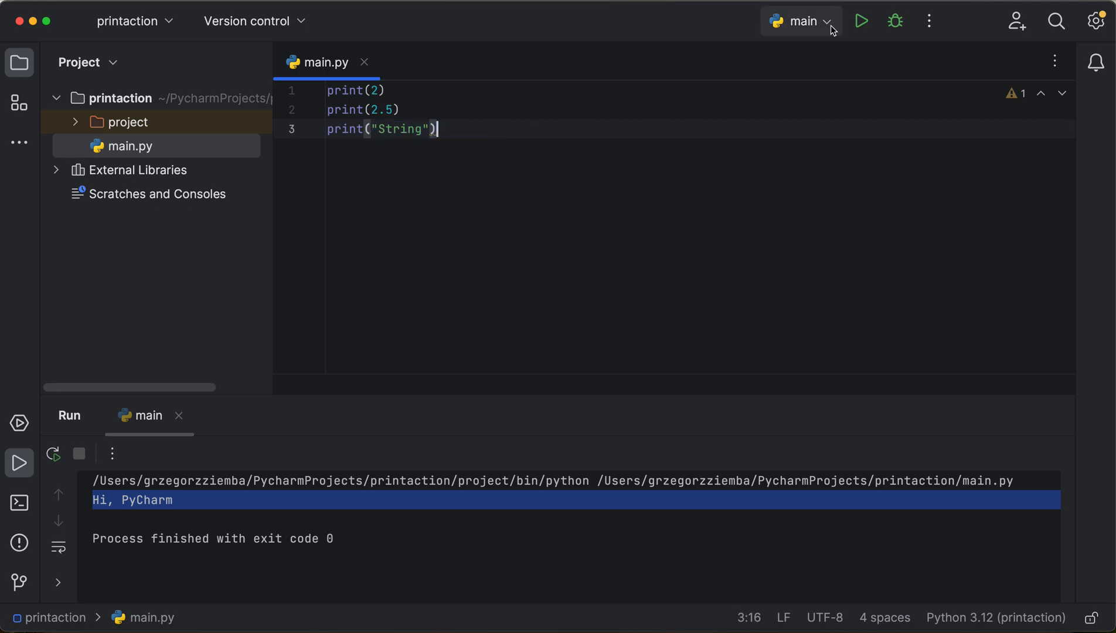
{"action": "left_click", "coordinate": [861, 20]}
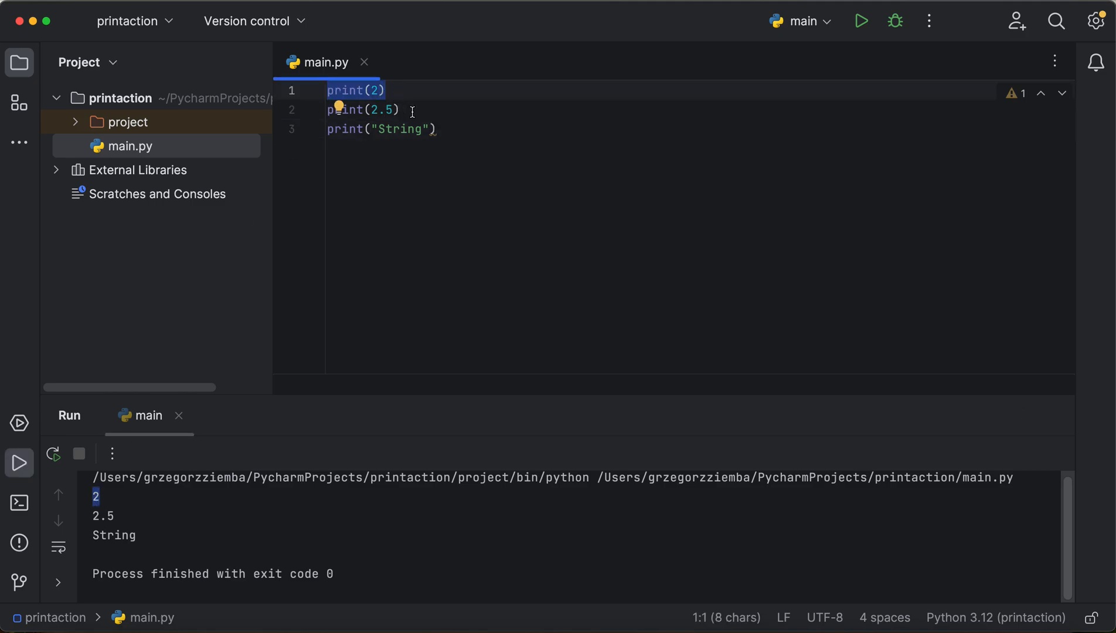
Step: Put the cursor at the end of the print(2) line to compare it with its output
{"action": "left_click", "coordinate": [363, 109]}
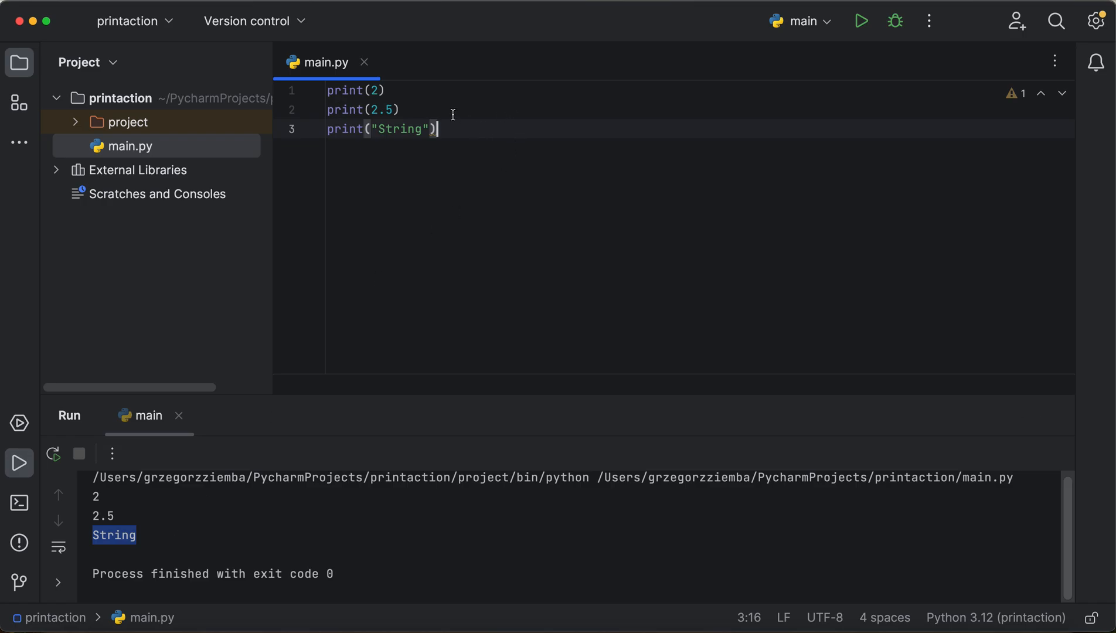
{"action": "left_click", "coordinate": [385, 110]}
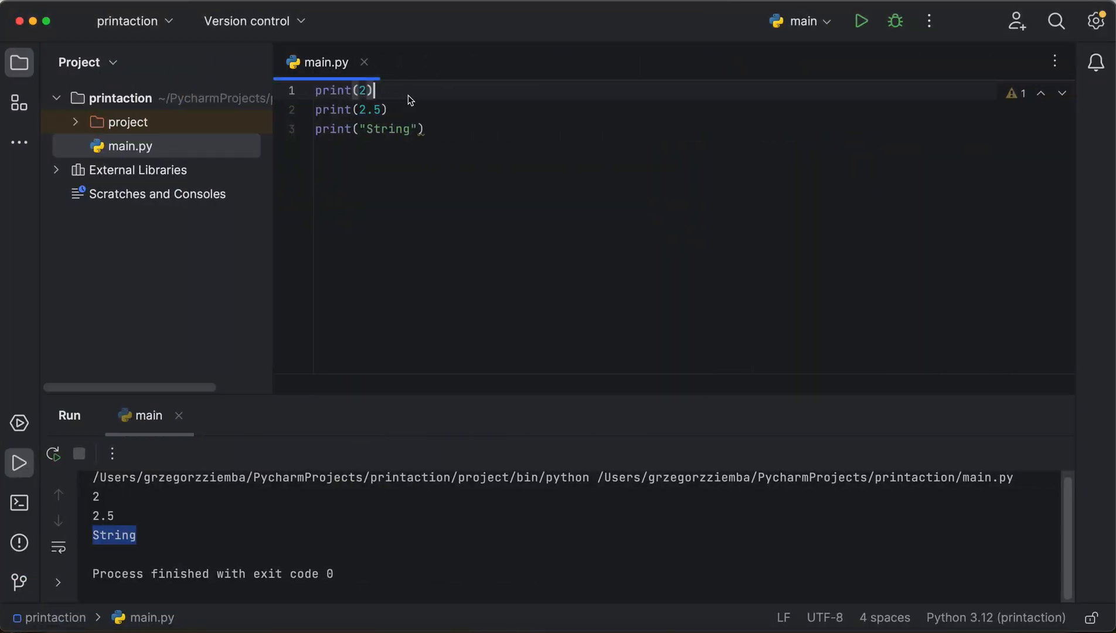
Step: Insert blank lines and a '#' comment on line 1, selecting the placeholder text for removal
{"action": "key", "text": "enter"}
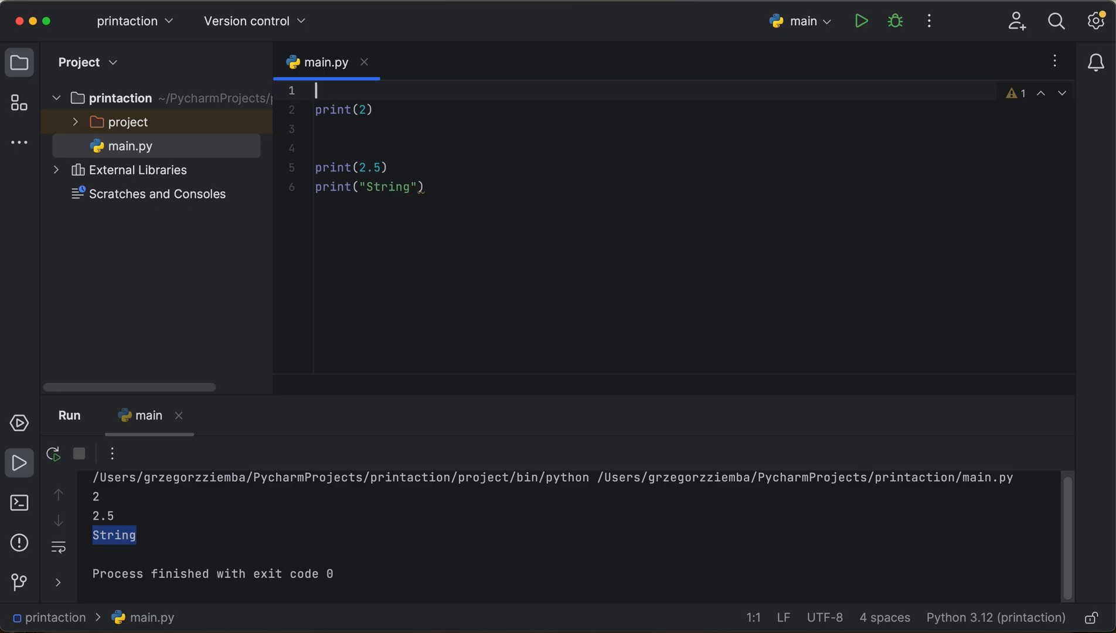
{"action": "type", "text": "#"}
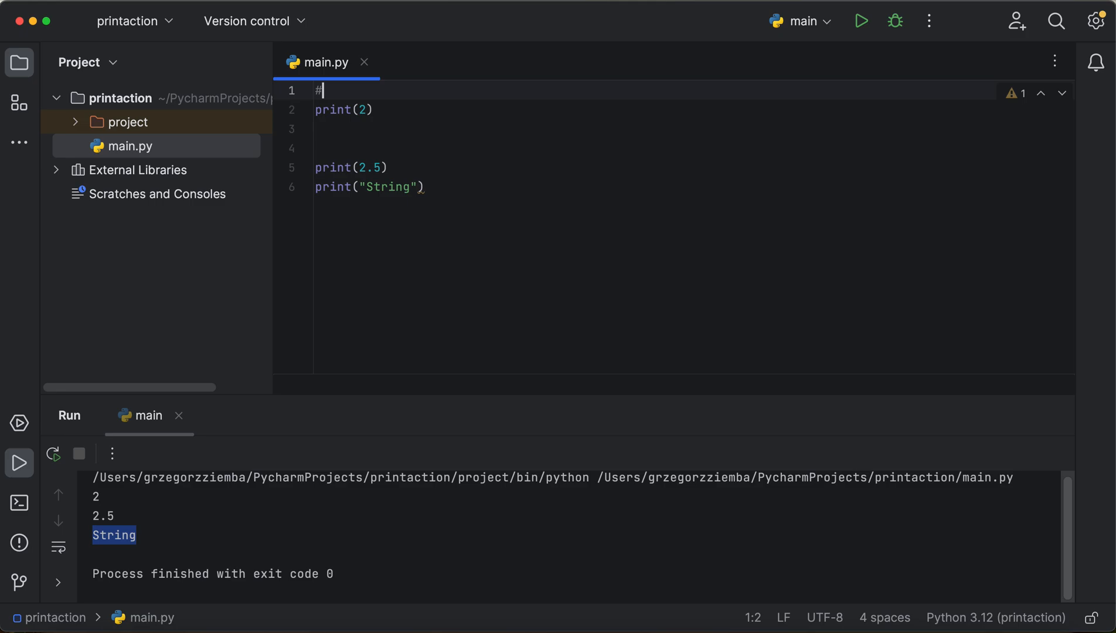
{"action": "type", "text": "fawj"}
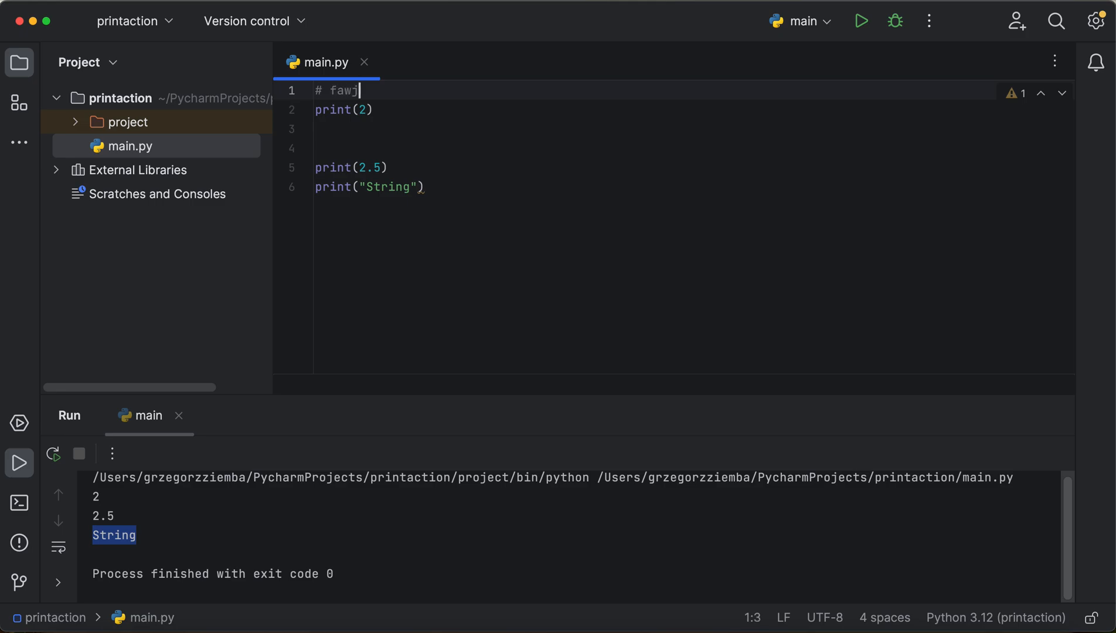
{"action": "type", "text": "uawidoawdowj"}
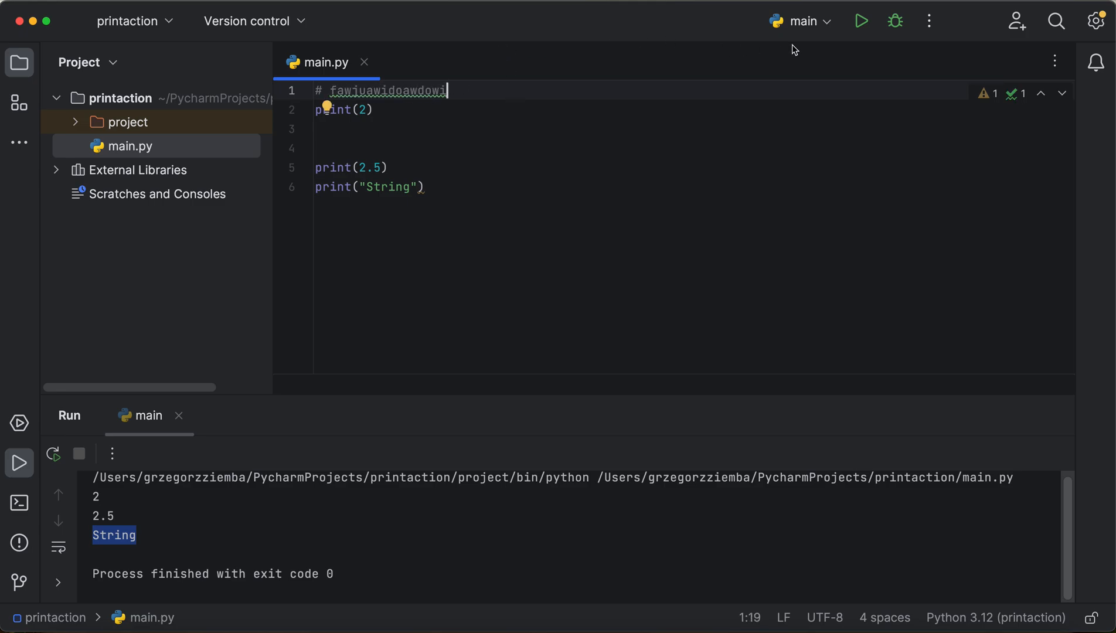
{"action": "mouse_move", "coordinate": [861, 21]}
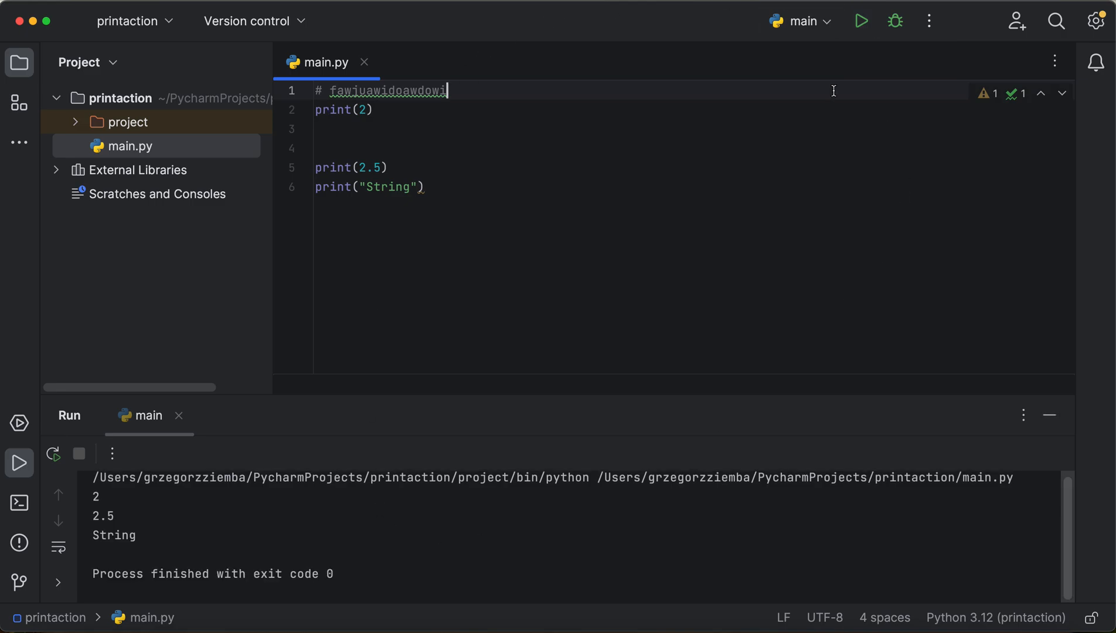
{"action": "mouse_move", "coordinate": [861, 21]}
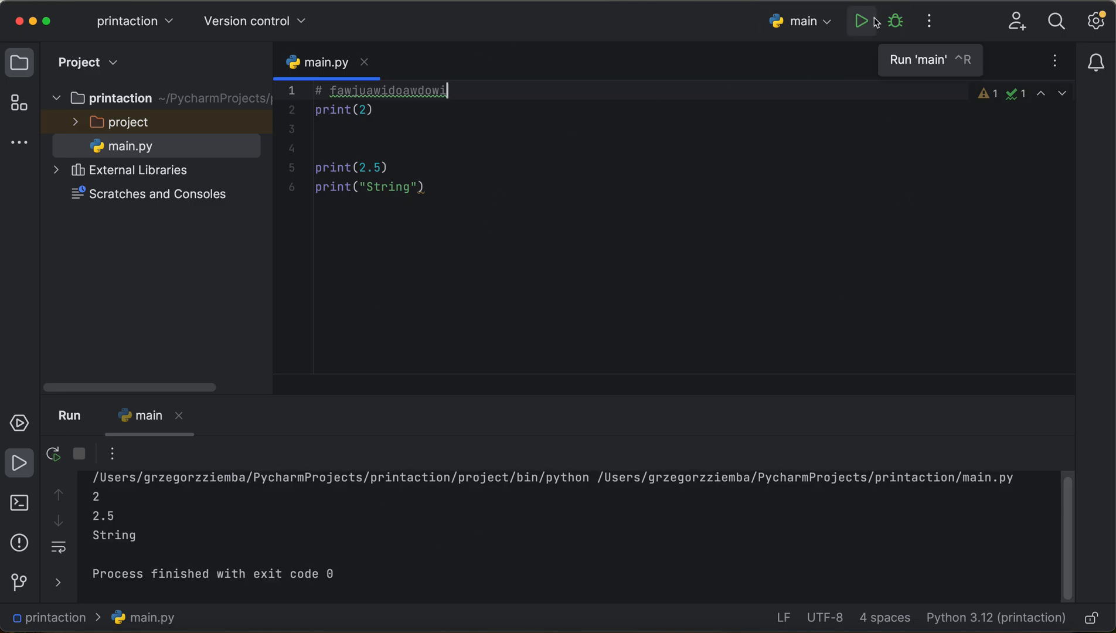
{"action": "mouse_move", "coordinate": [524, 89]}
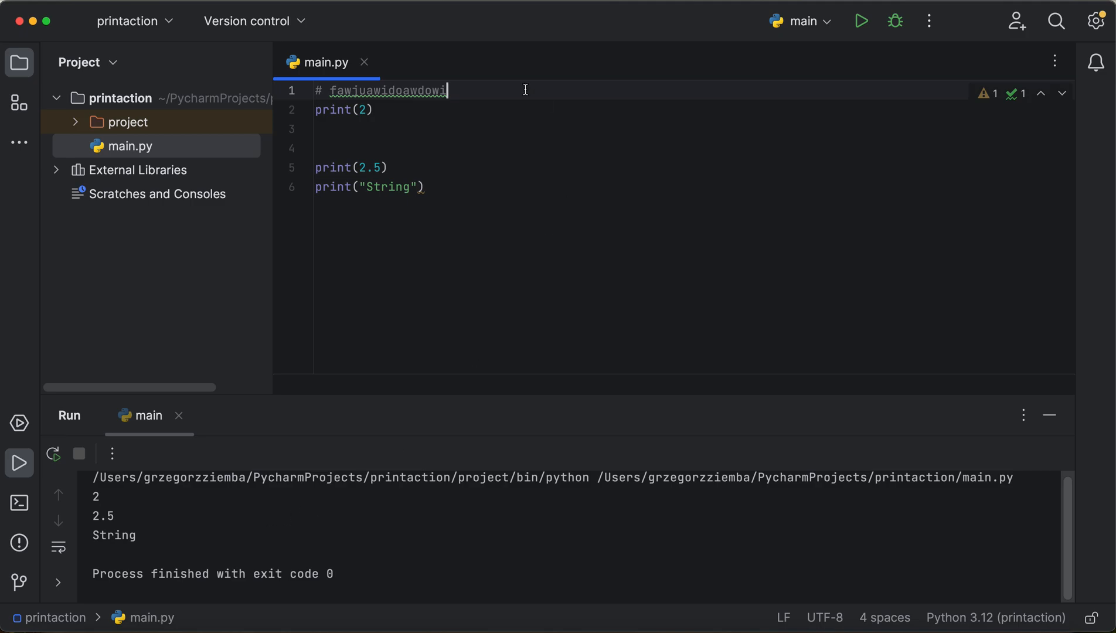
{"action": "double_click", "coordinate": [388, 90]}
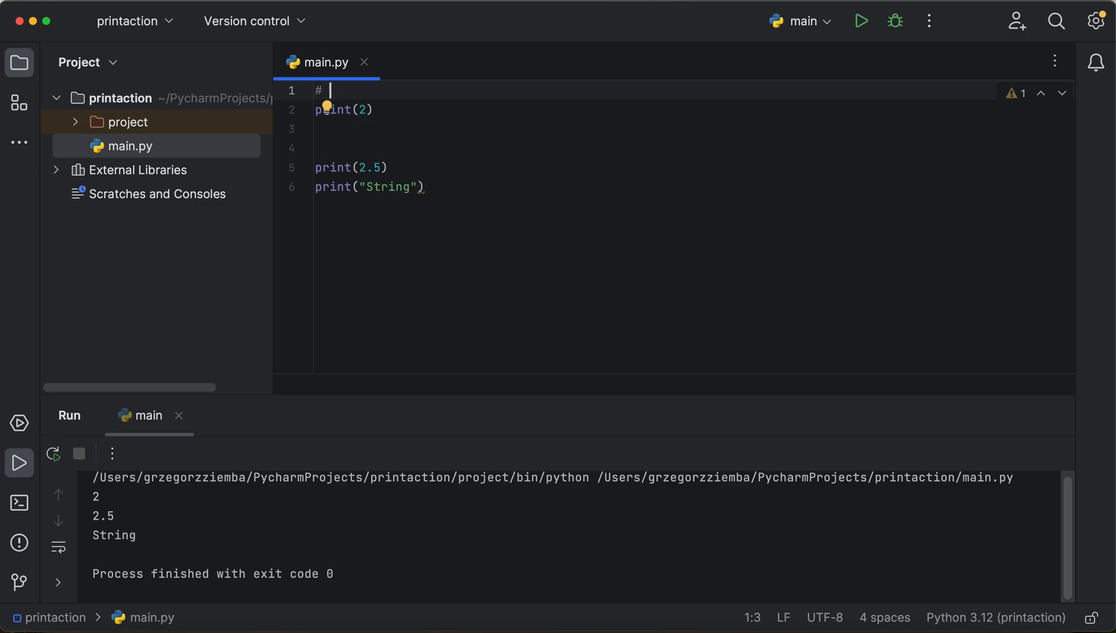
{"action": "mouse_move", "coordinate": [403, 29]}
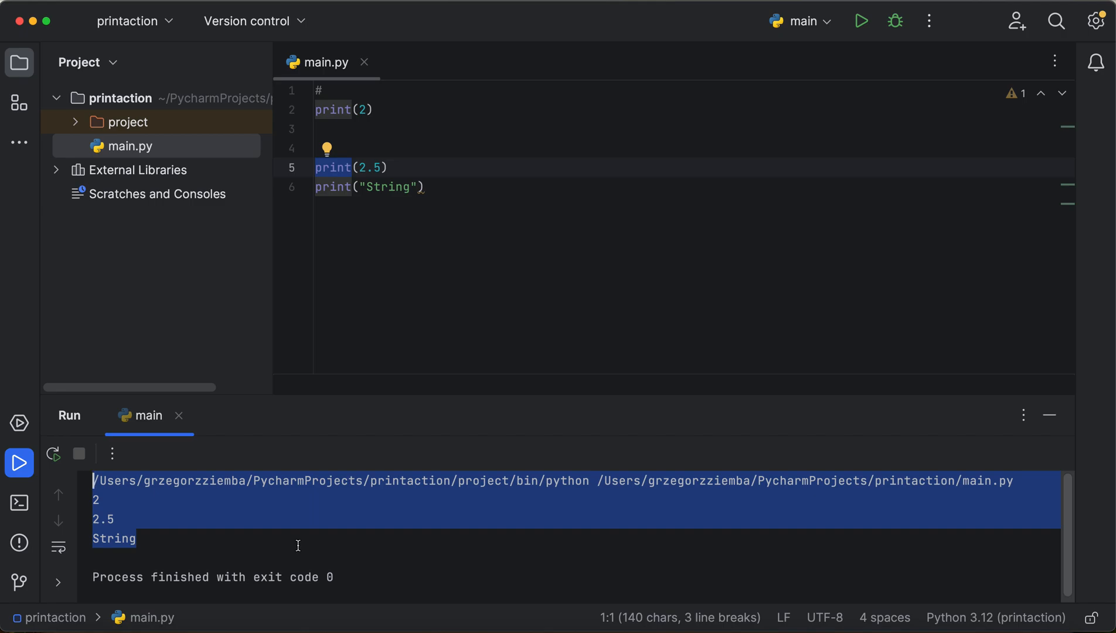
{"action": "mouse_move", "coordinate": [428, 314]}
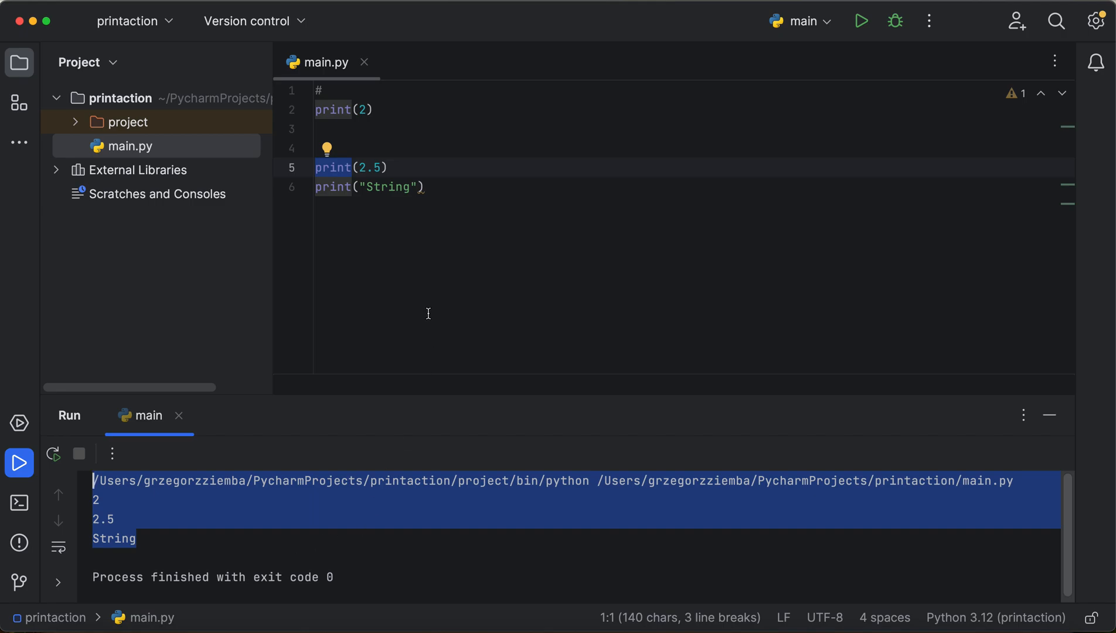
Step: Start a '# 2 -' comment above print(2), glancing at the Terminal before returning to Run
{"action": "left_click", "coordinate": [333, 110]}
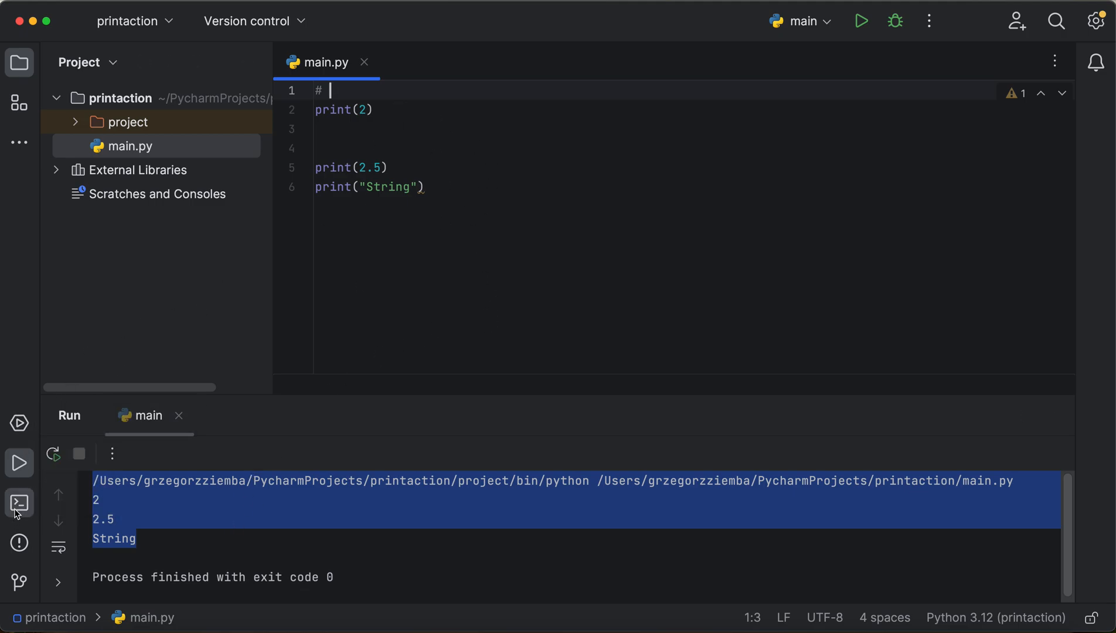
{"action": "left_click", "coordinate": [20, 503]}
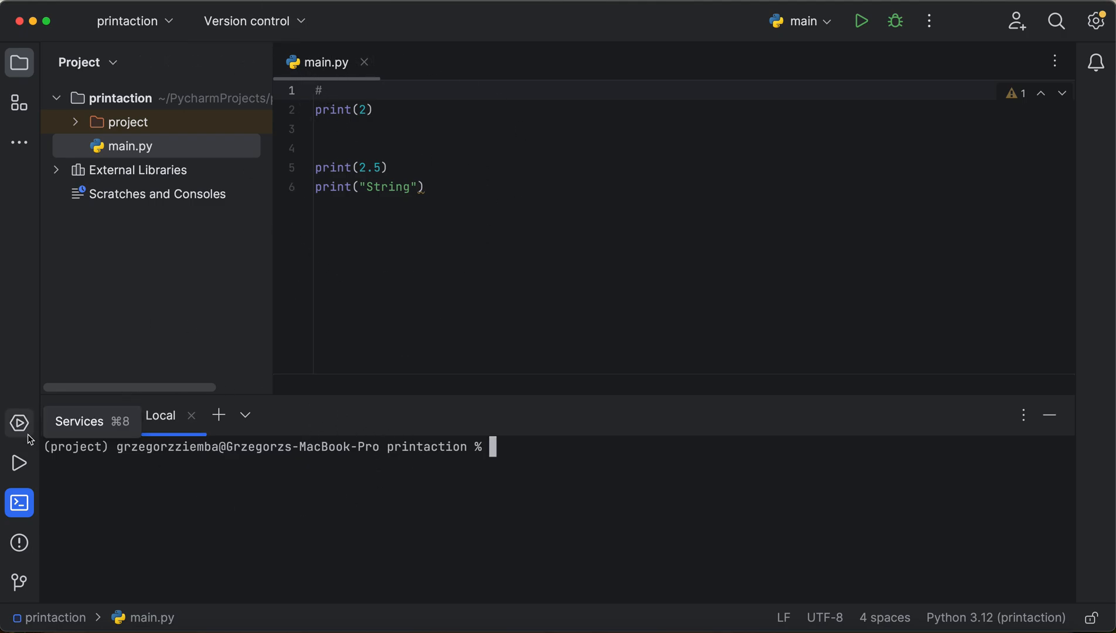
{"action": "left_click", "coordinate": [860, 20]}
{"action": "type", "text": " 2 - I"}
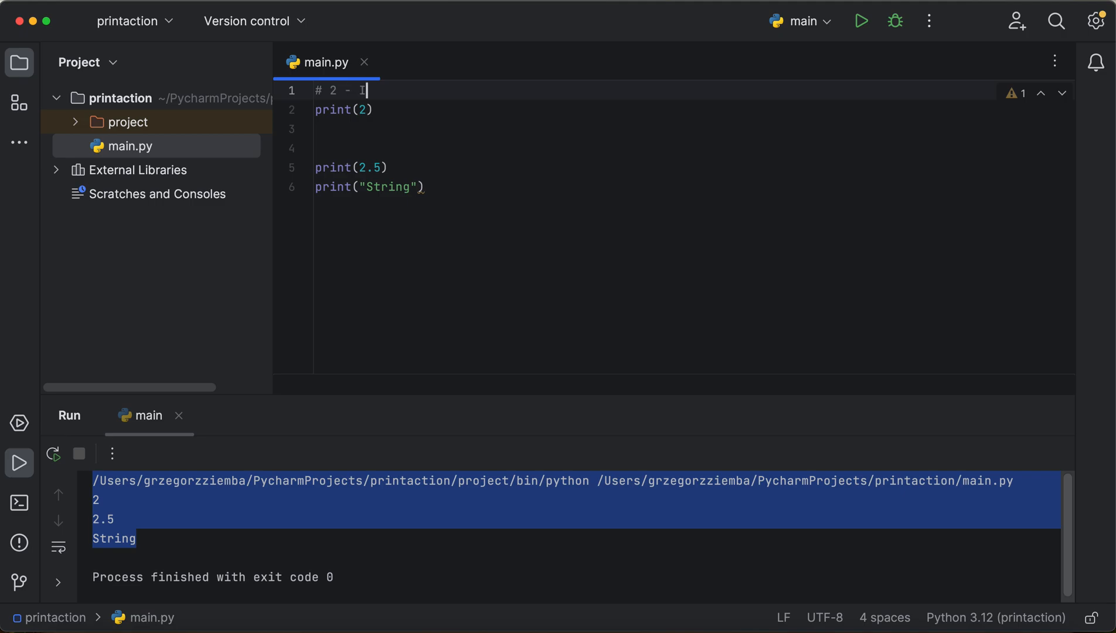
Step: Complete '# 2 - Integer' and add a '# 2.5 - Float' comment above print(2.5)
{"action": "type", "text": "nteger"}
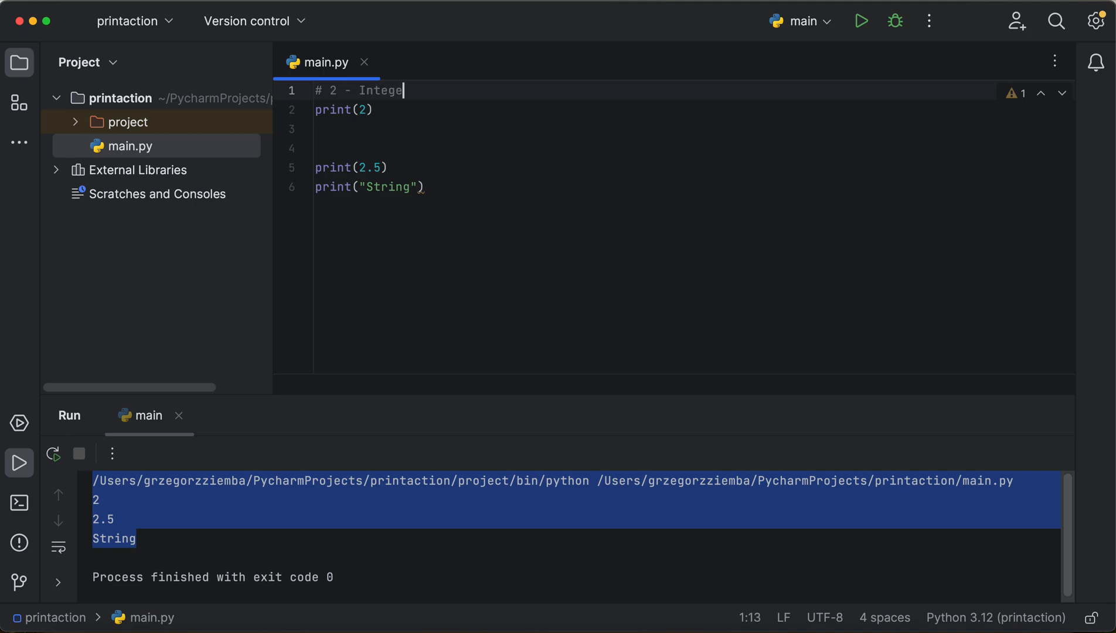
{"action": "left_click", "coordinate": [318, 129]}
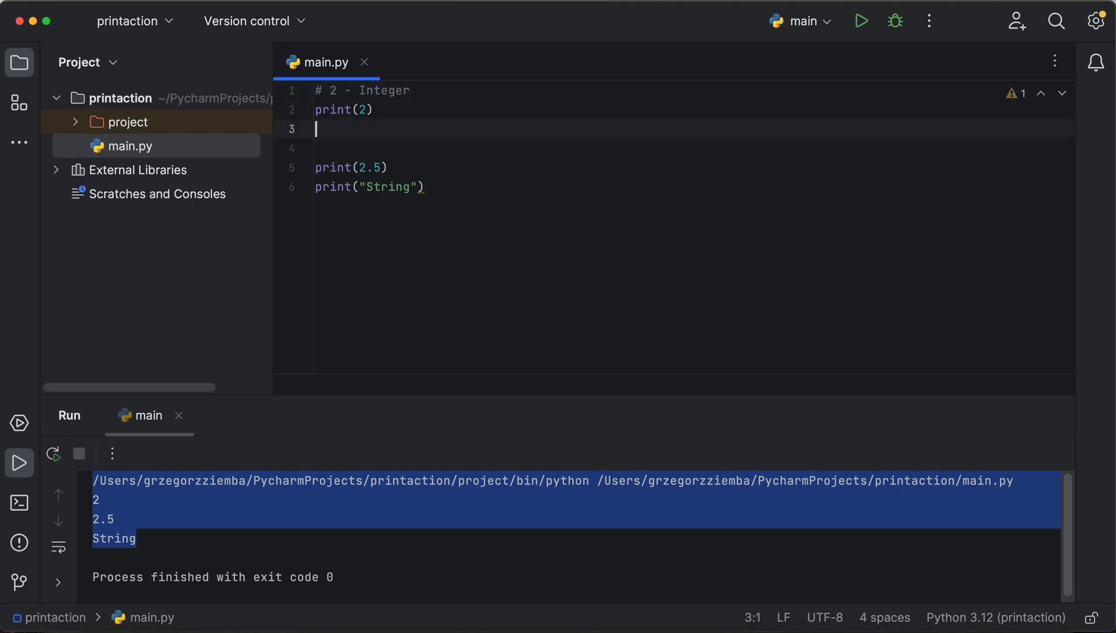
{"action": "type", "text": "#"}
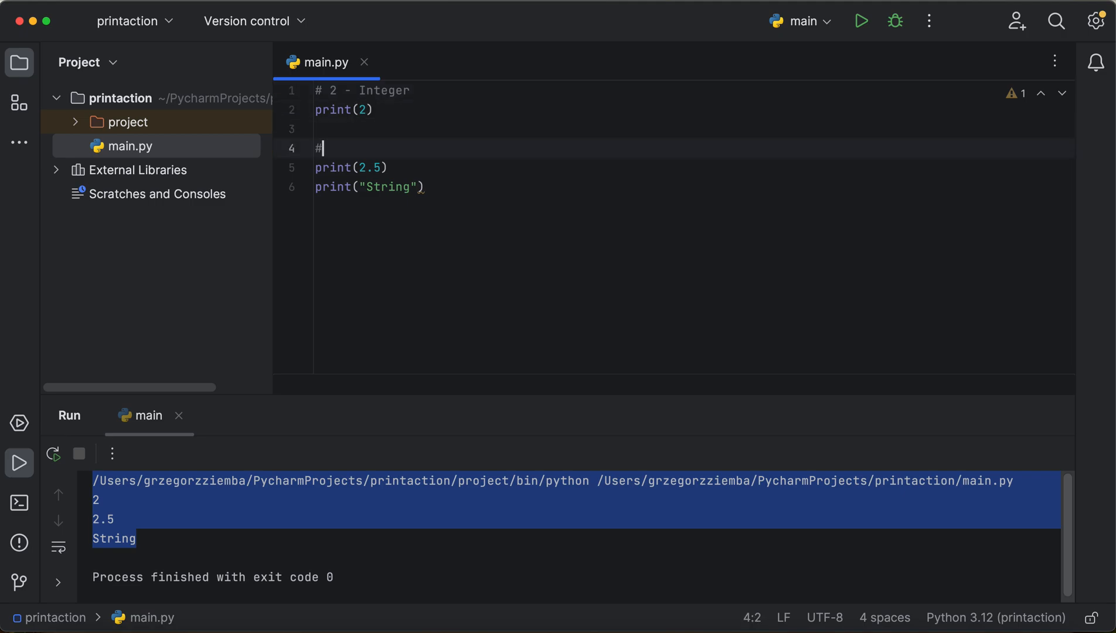
{"action": "type", "text": "2.5 ="}
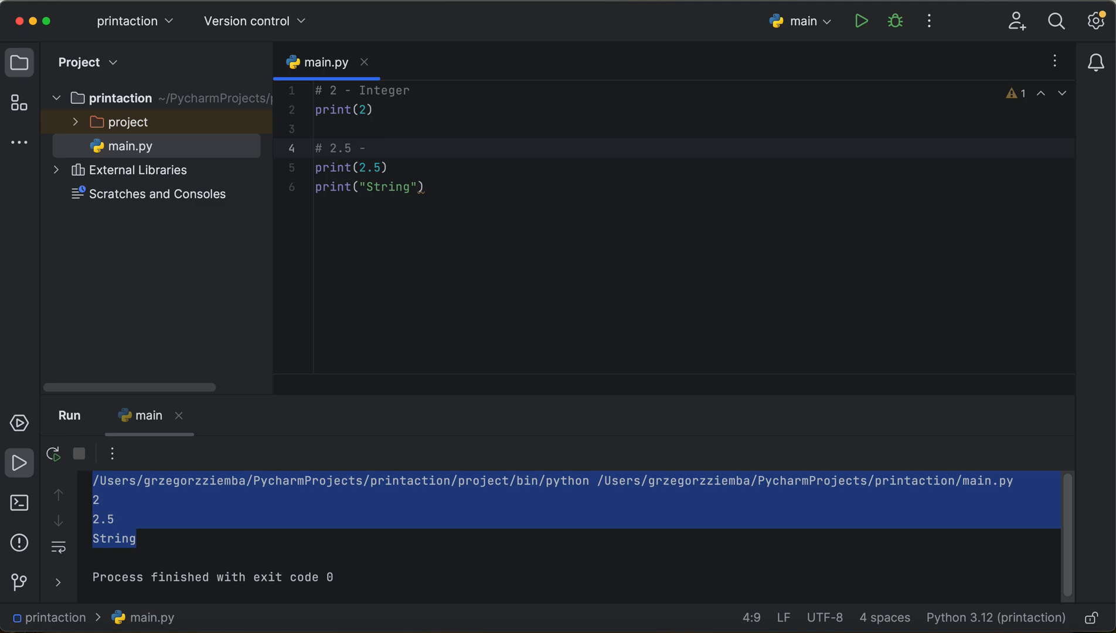
{"action": "type", "text": "FloAT"}
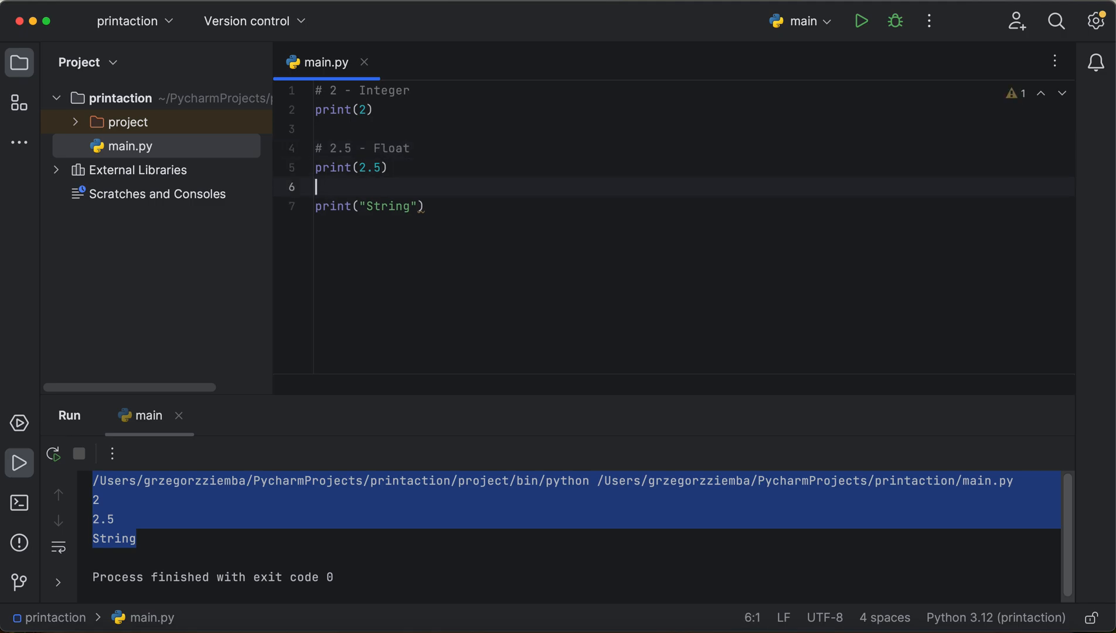
Step: Add a '# "String" - String' comment above print("String")
{"action": "type", "text": "#"}
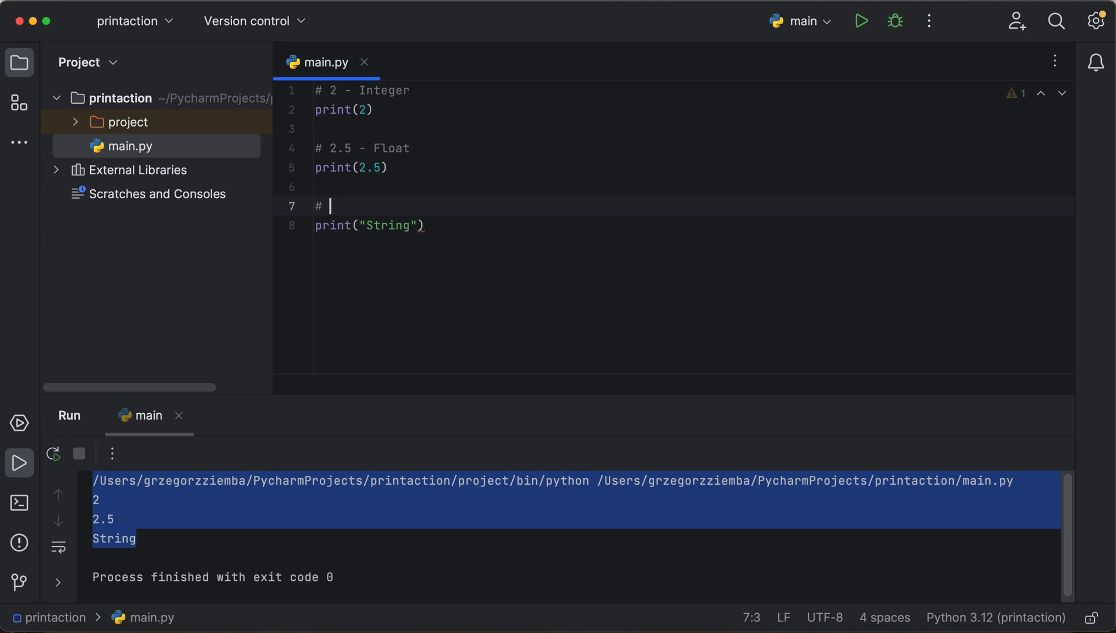
{"action": "type", "text": "\"String"}
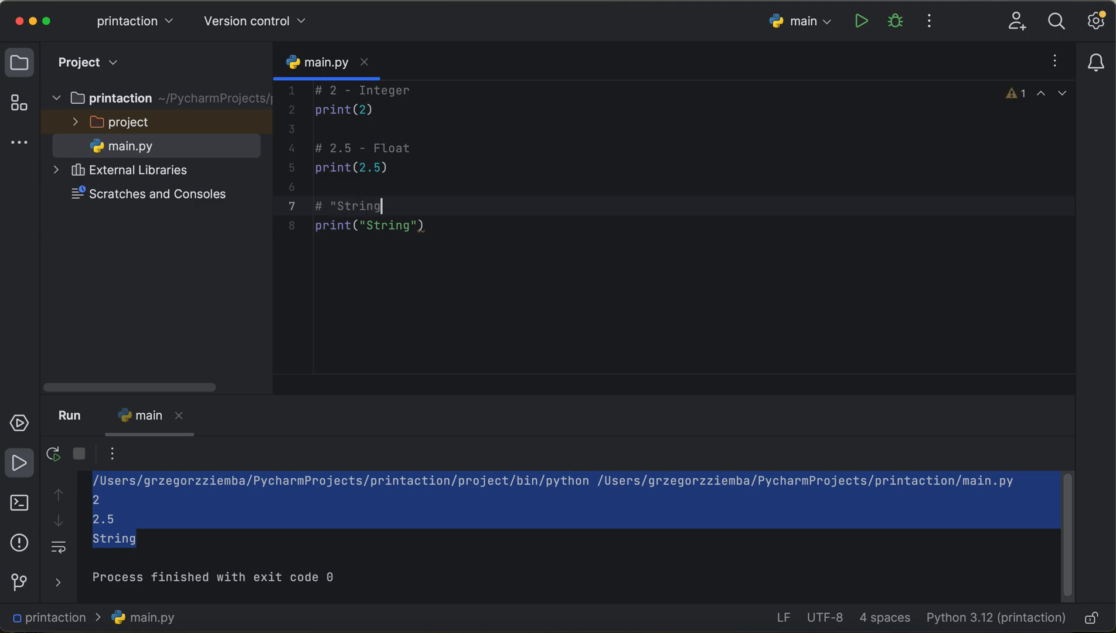
{"action": "type", "text": "- T"}
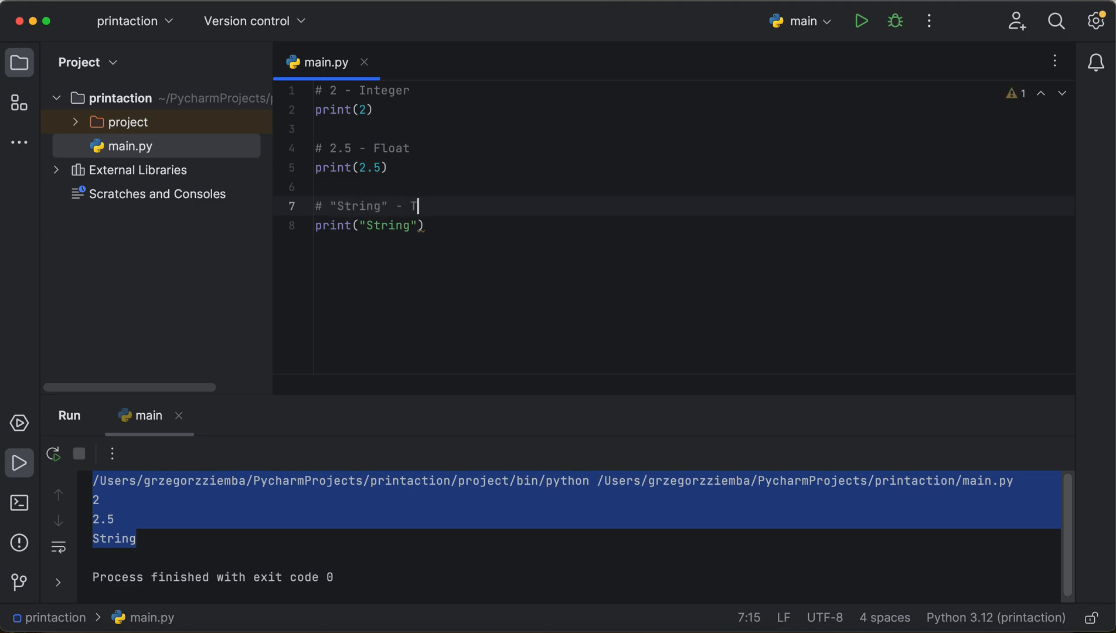
{"action": "type", "text": "tring"}
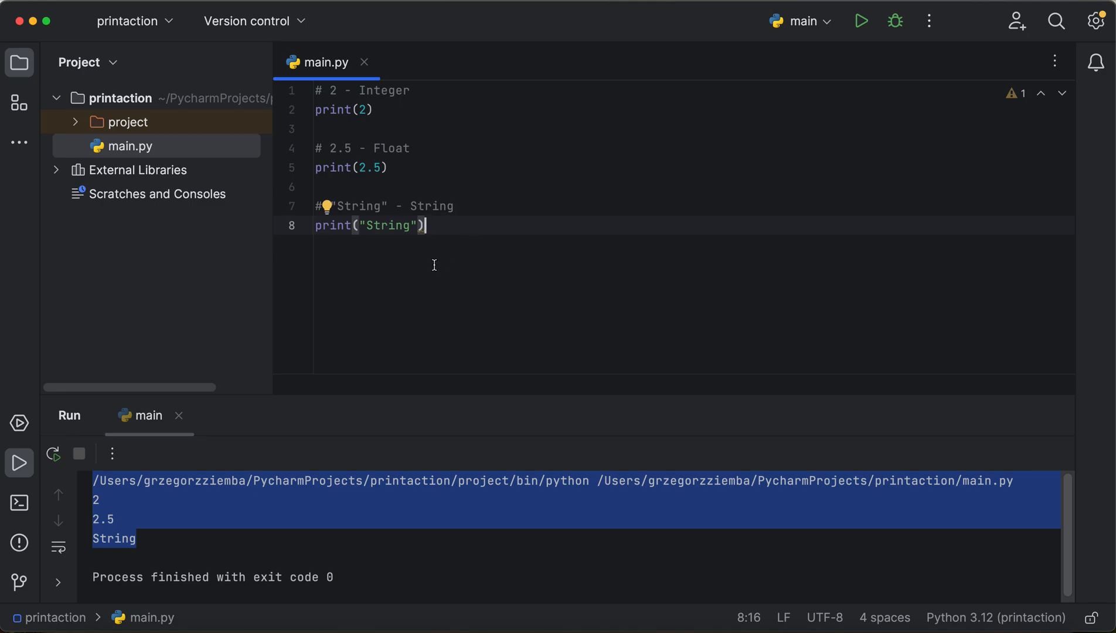
{"action": "mouse_move", "coordinate": [392, 280]}
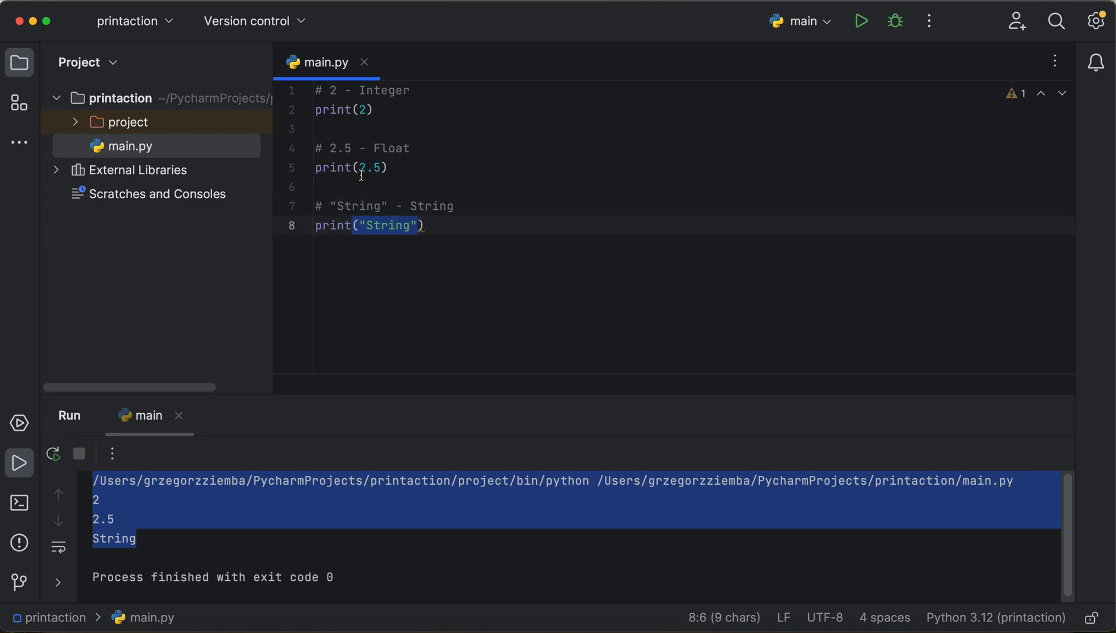
Step: Change the float print to print(2.5 + 2) and run the script
{"action": "left_click", "coordinate": [375, 168]}
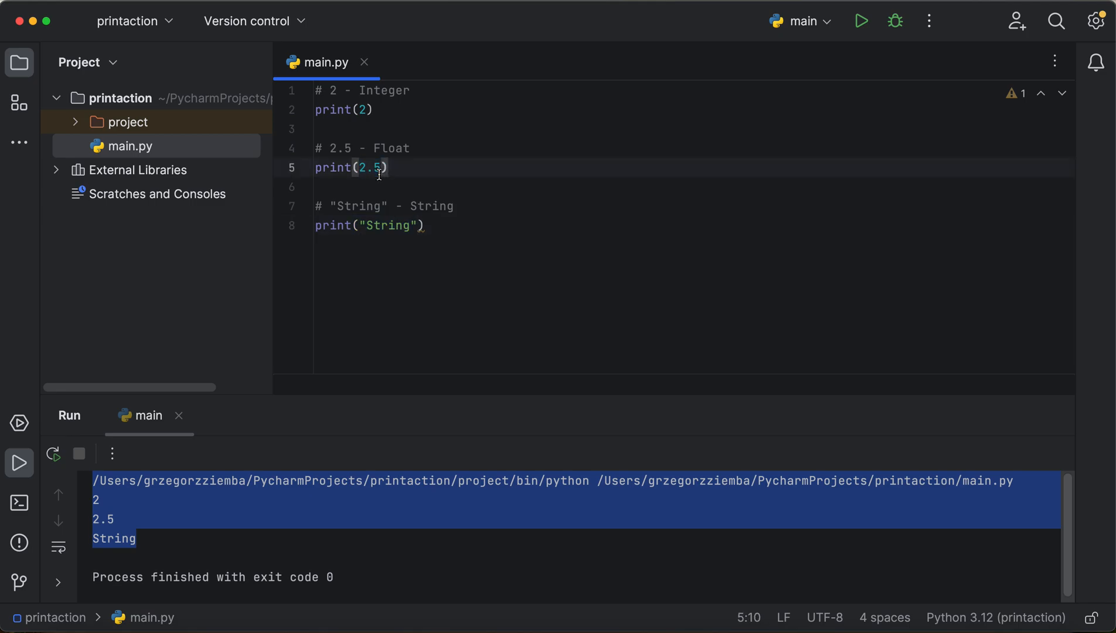
{"action": "type", "text": "+ 2"}
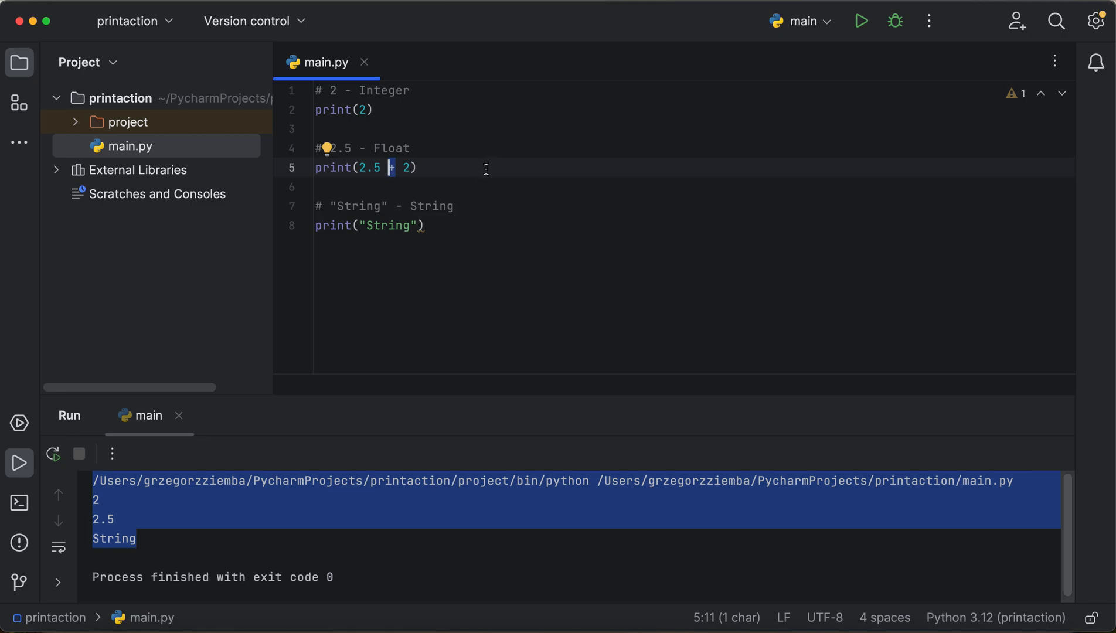
{"action": "mouse_move", "coordinate": [861, 20]}
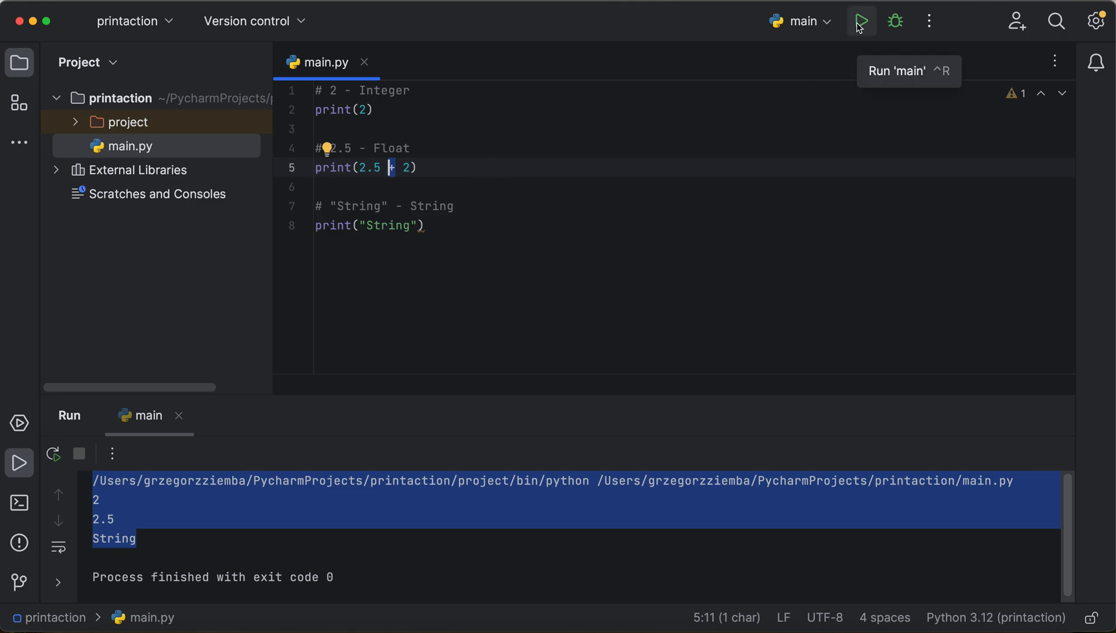
{"action": "mouse_move", "coordinate": [872, 23]}
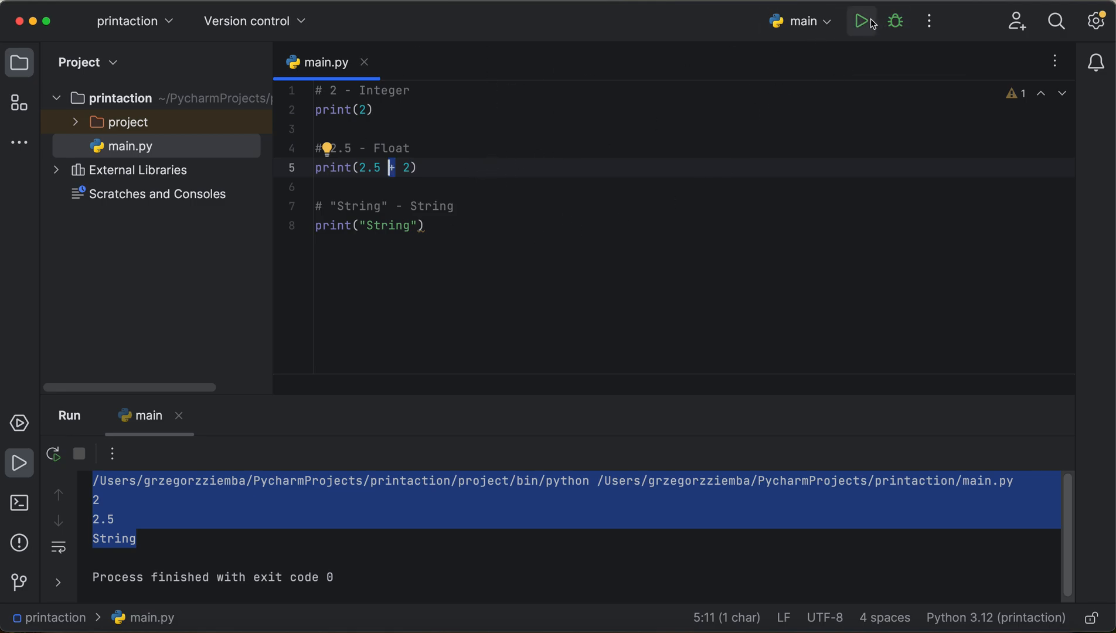
{"action": "left_click", "coordinate": [860, 21]}
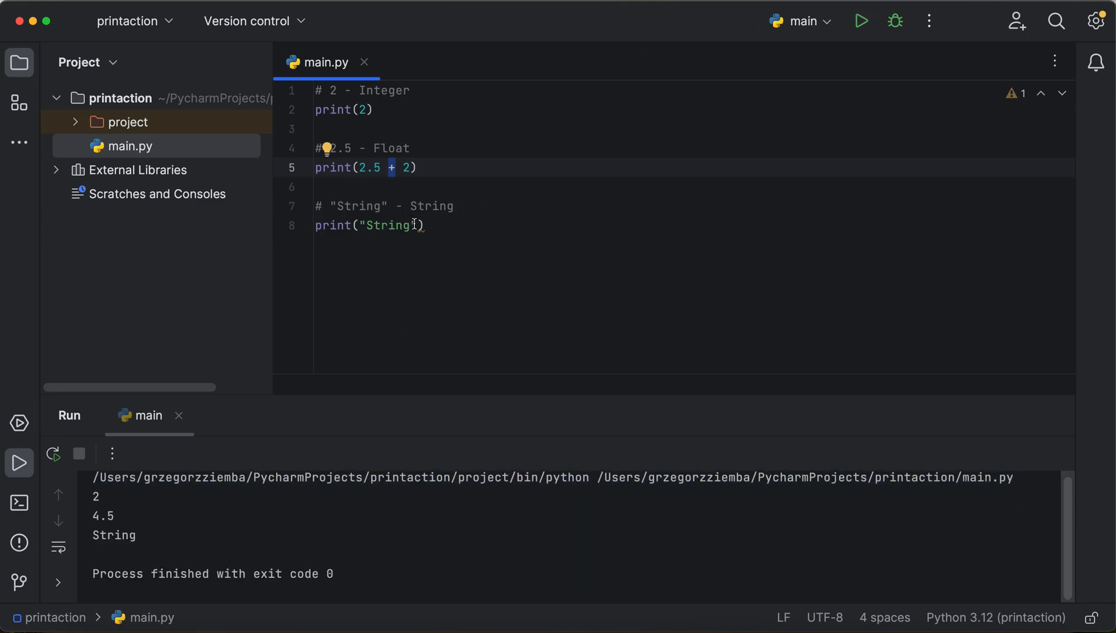
Step: Append + 2 to the string print, rerun, and inspect the concatenate TypeError in the traceback
{"action": "type", "text": "+ 2"}
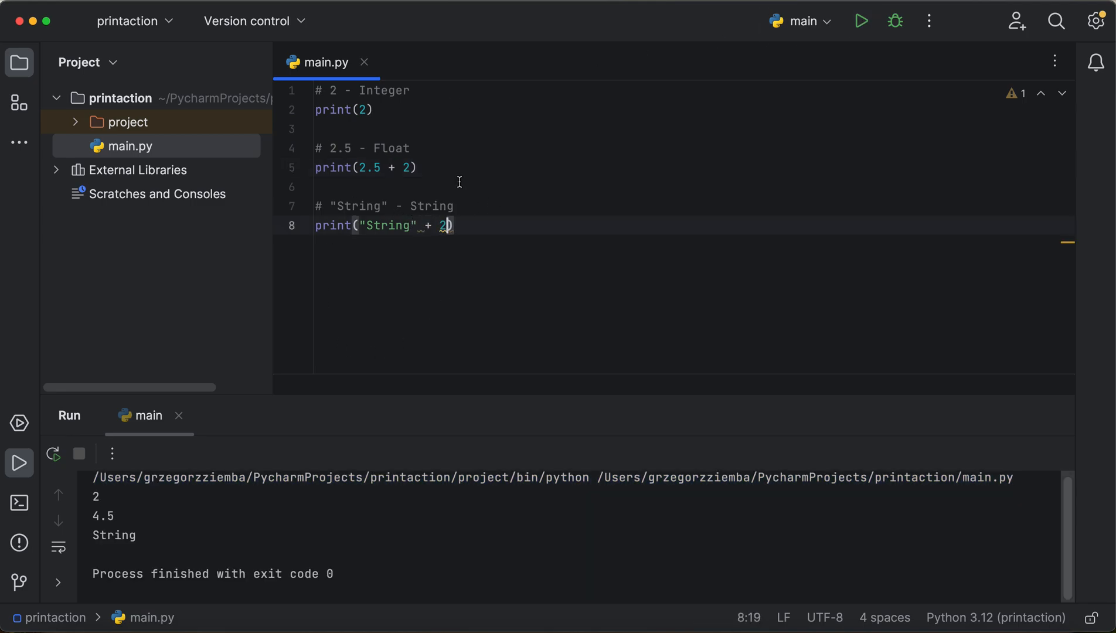
{"action": "left_click", "coordinate": [860, 20]}
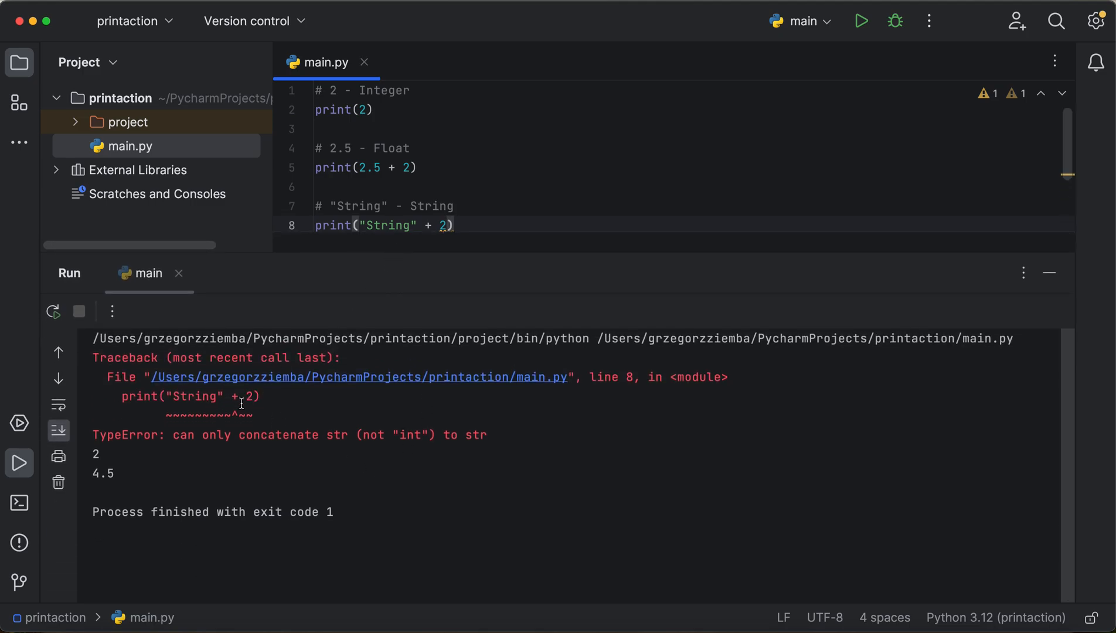
{"action": "left_click", "coordinate": [256, 396]}
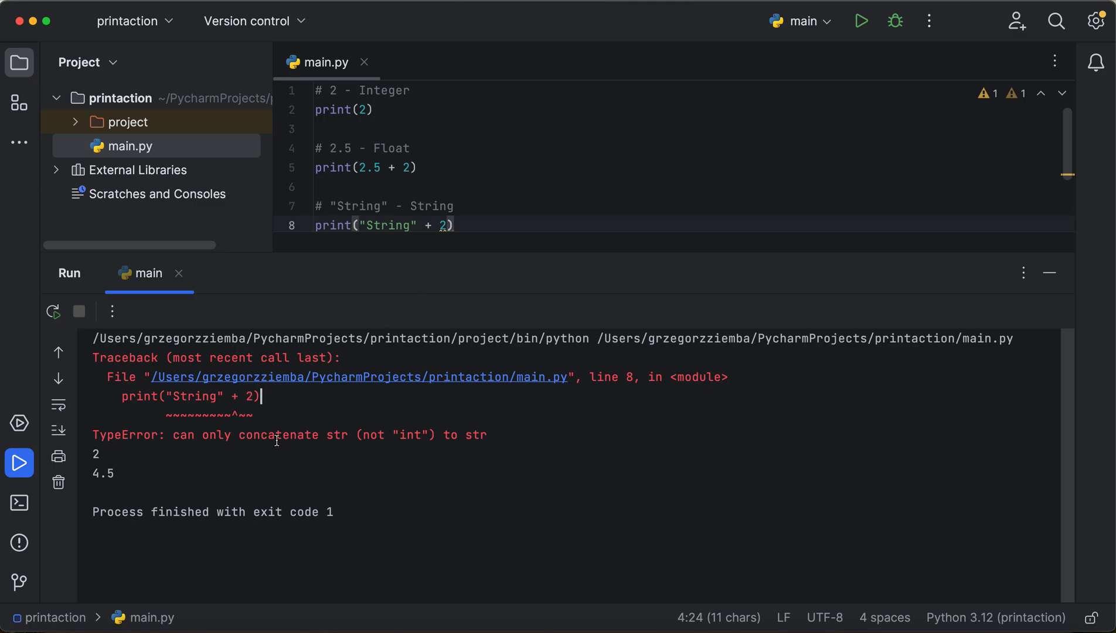
{"action": "double_click", "coordinate": [278, 435]}
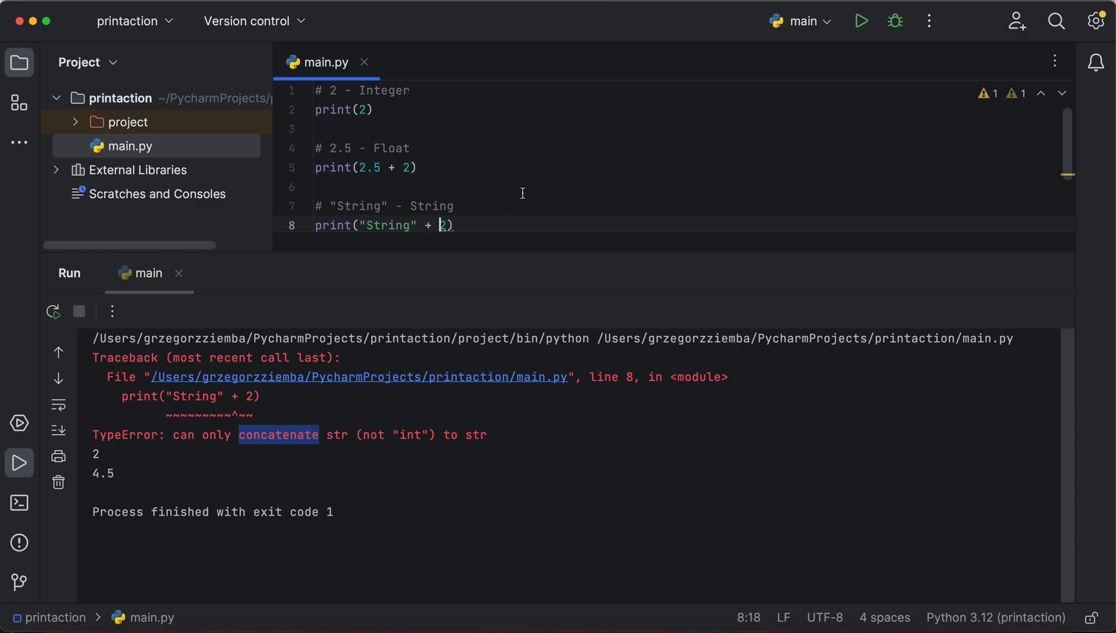
Step: Quote the added value as " 2" and rerun main.py, producing 'String 2'
{"action": "type", "text": "\""}
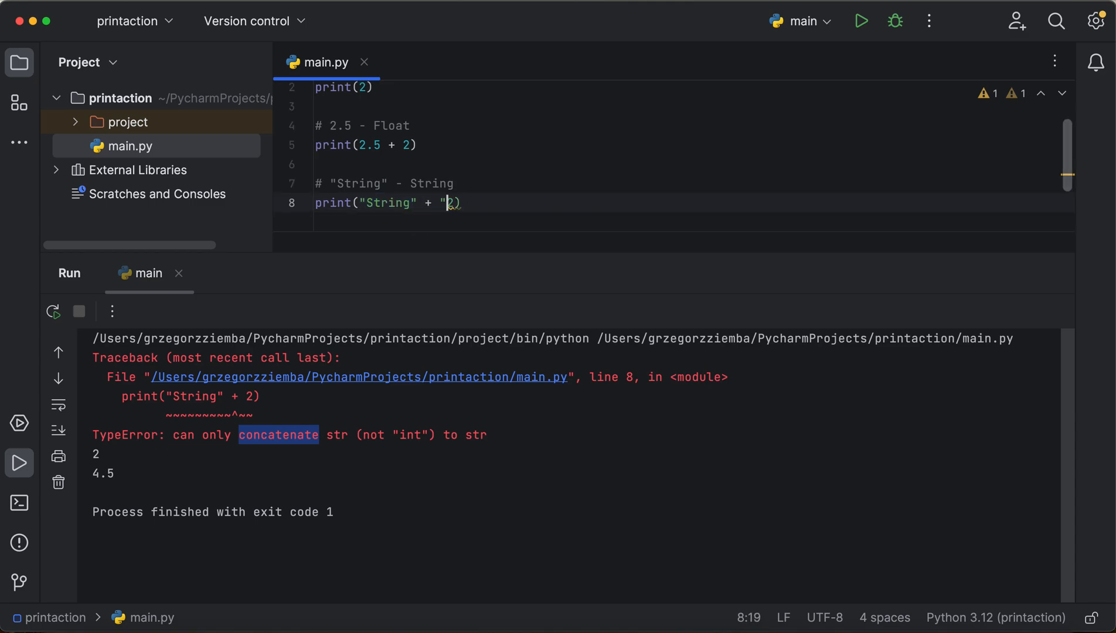
{"action": "type", "text": "2"}
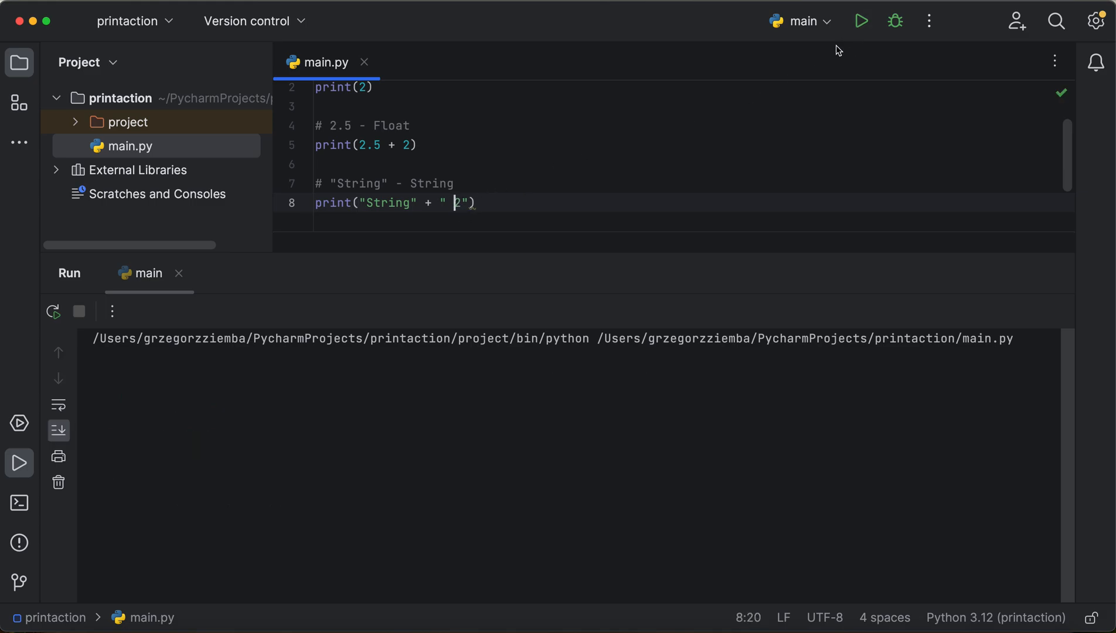
{"action": "left_click", "coordinate": [861, 21]}
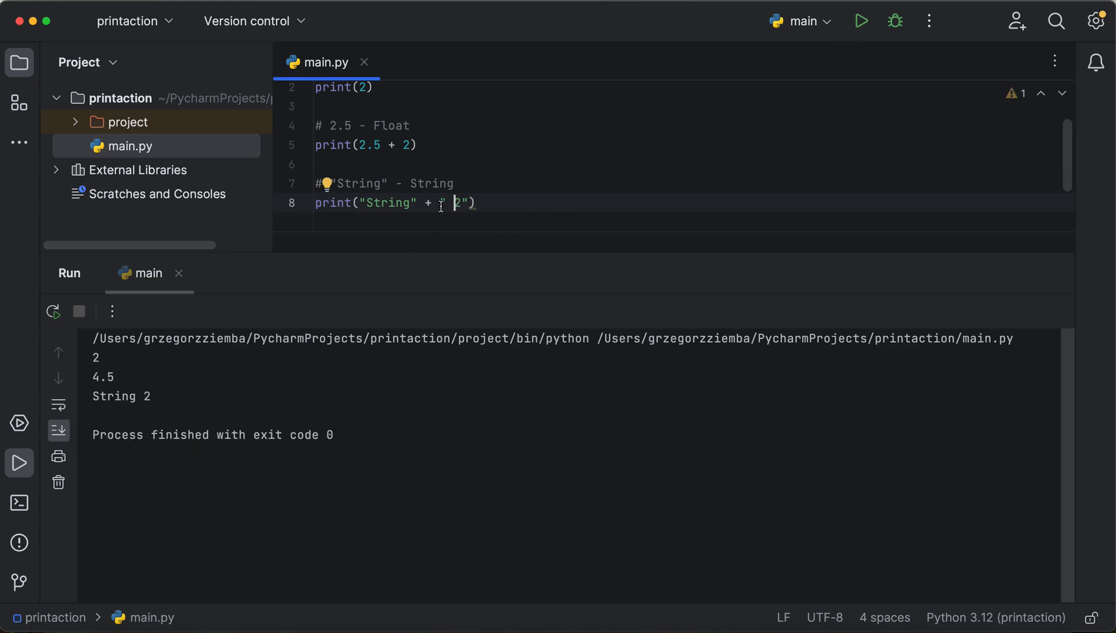
{"action": "left_click_drag", "start_coordinate": [355, 203], "coordinate": [465, 203]}
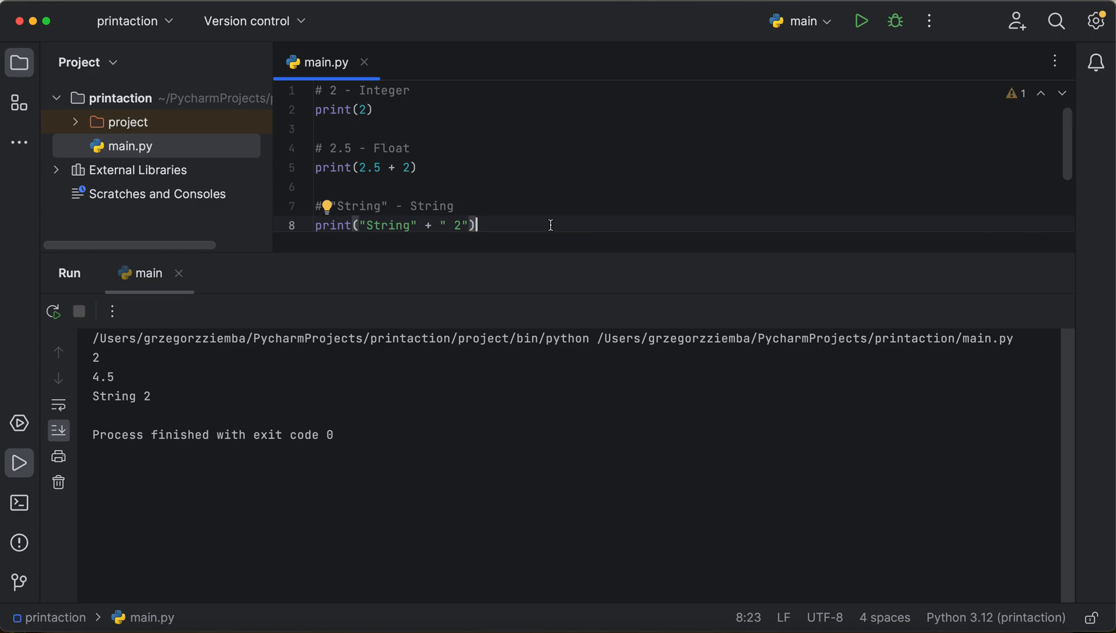
{"action": "mouse_move", "coordinate": [932, 83]}
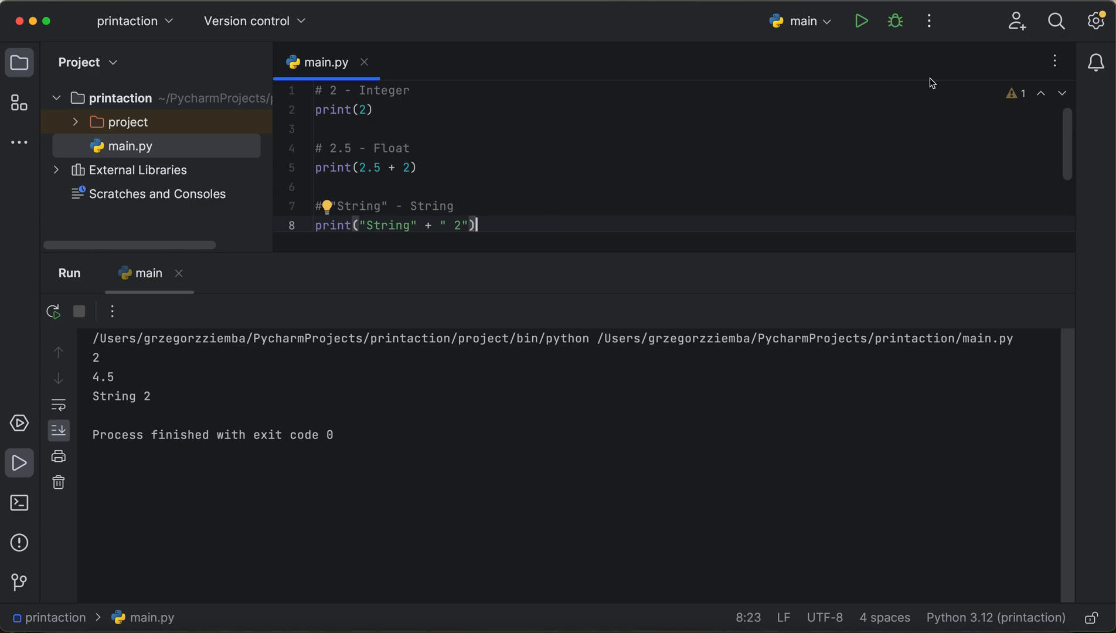